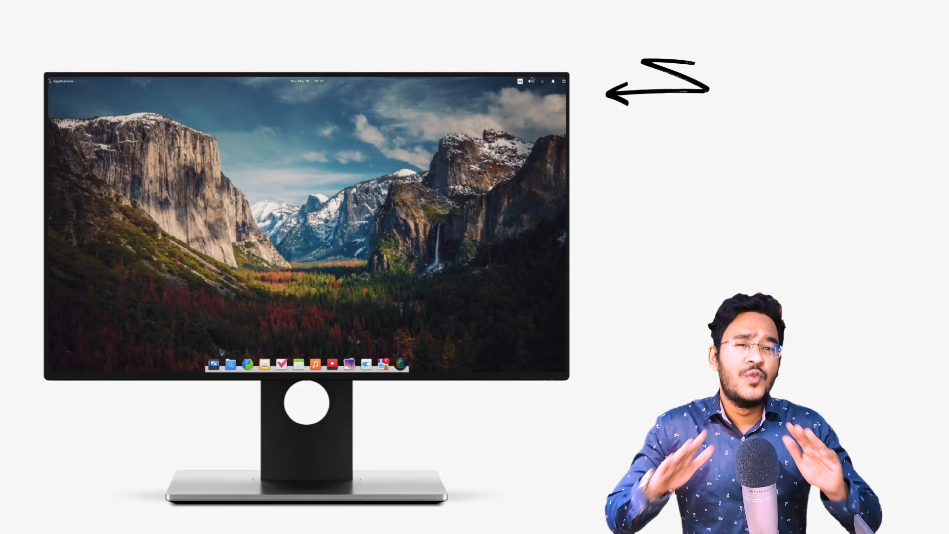
Check the panel's sound indicator, then browse and select items in the page beneath it.
click(533, 79)
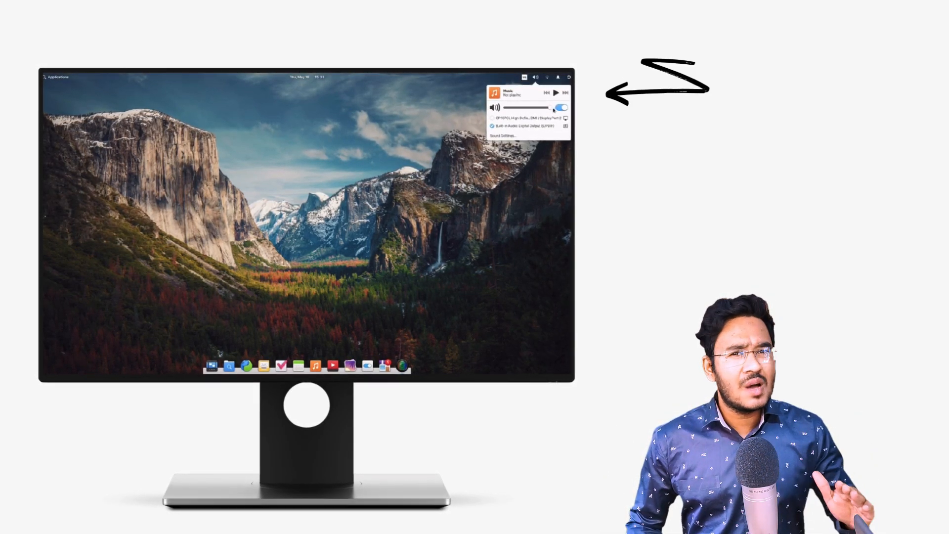
click(307, 76)
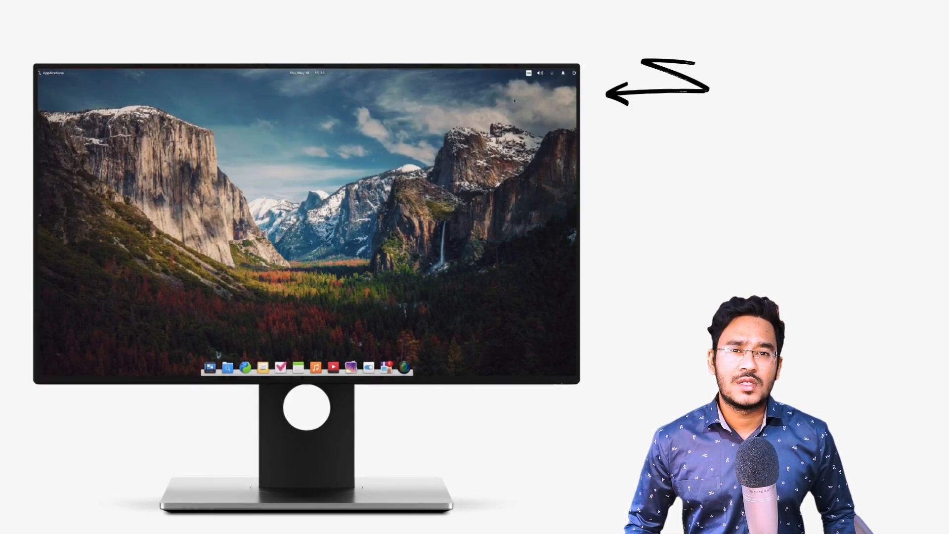
click(573, 72)
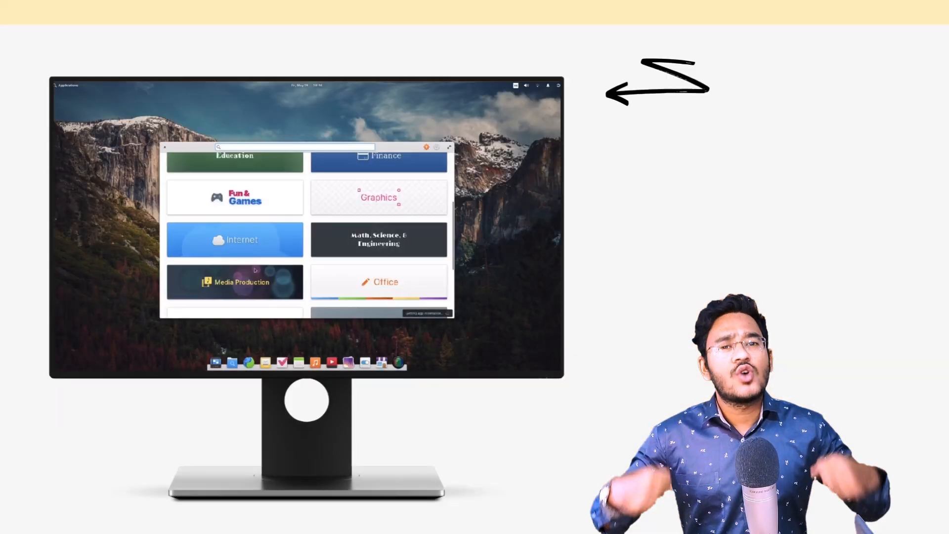
scroll(down, 3)
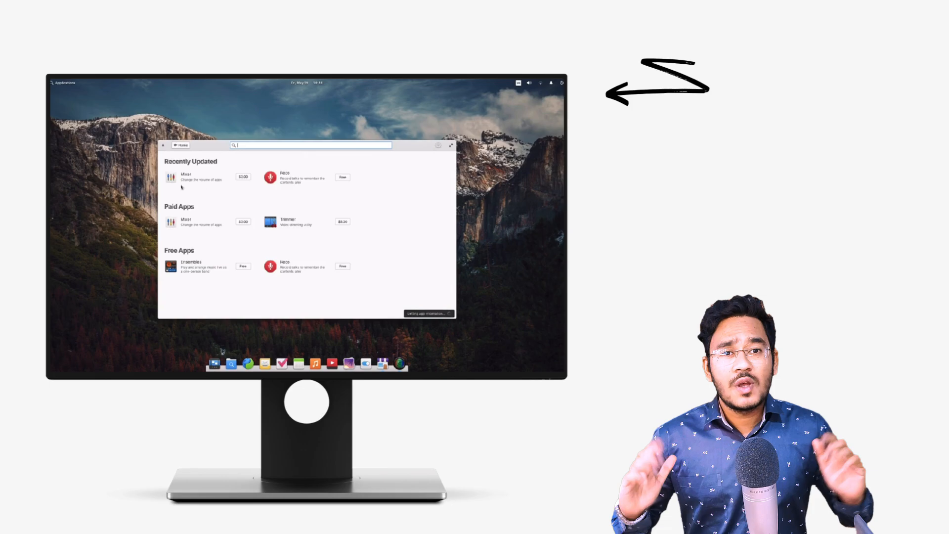
click(194, 175)
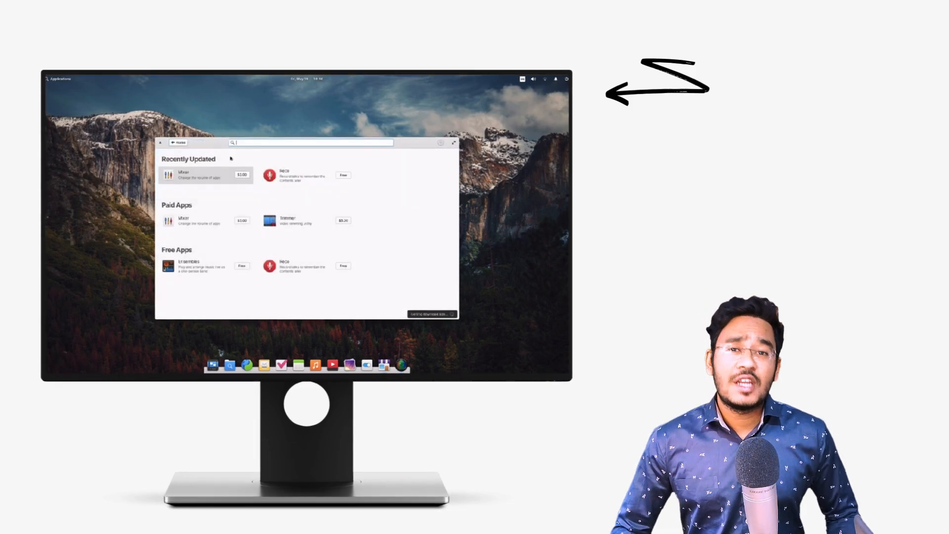
click(285, 175)
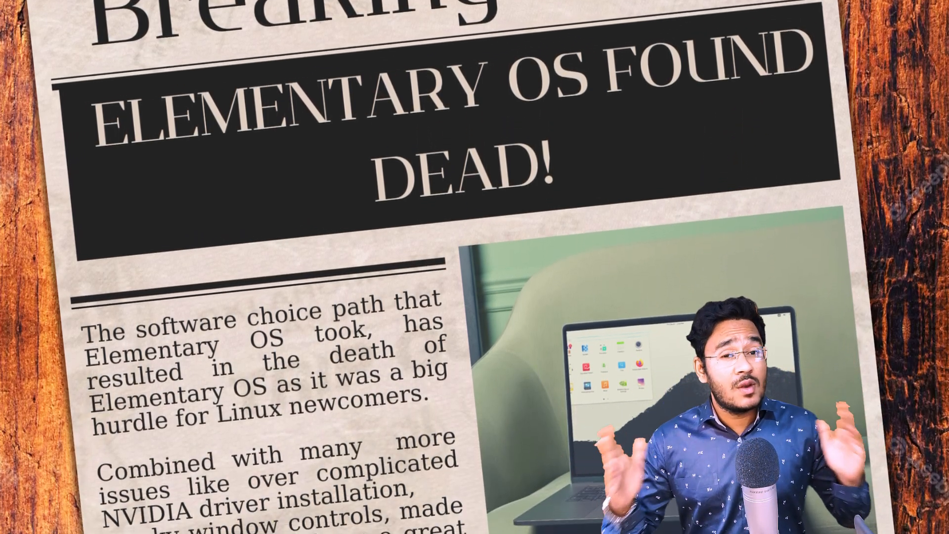
scroll(down, 3)
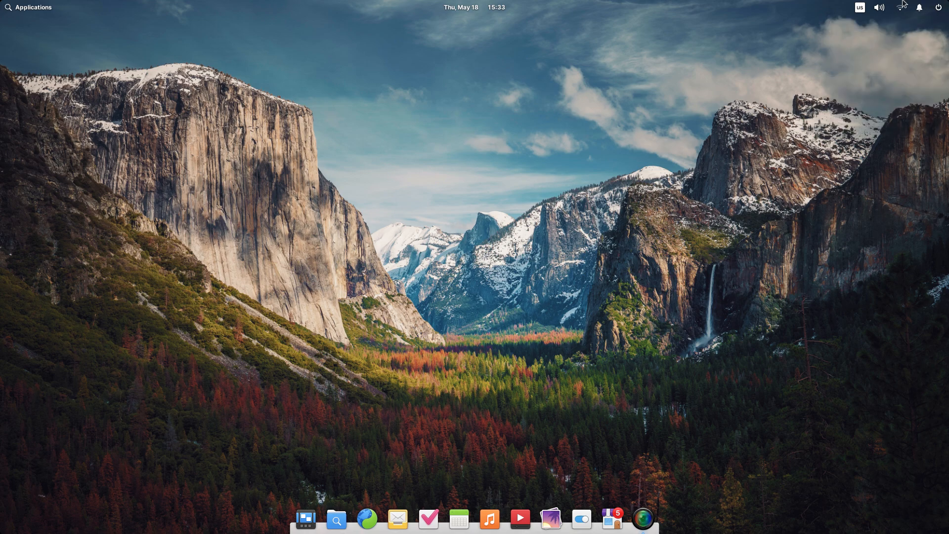
Review the volume controls and the keyboard shortcuts overview, briefly visiting Keyboard settings.
click(879, 7)
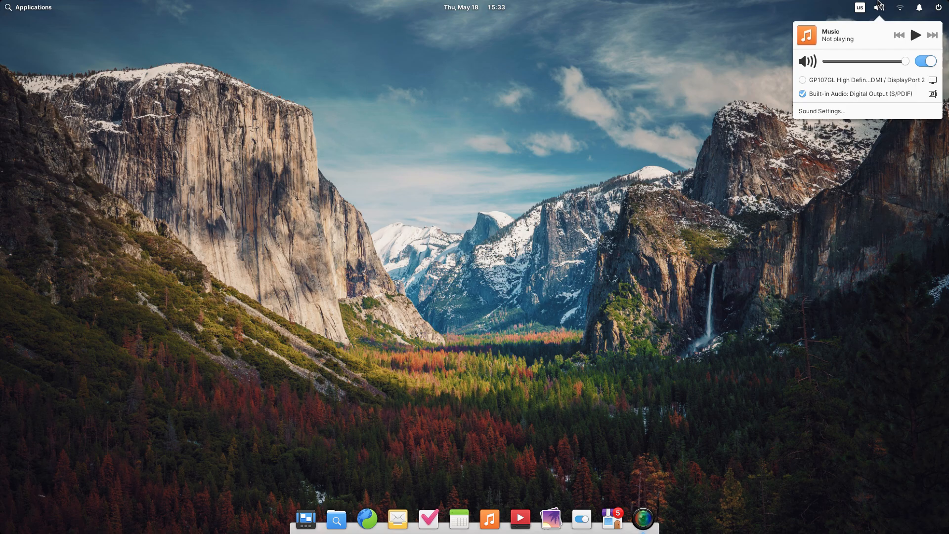
click(924, 62)
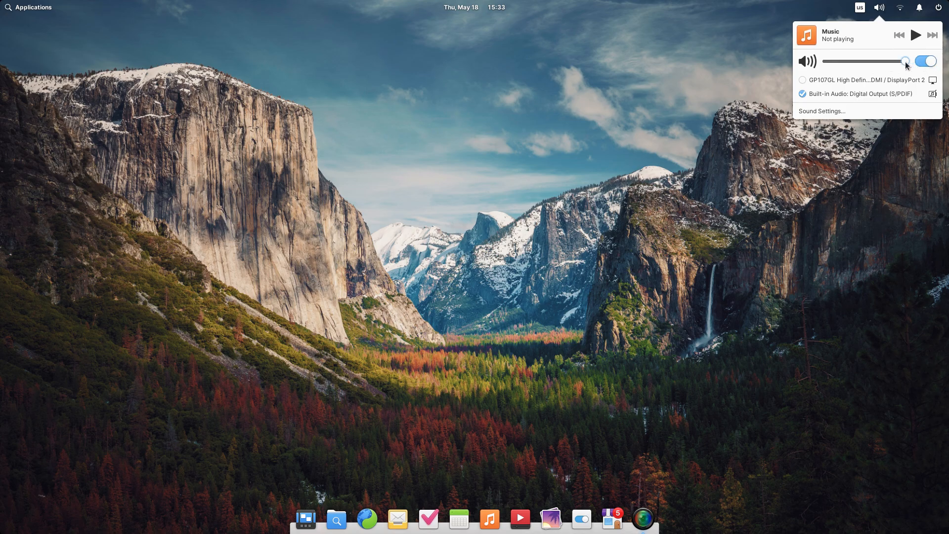
click(472, 7)
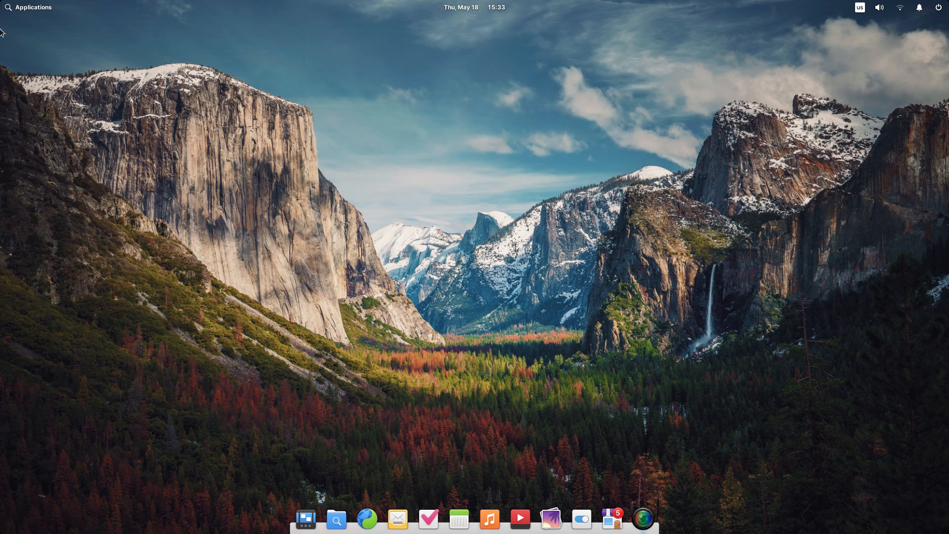
click(29, 7)
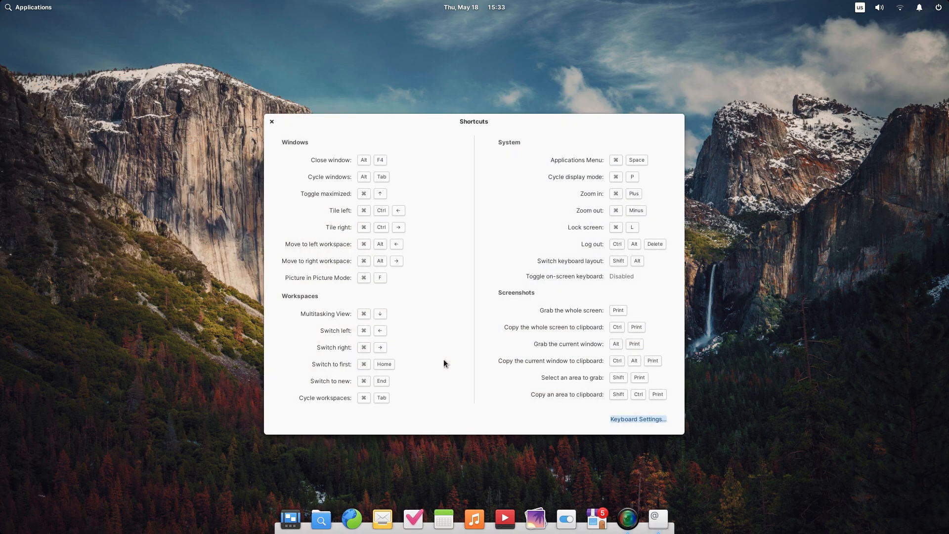
mouse_move(449, 158)
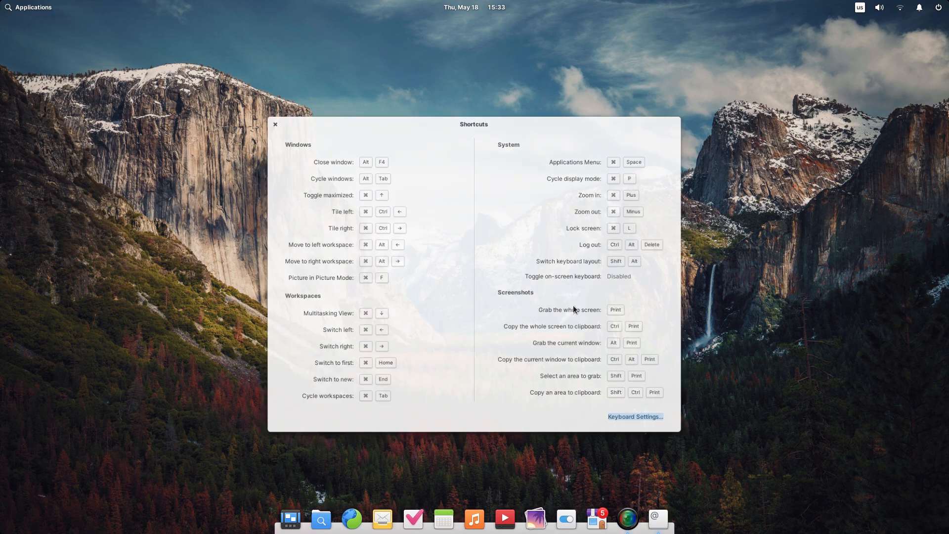
click(635, 416)
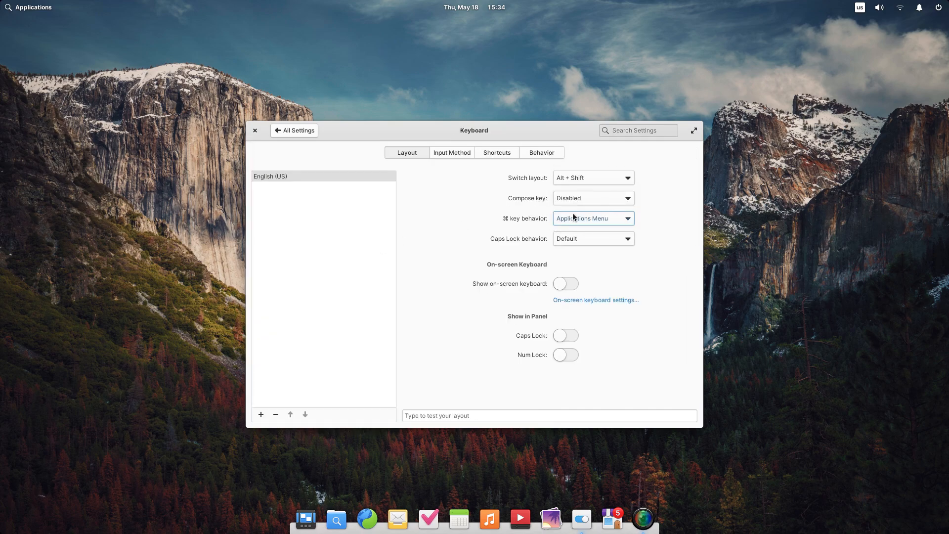
click(255, 130)
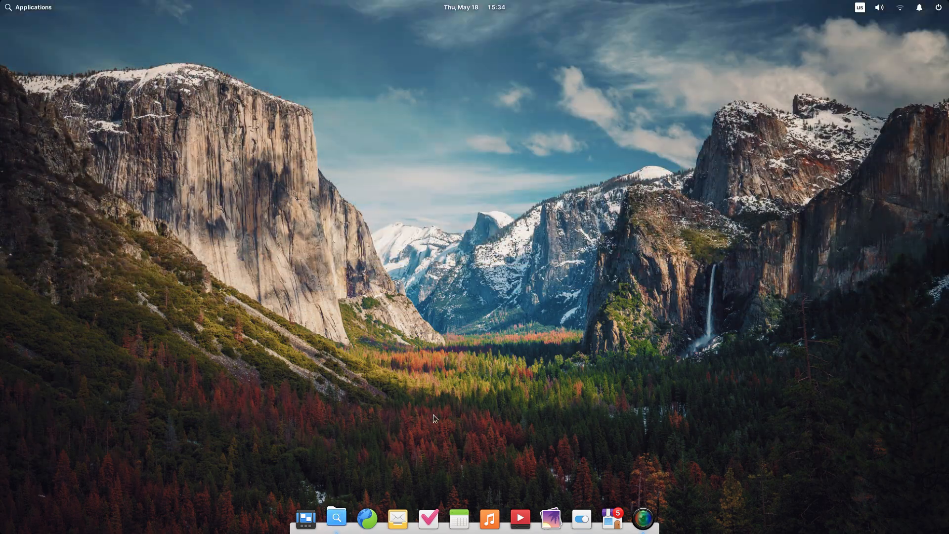
Launch Files on the home folder, maximize and restore it, and check its title-bar menu.
click(336, 518)
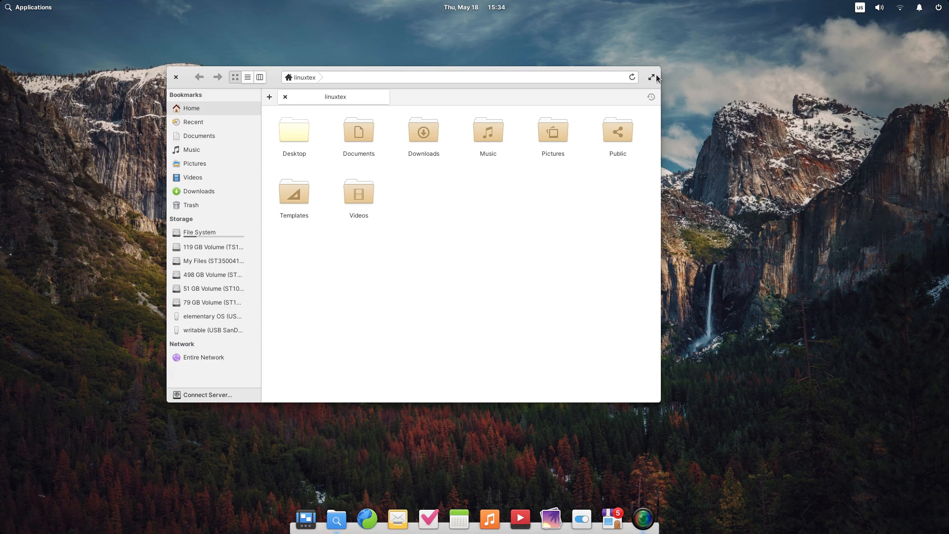
click(652, 77)
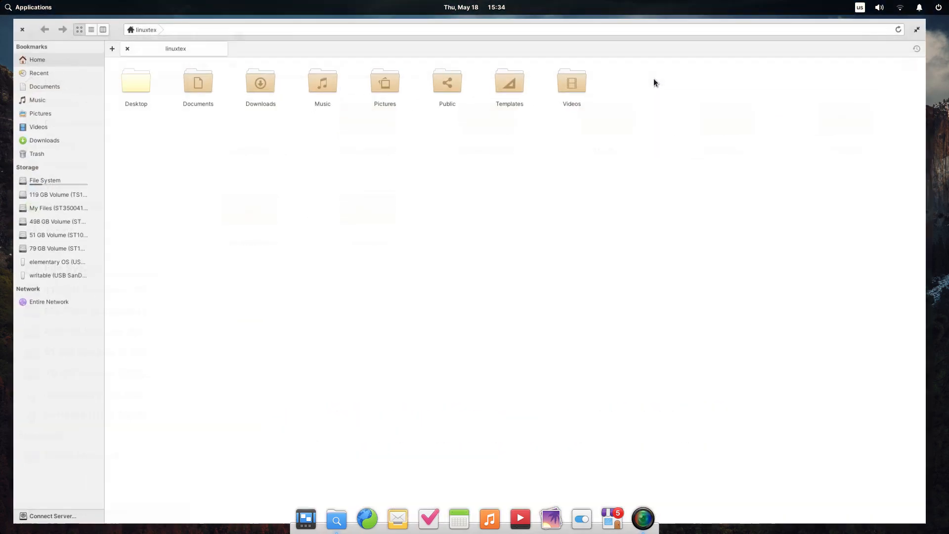
click(915, 28)
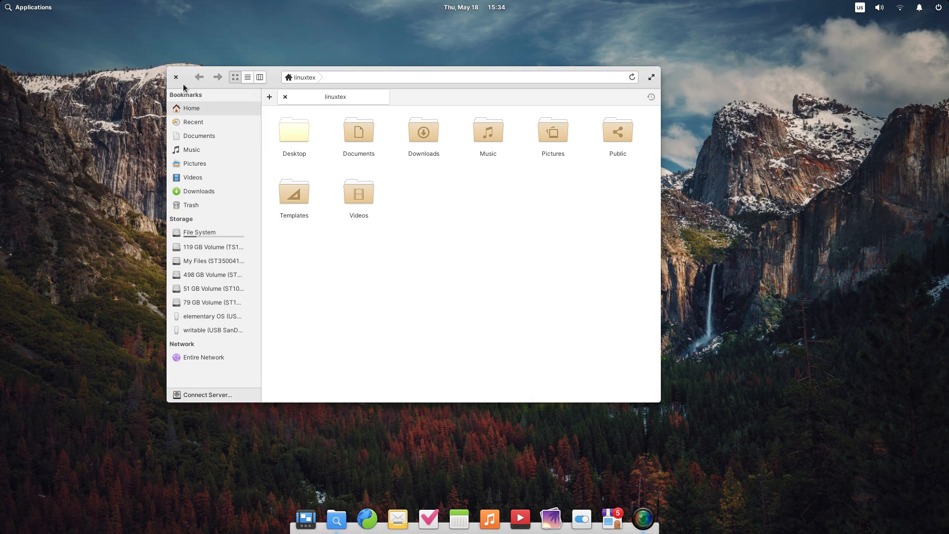
mouse_move(628, 95)
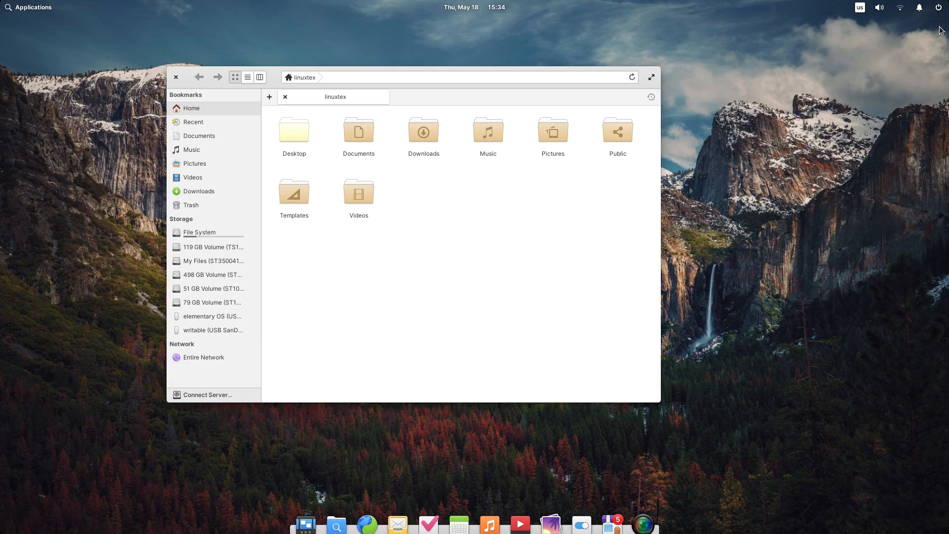
click(651, 77)
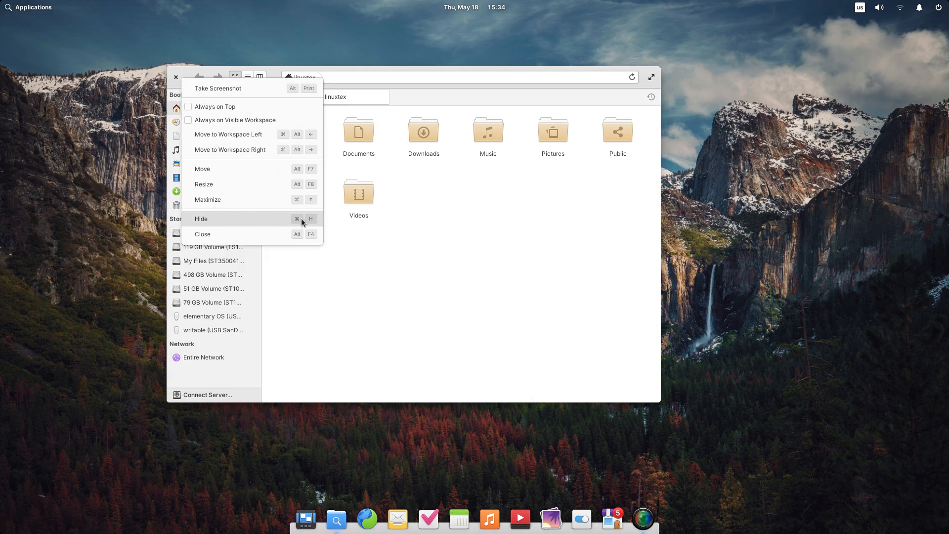
mouse_move(424, 230)
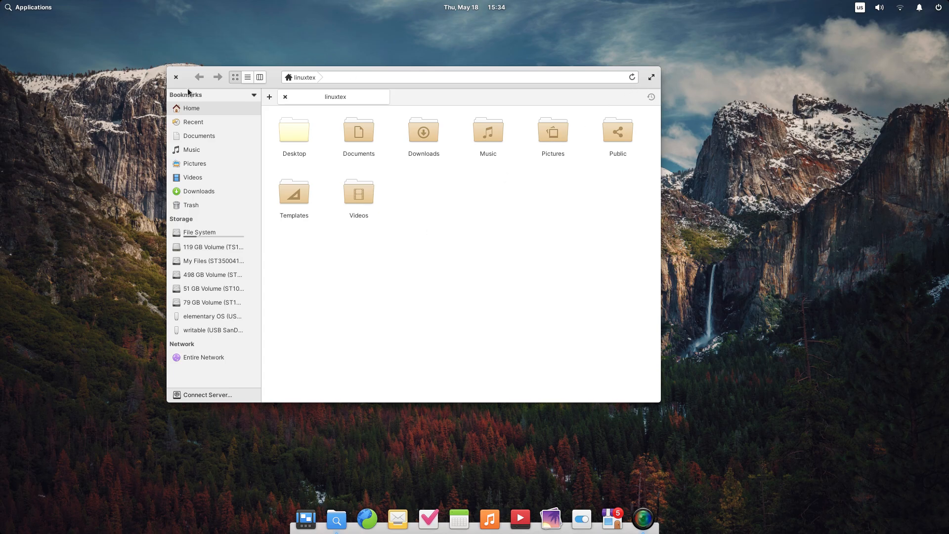
click(176, 77)
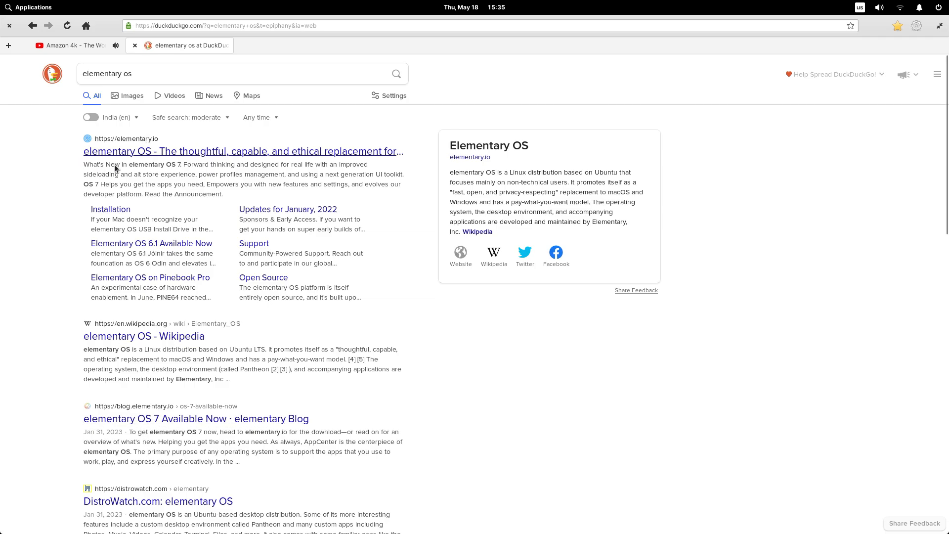
Open elementary.io from the DuckDuckGo results and read down to What's New in version 7.
click(242, 151)
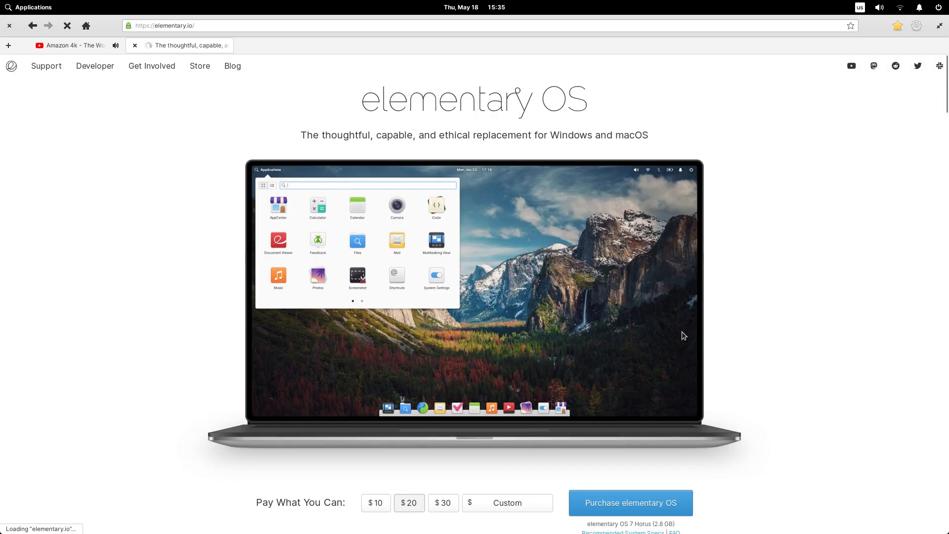
scroll(down, 3)
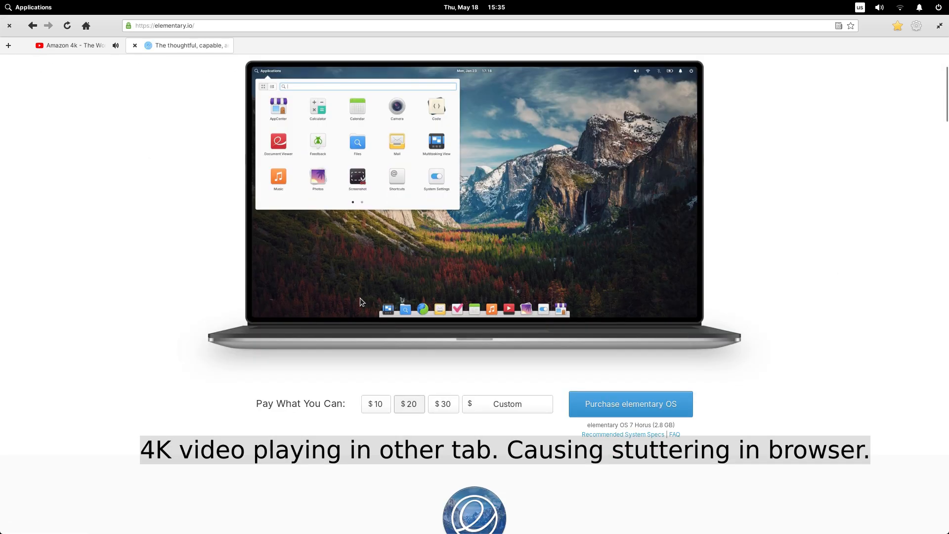
scroll(down, 3)
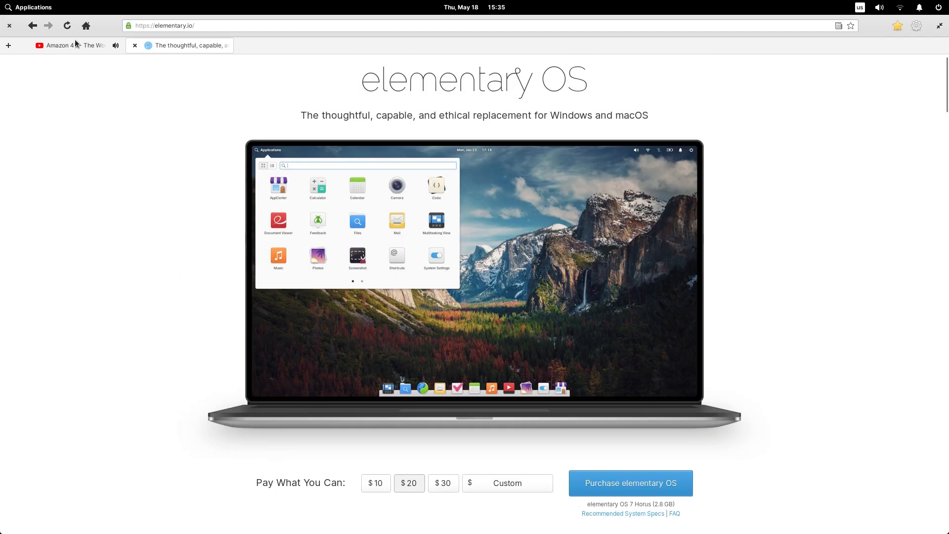
scroll(down, 3)
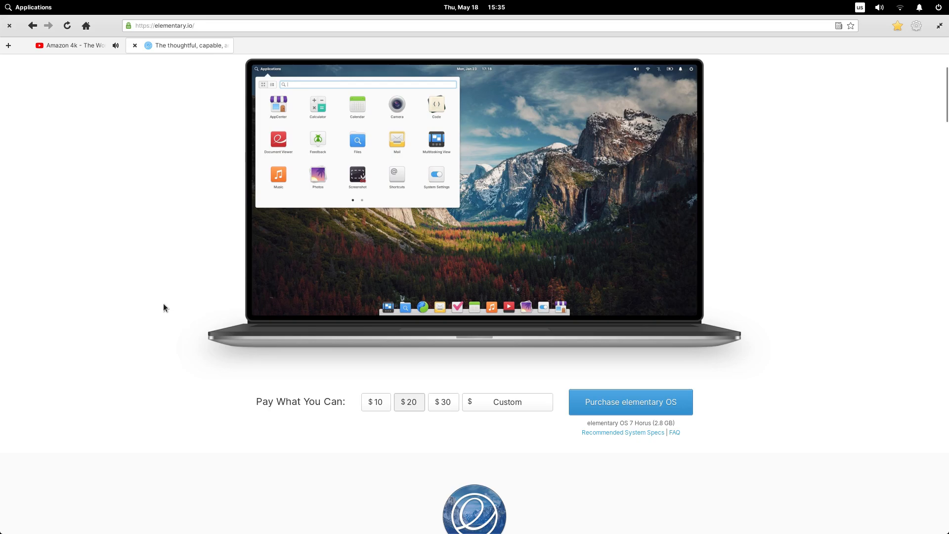
scroll(down, 3)
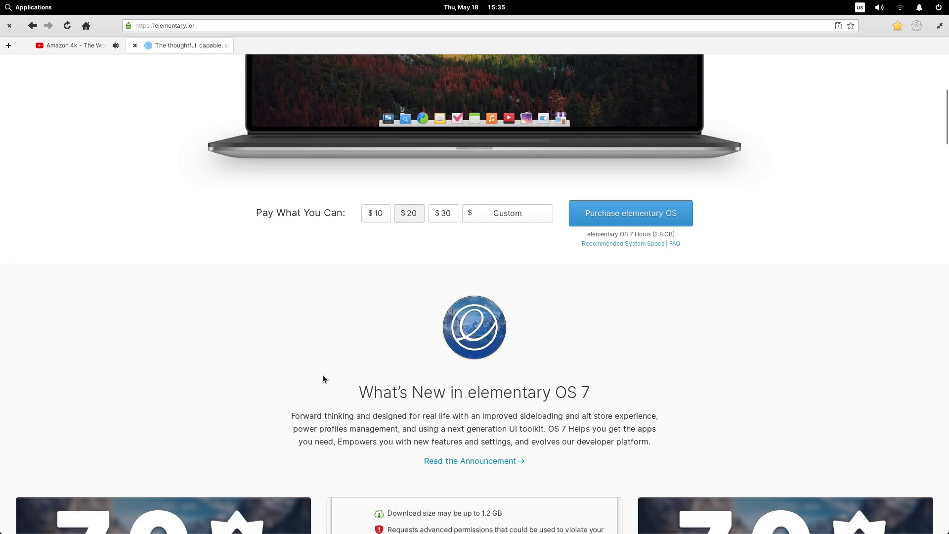
scroll(up, 3)
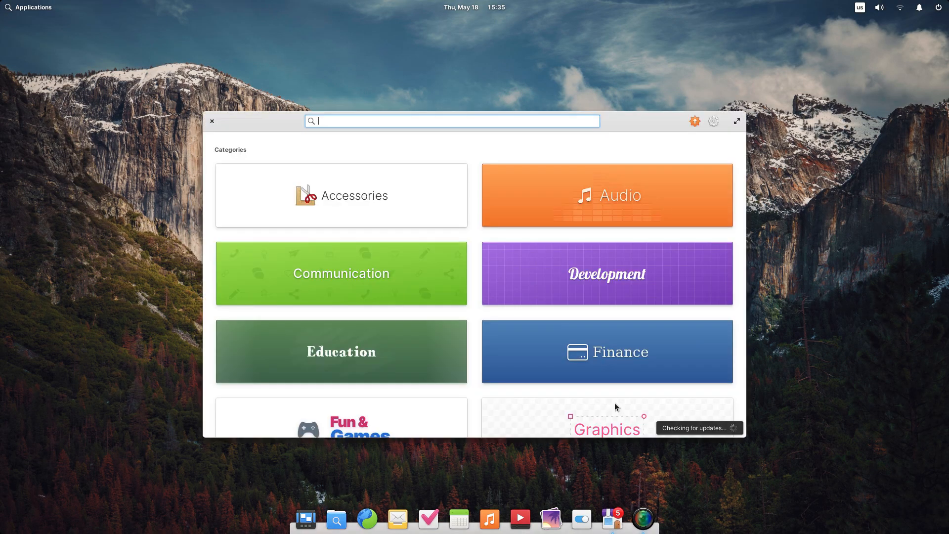
Search AppCenter for Firefox and Chromium, then return home and browse the Development category.
text(firefo)
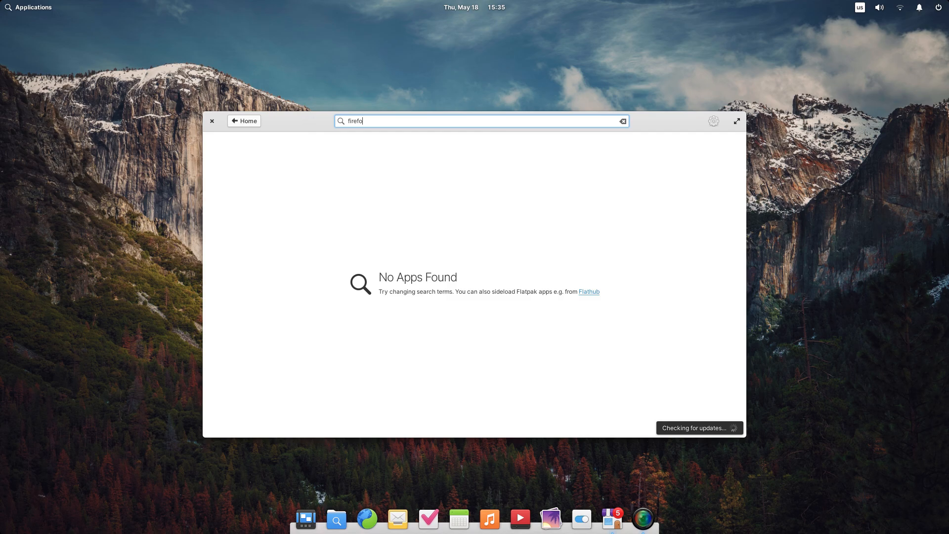
text(chromium)
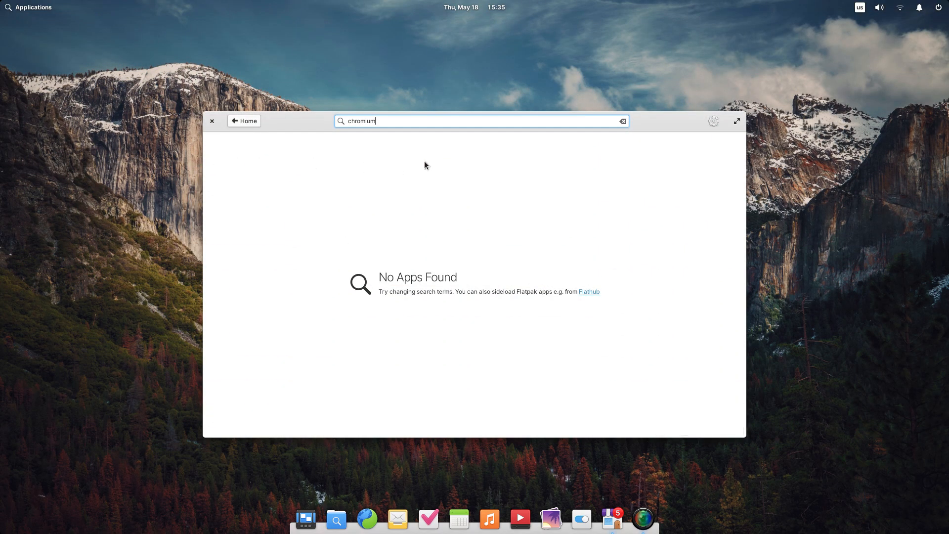
click(243, 121)
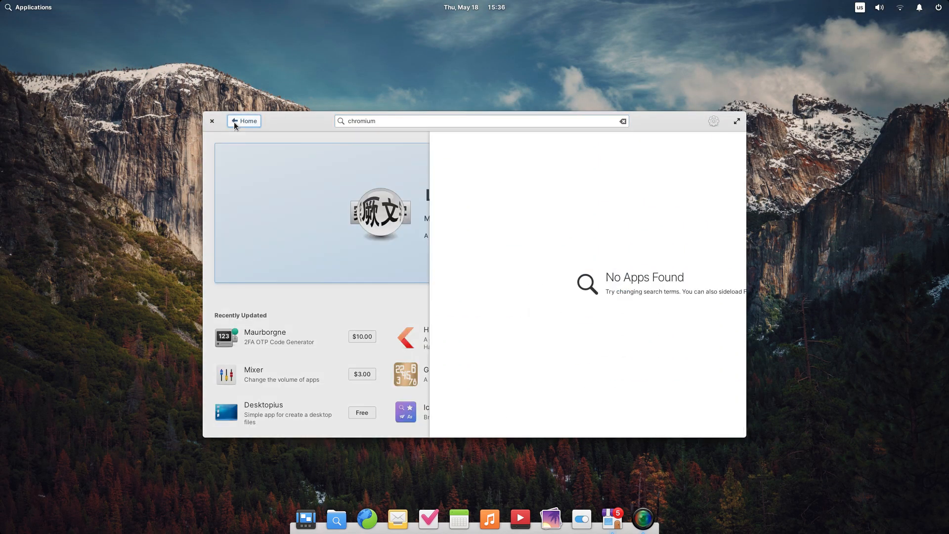
click(244, 121)
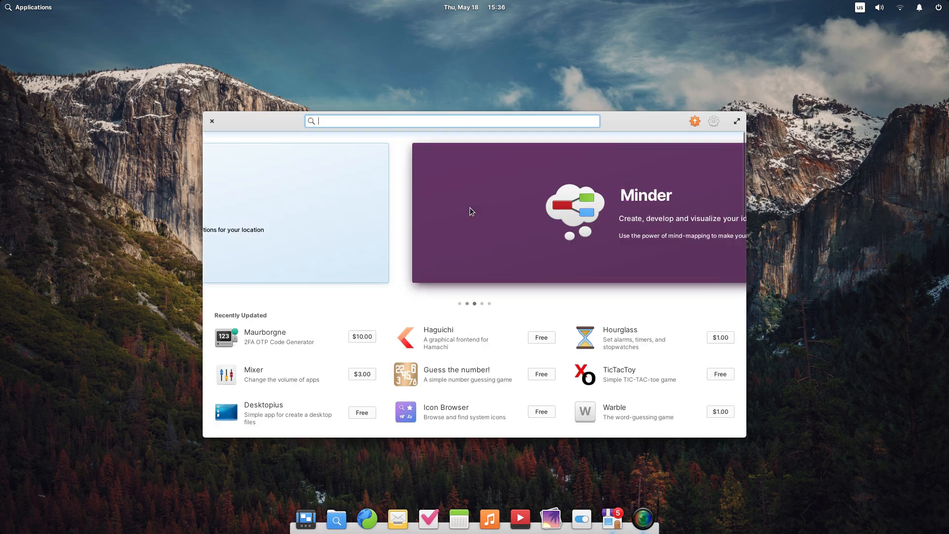
scroll(down, 3)
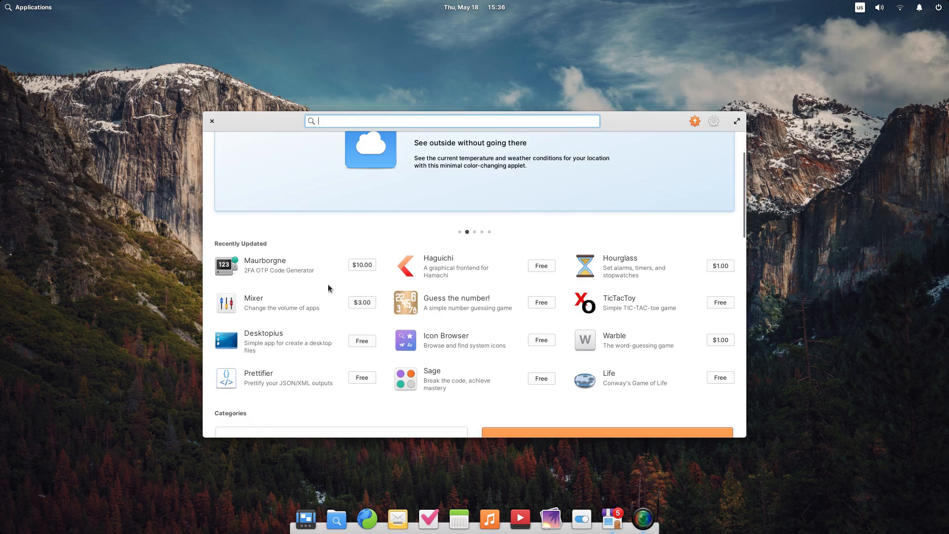
scroll(down, 3)
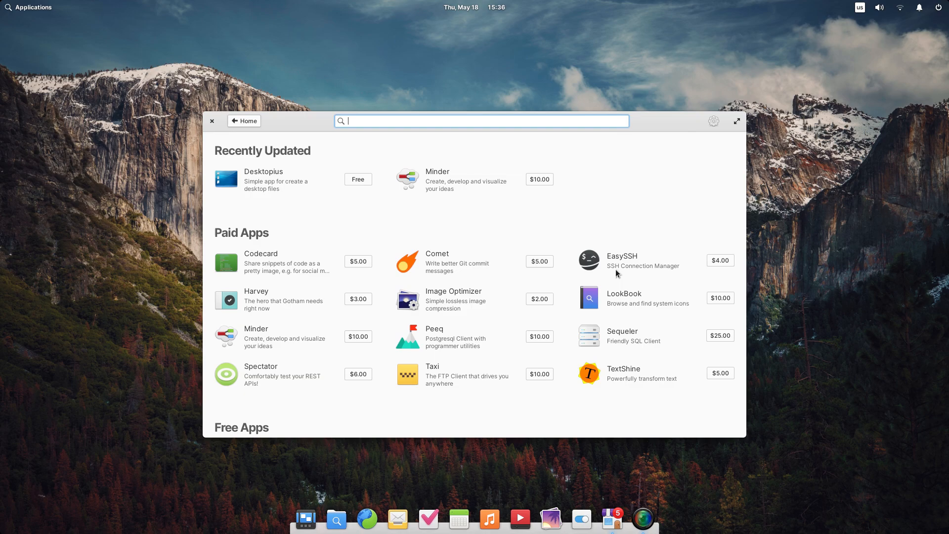
mouse_move(473, 187)
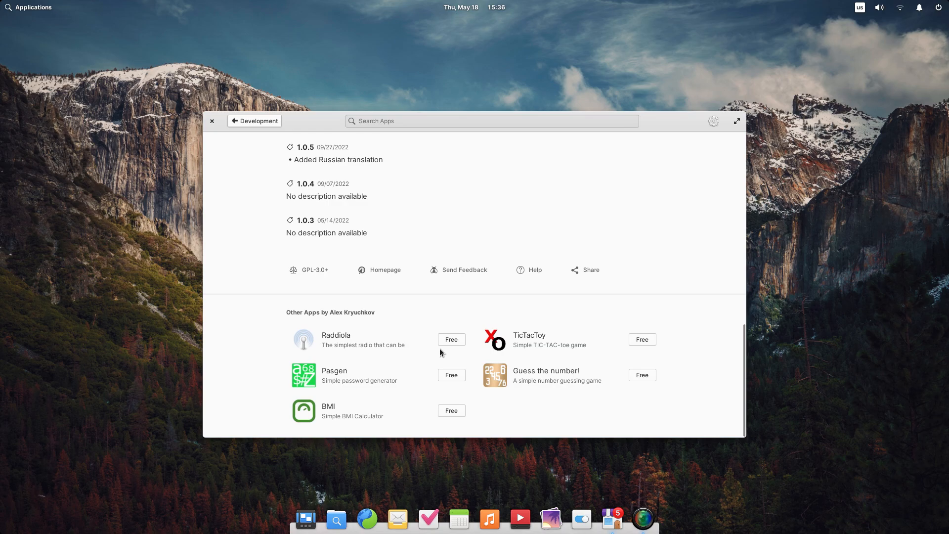
Read through the Comet and Minder app pages in the Development category.
click(248, 121)
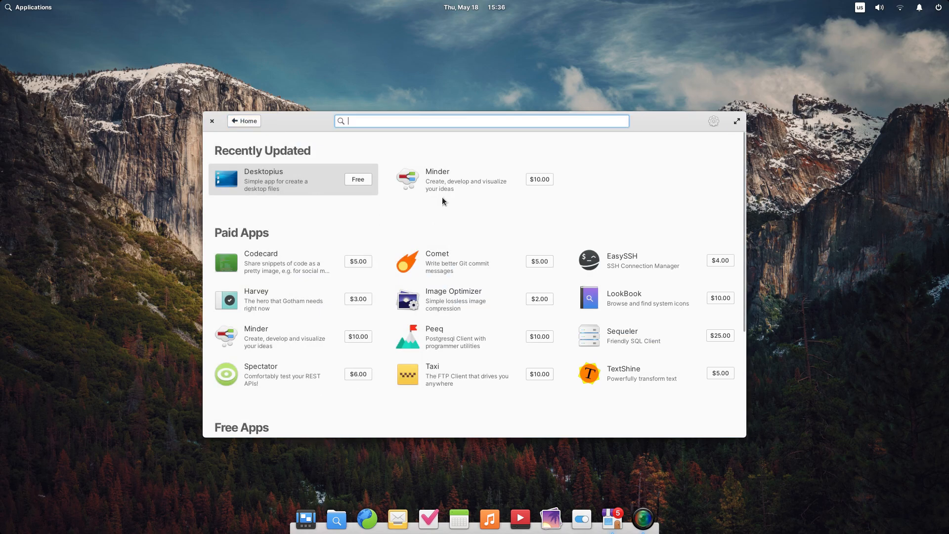
click(436, 171)
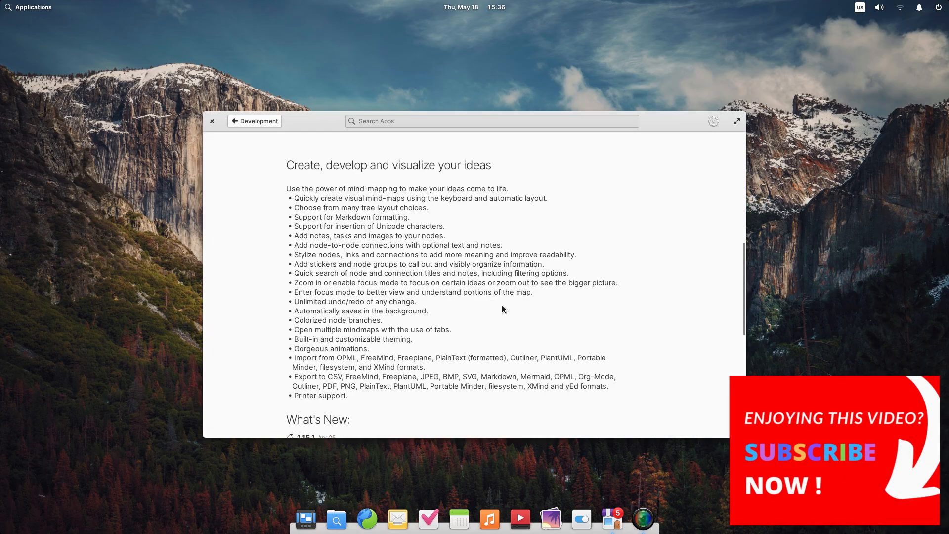
scroll(down, 3)
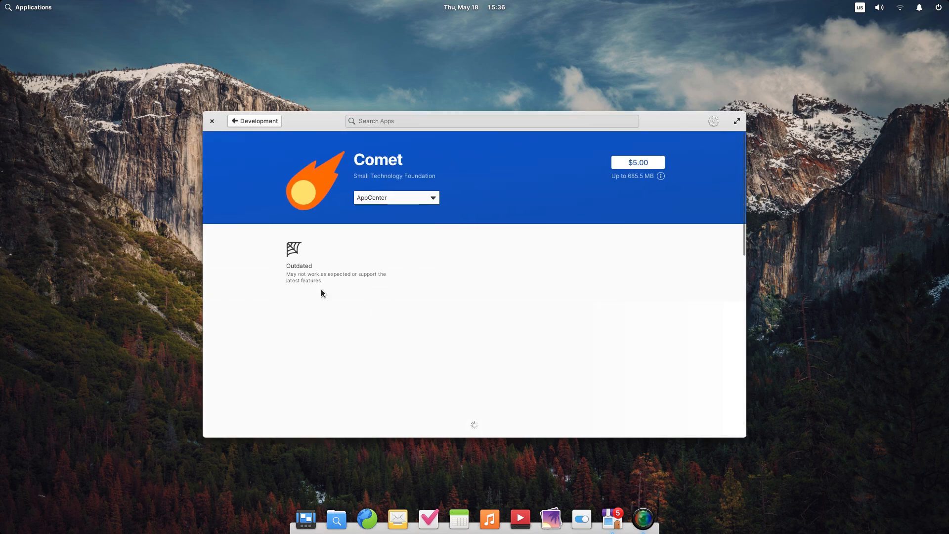
scroll(down, 3)
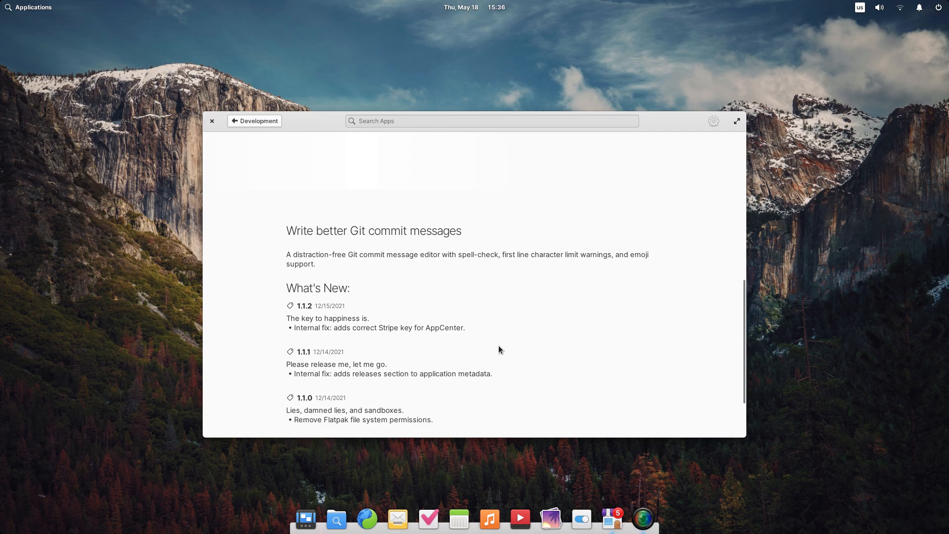
mouse_move(530, 308)
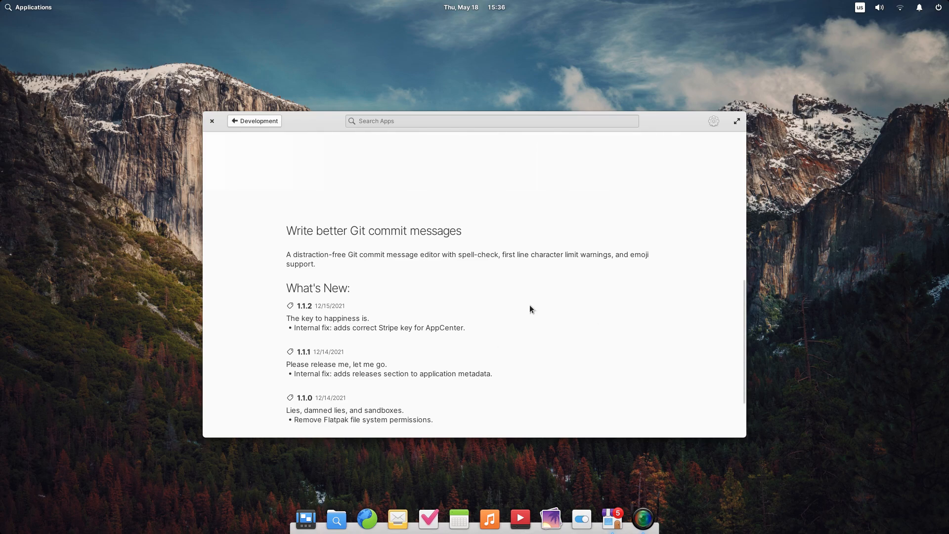
click(254, 120)
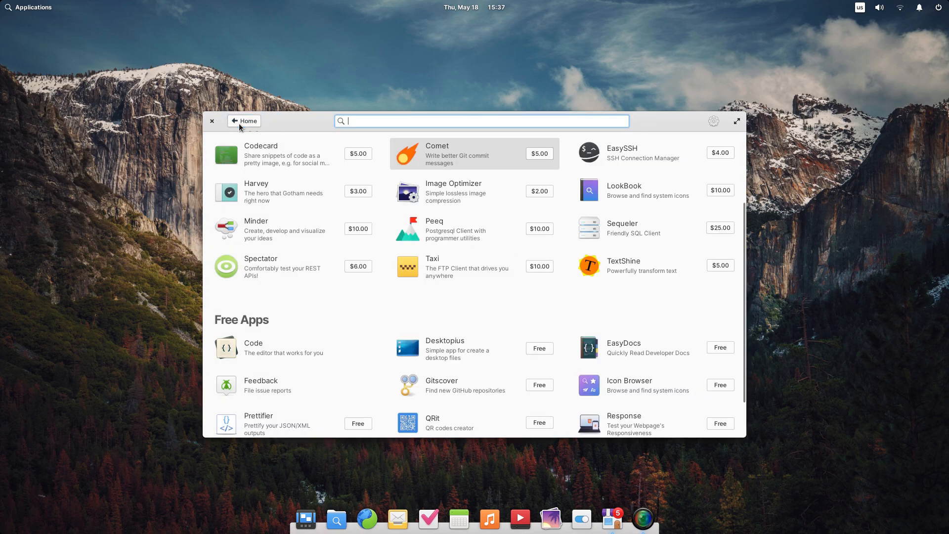
Set Gitscover's install source to AppCenter (system-wide) and return to the listing.
scroll(down, 3)
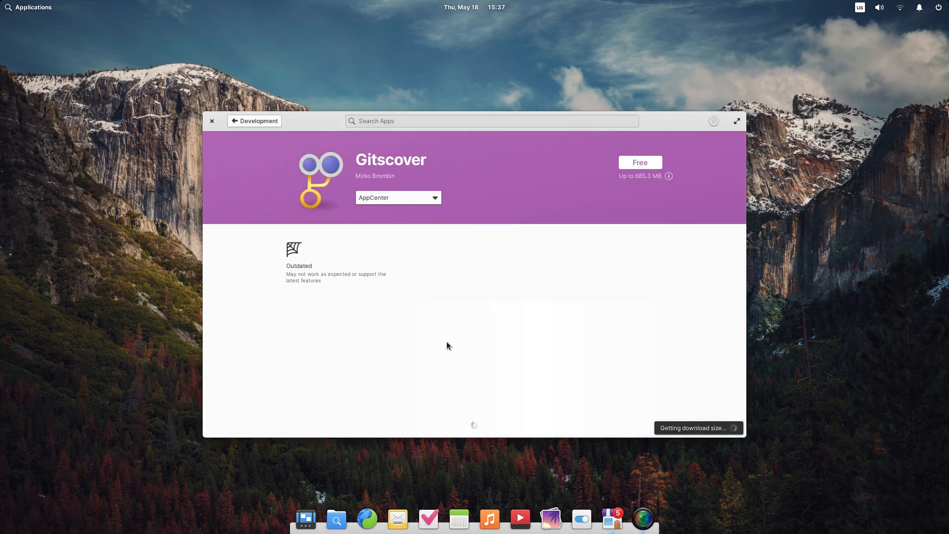
scroll(down, 3)
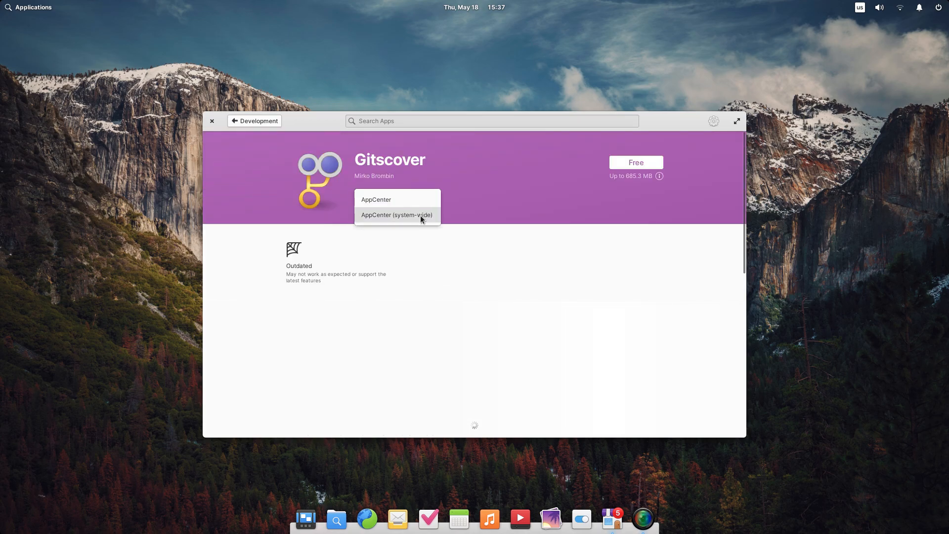
click(395, 215)
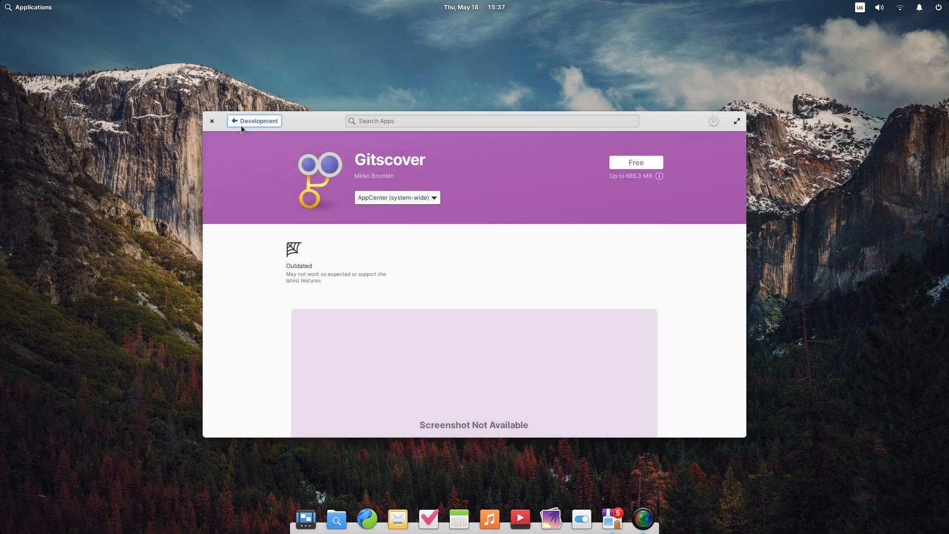
click(235, 121)
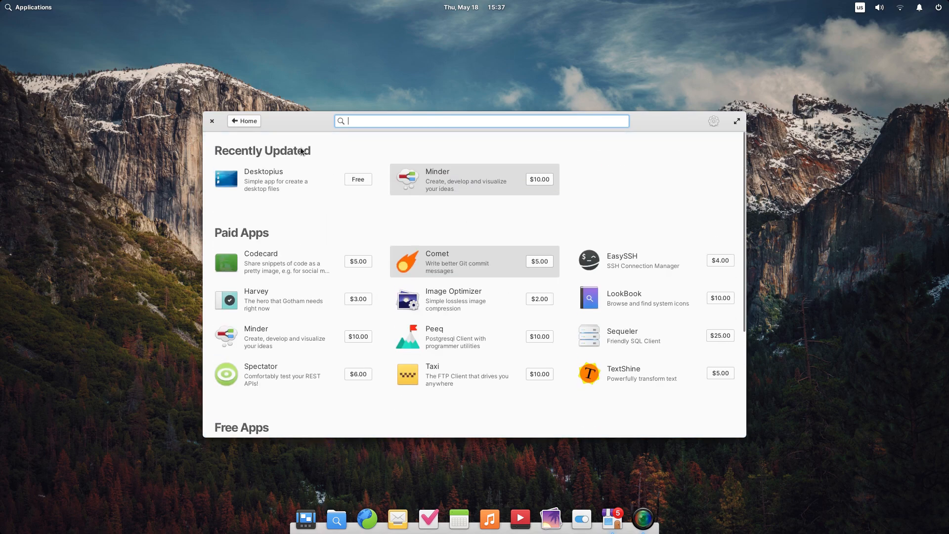
Browse the games and Internet categories from the home tiles, then choose Communication.
click(245, 121)
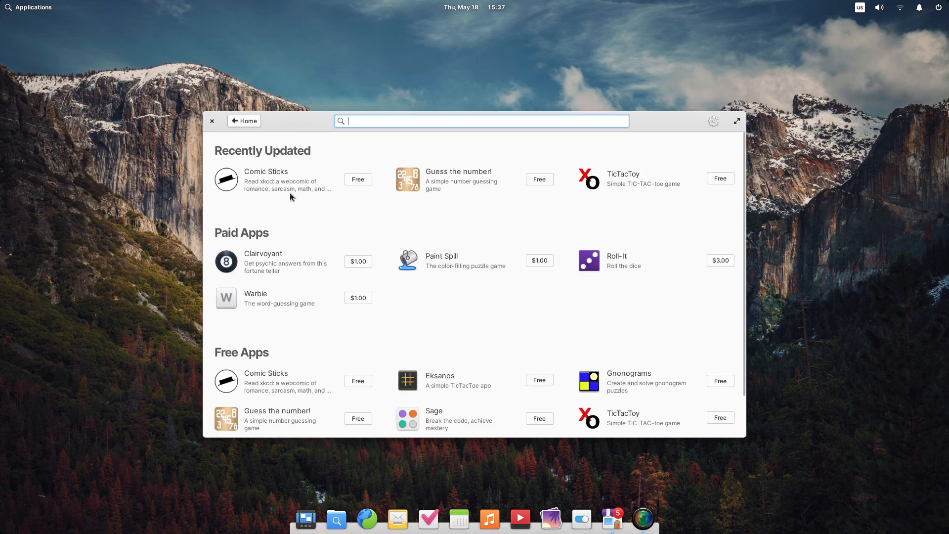
mouse_move(260, 271)
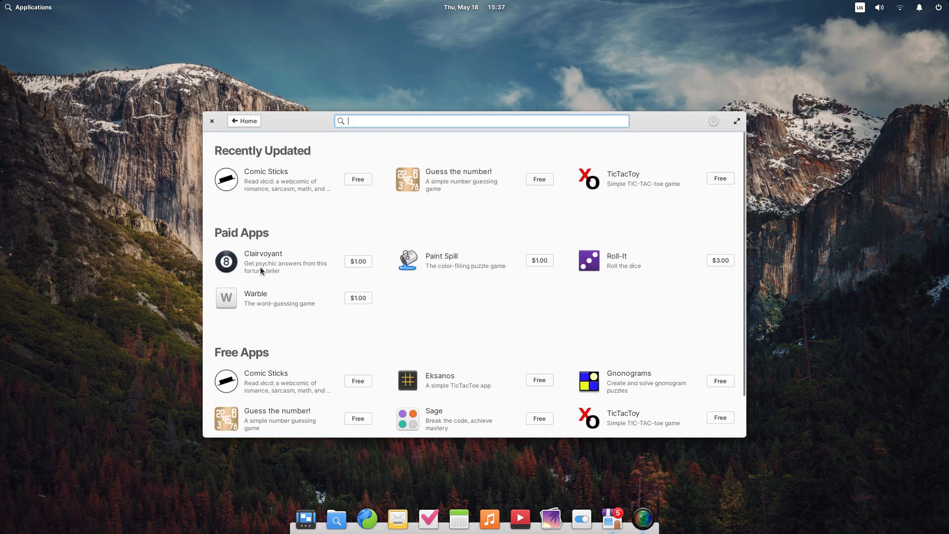
click(279, 303)
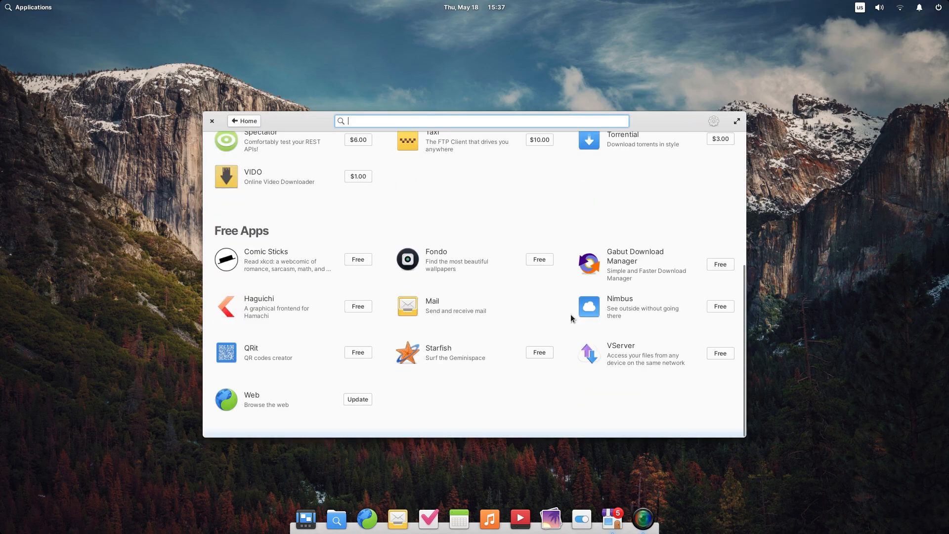
scroll(up, 3)
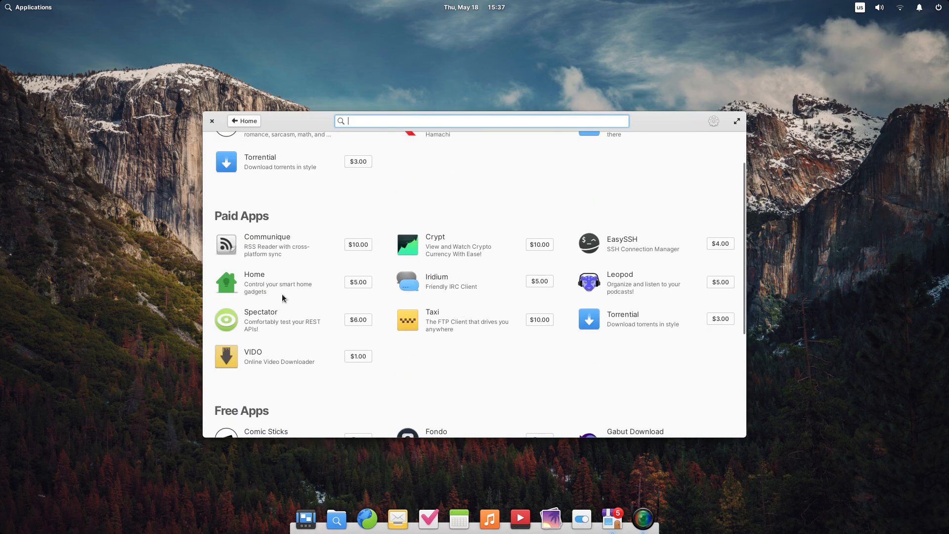
click(244, 121)
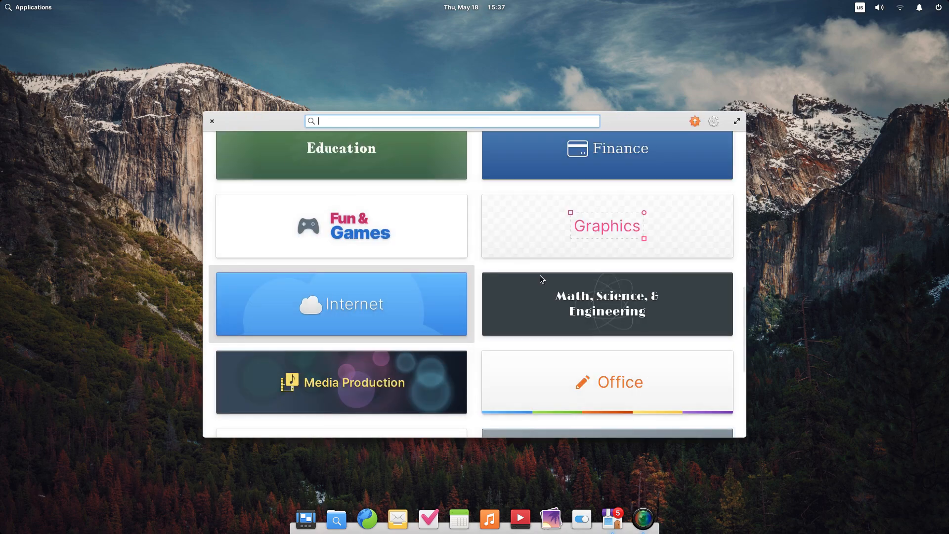
click(694, 121)
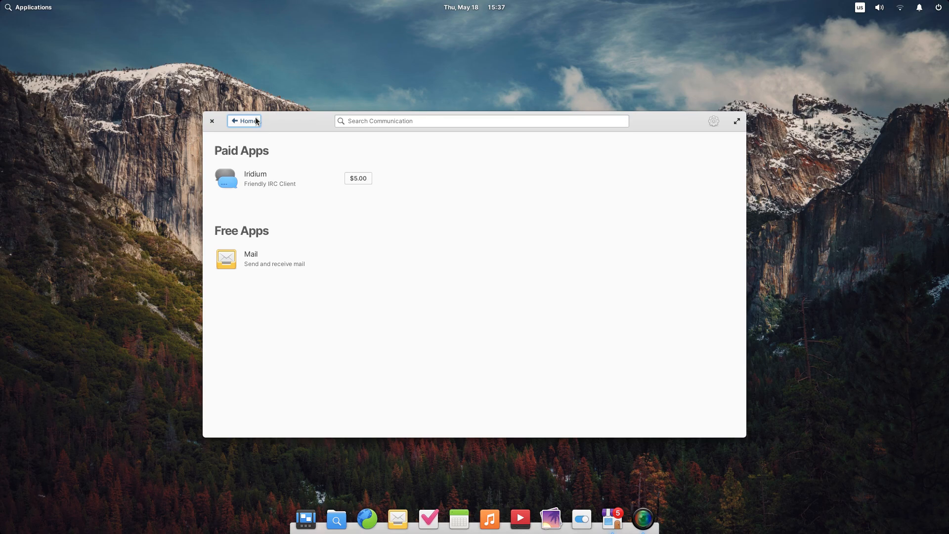
Return to AppCenter's home tiles on the way to the Media Production category.
click(244, 120)
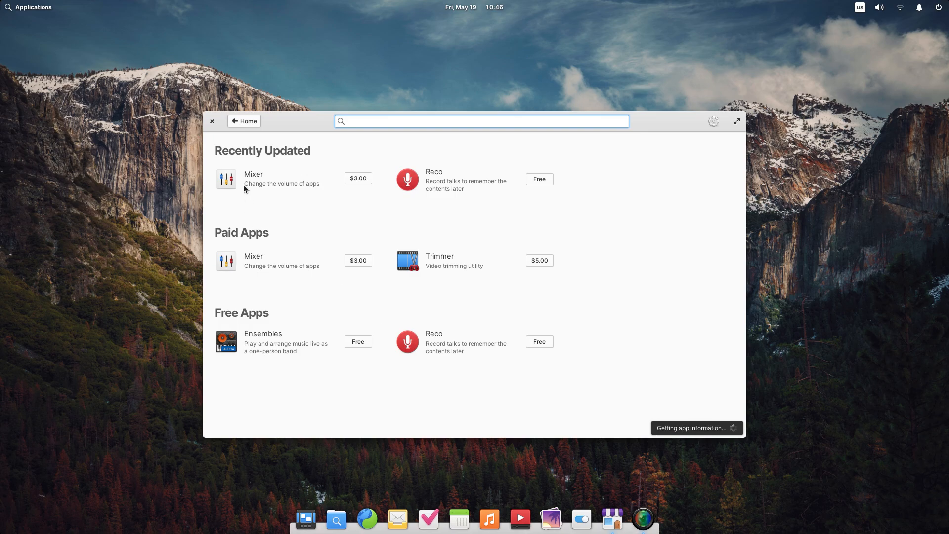
View the Mixer page and Reco's release notes, then show the pending update notifications.
click(253, 174)
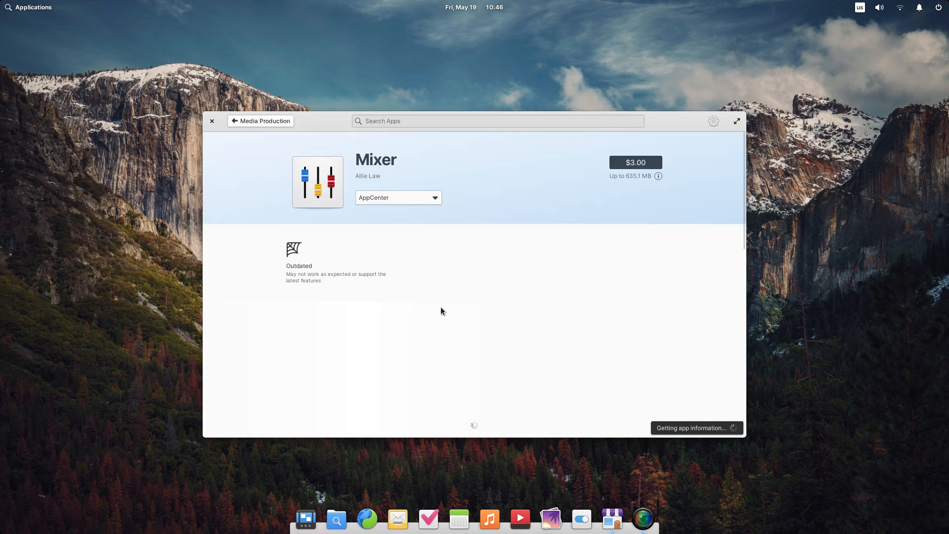
mouse_move(498, 271)
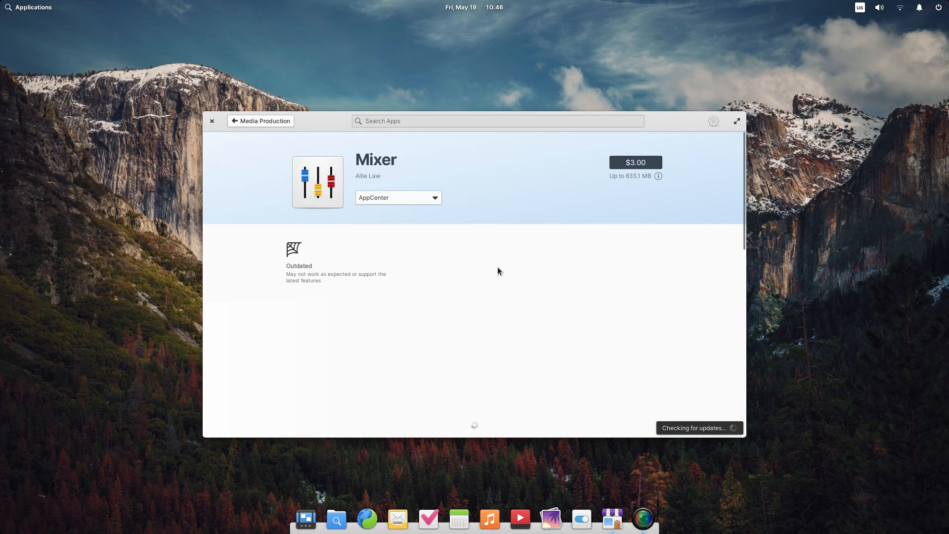
click(260, 121)
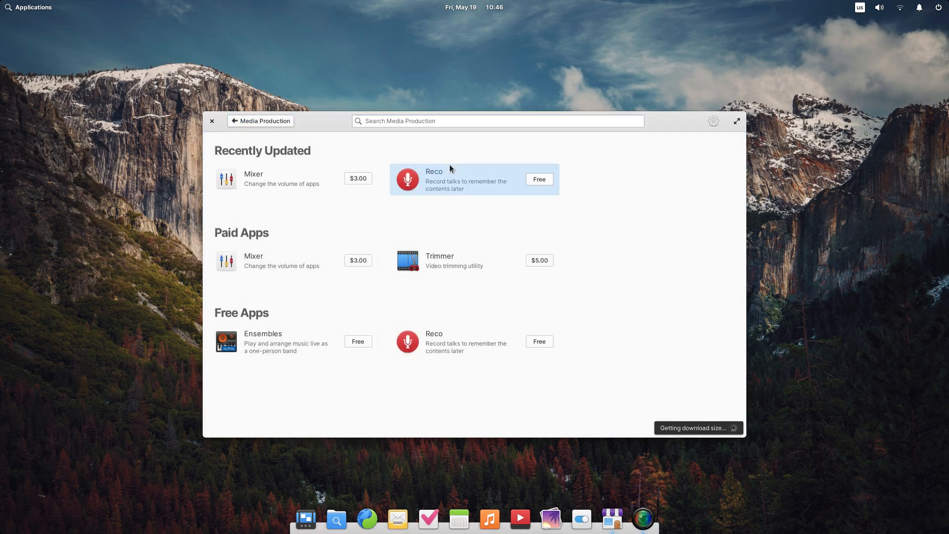
click(433, 179)
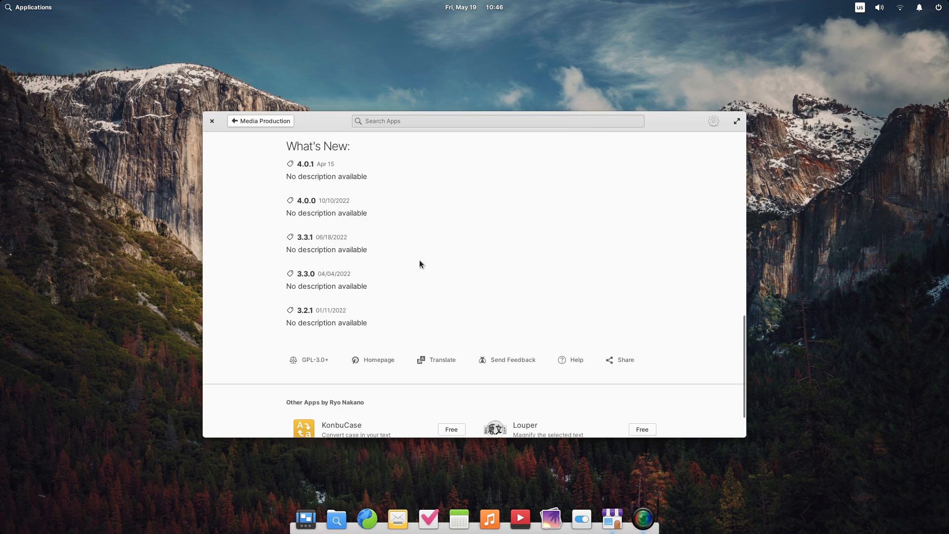
scroll(down, 3)
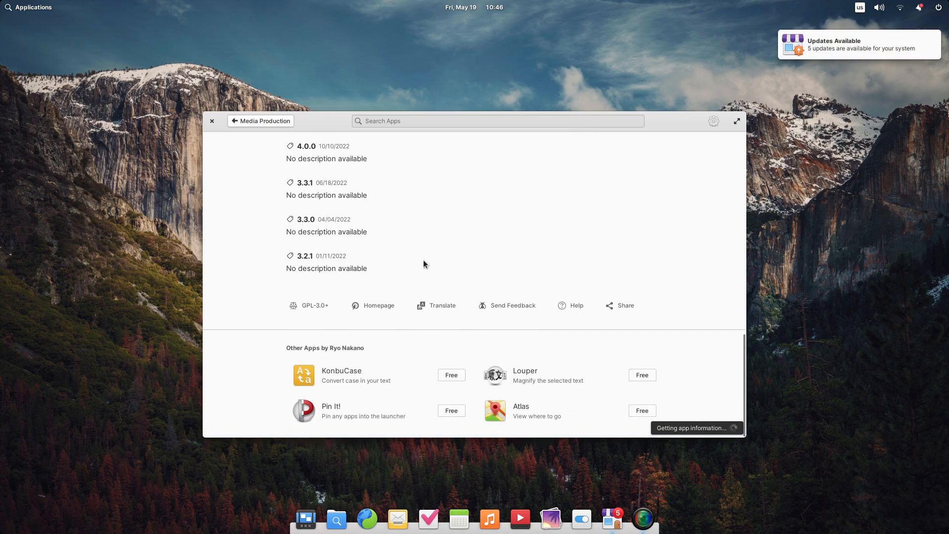
click(919, 7)
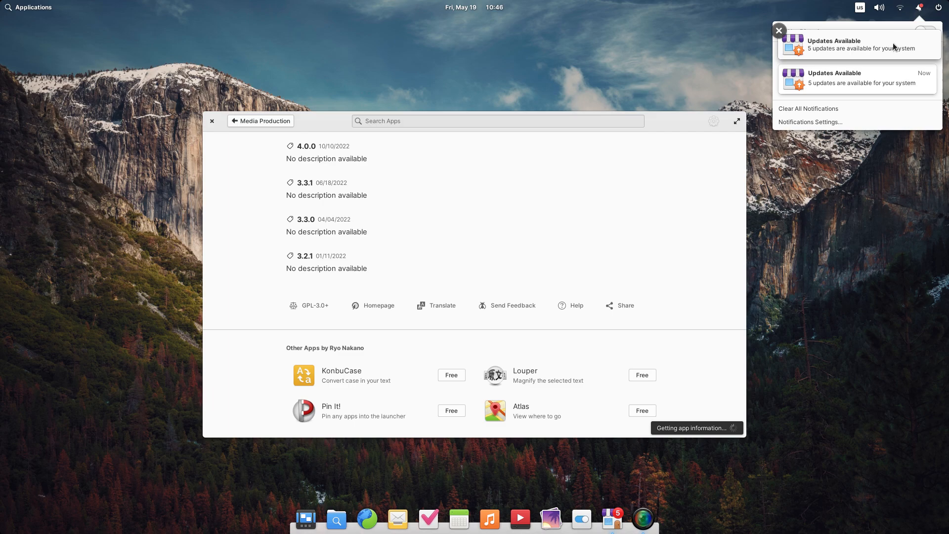
Dismiss both update notifications and close the AppCenter window.
click(779, 31)
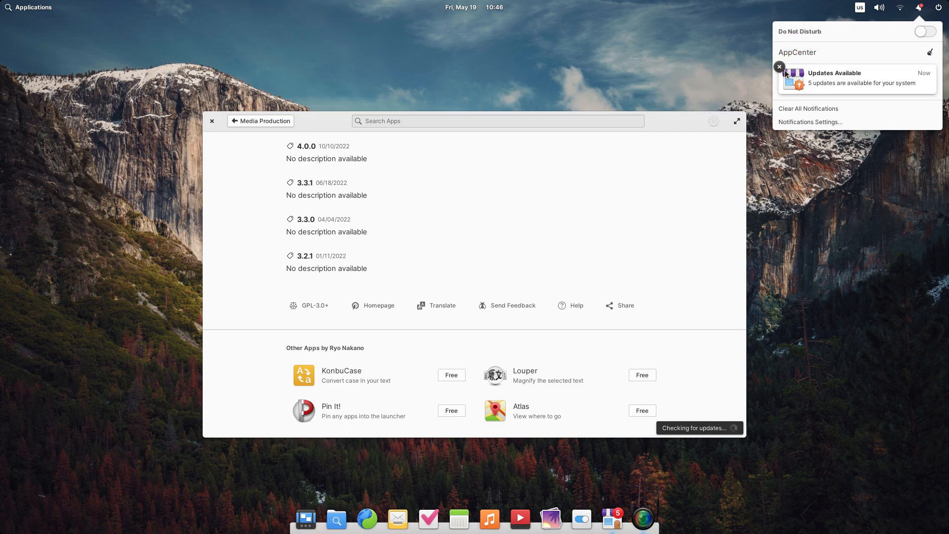
click(779, 66)
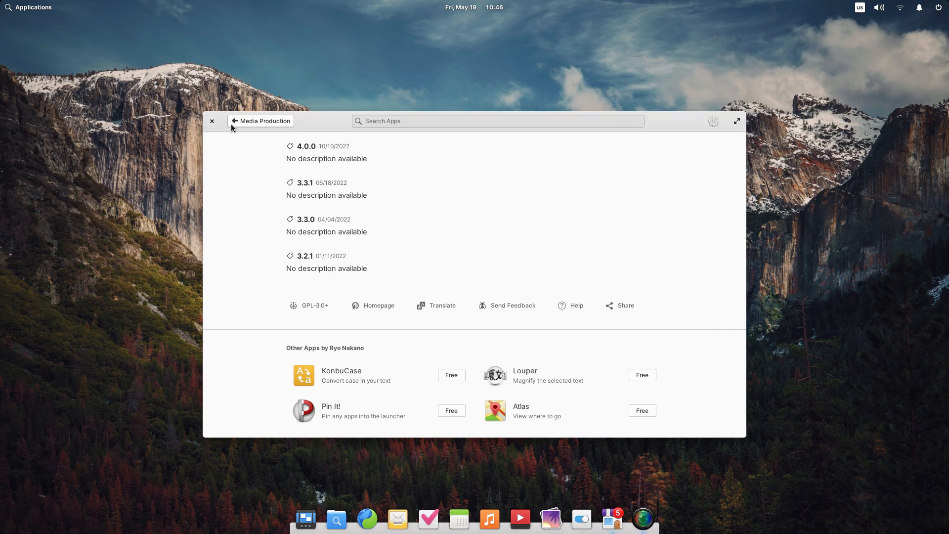
click(241, 120)
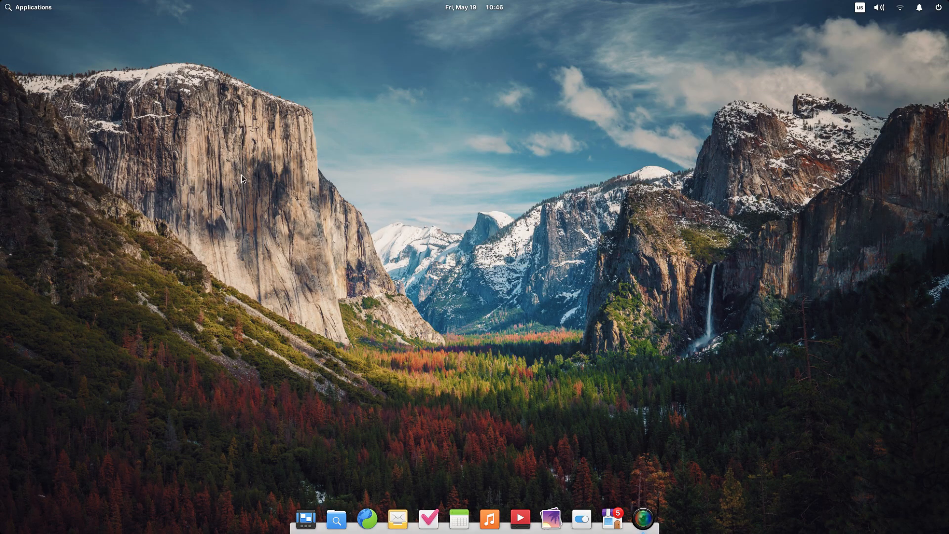
Check Calendar from the panel and close it, close Calculator in basic mode, then show Applications.
click(477, 7)
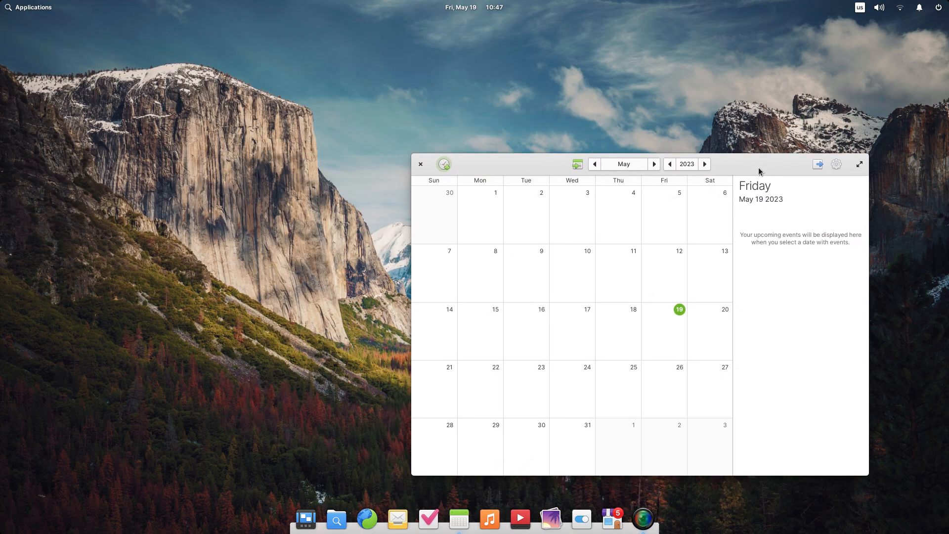
click(939, 7)
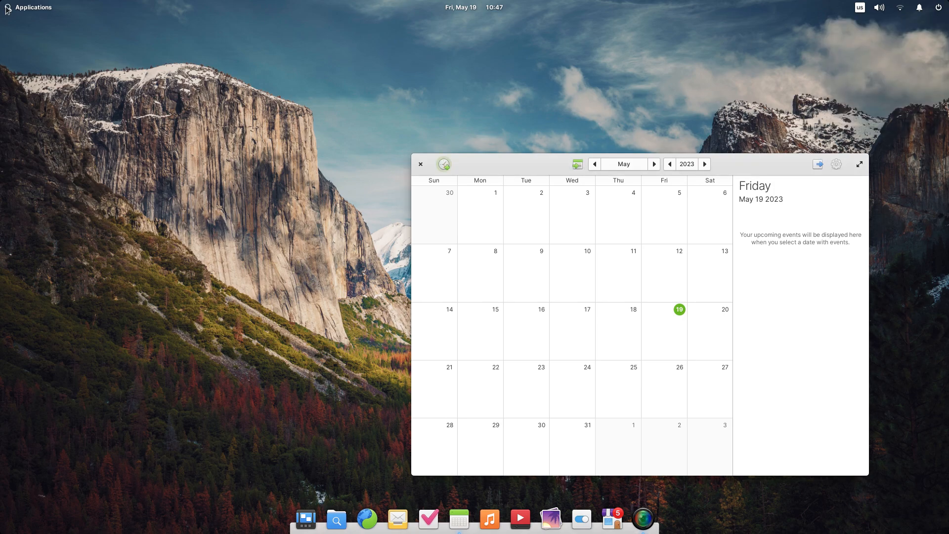
click(29, 7)
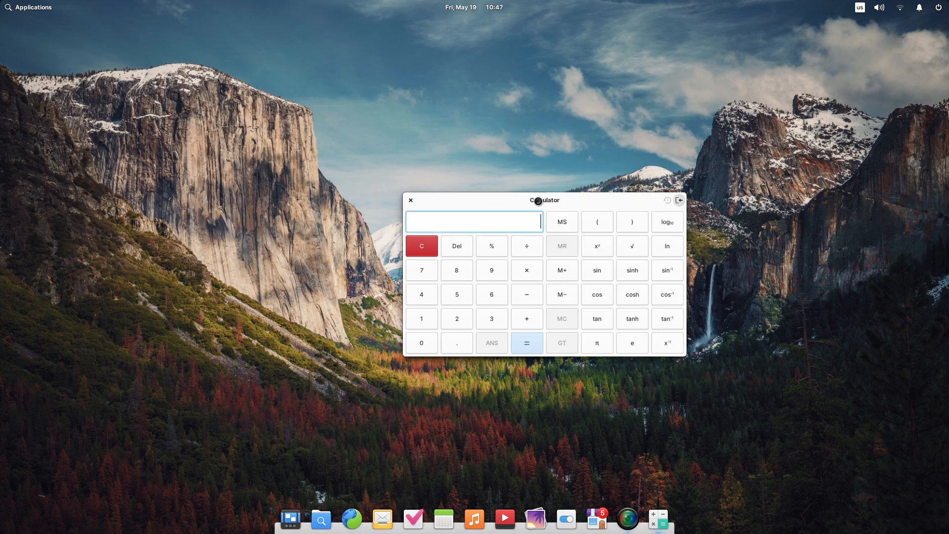
click(678, 200)
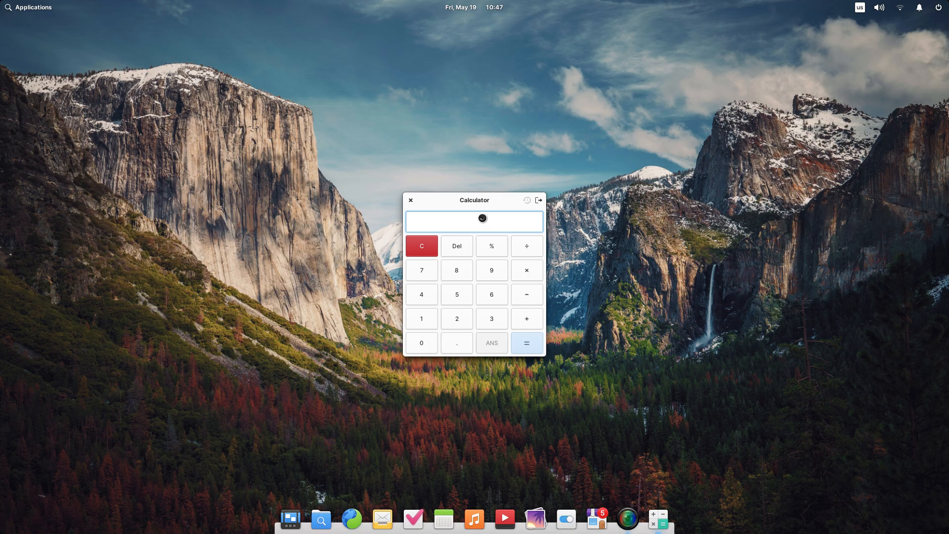
click(410, 200)
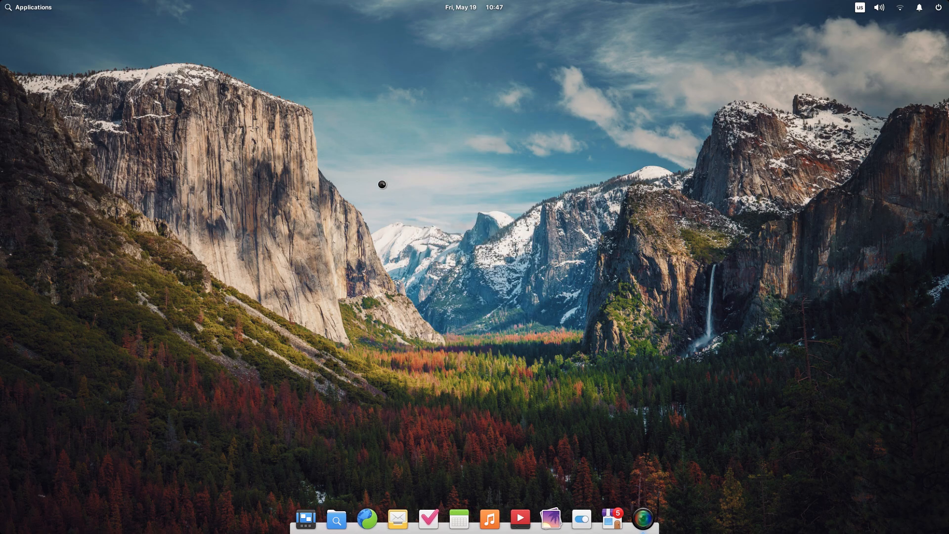
click(27, 7)
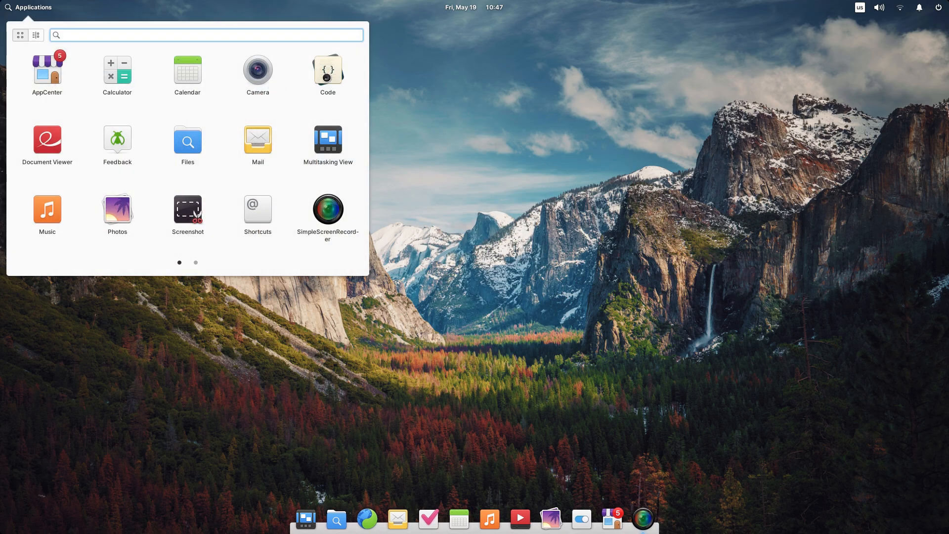
Launch Code, start a new empty document, then close the editor.
click(327, 70)
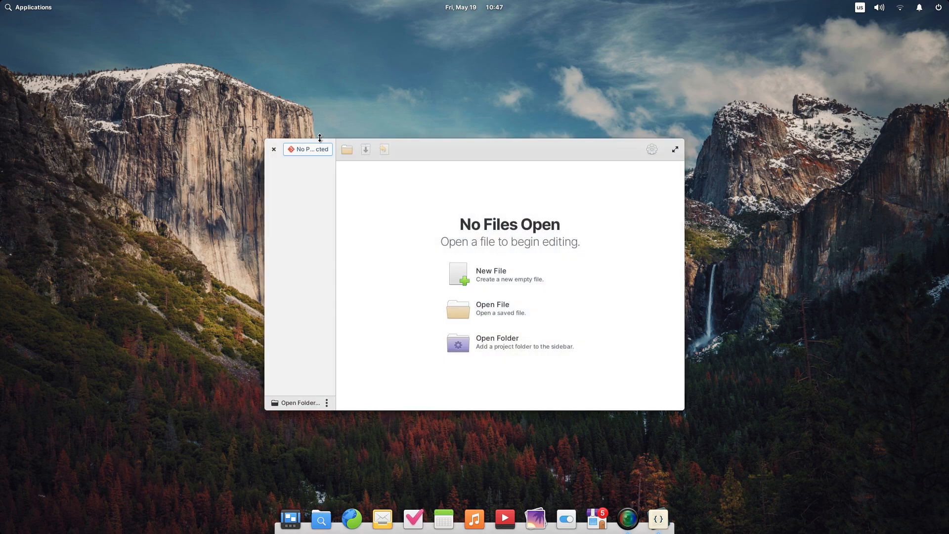
click(458, 273)
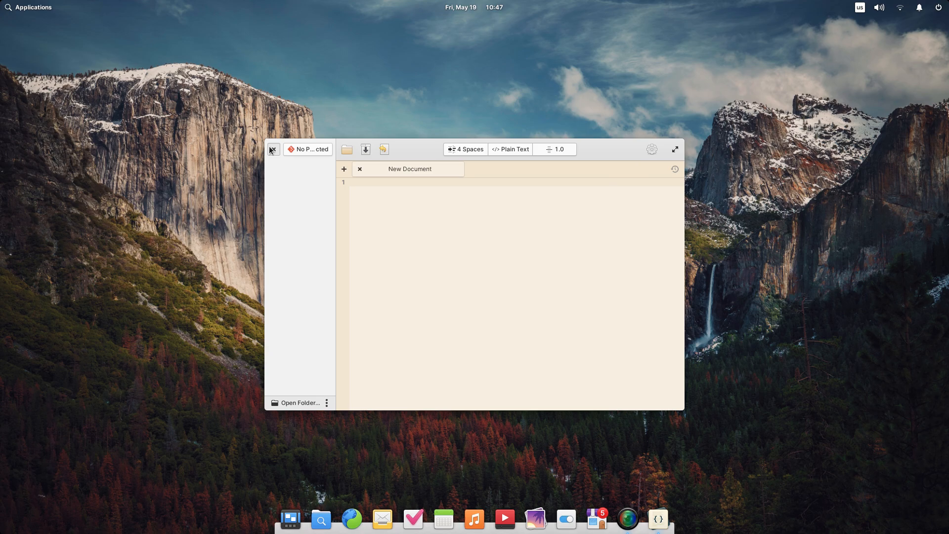
click(27, 7)
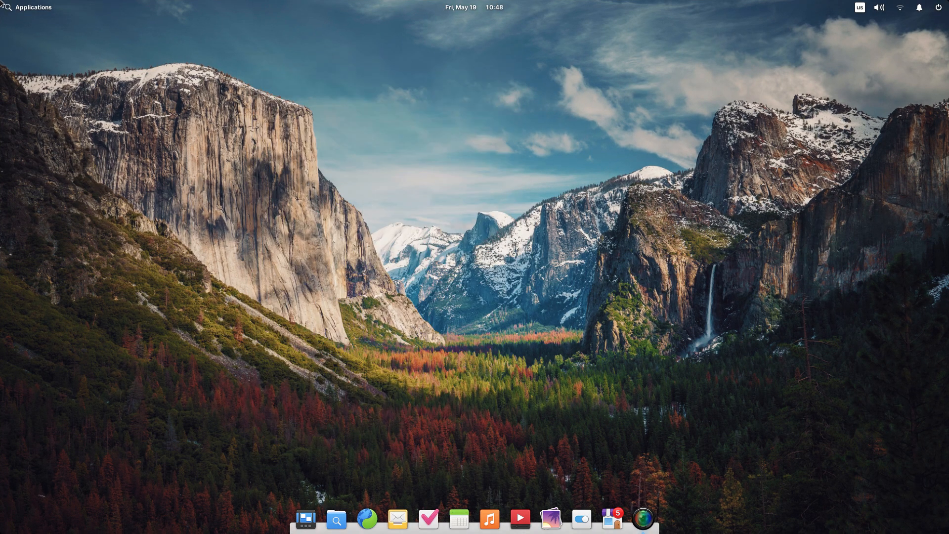
From Applications page two, briefly run Music, then launch System Settings.
click(33, 7)
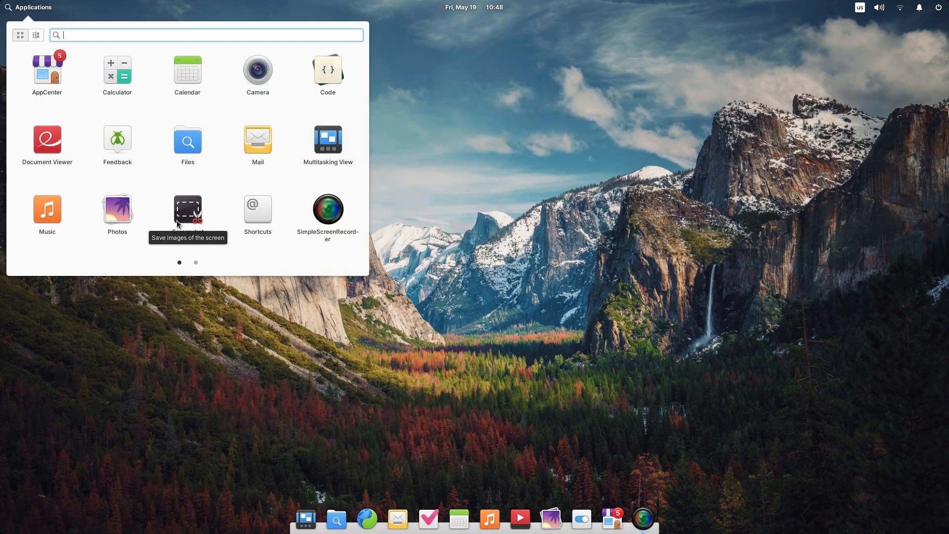
click(195, 262)
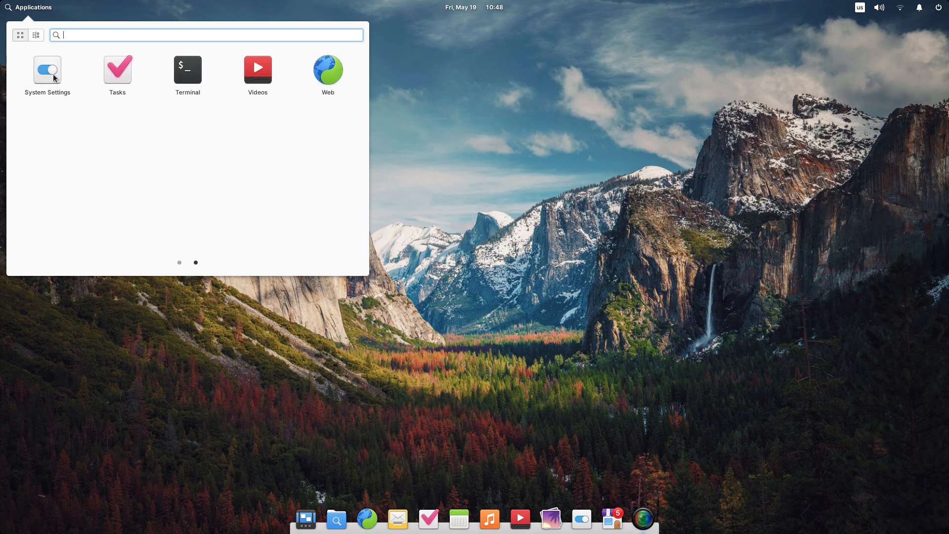
mouse_move(205, 85)
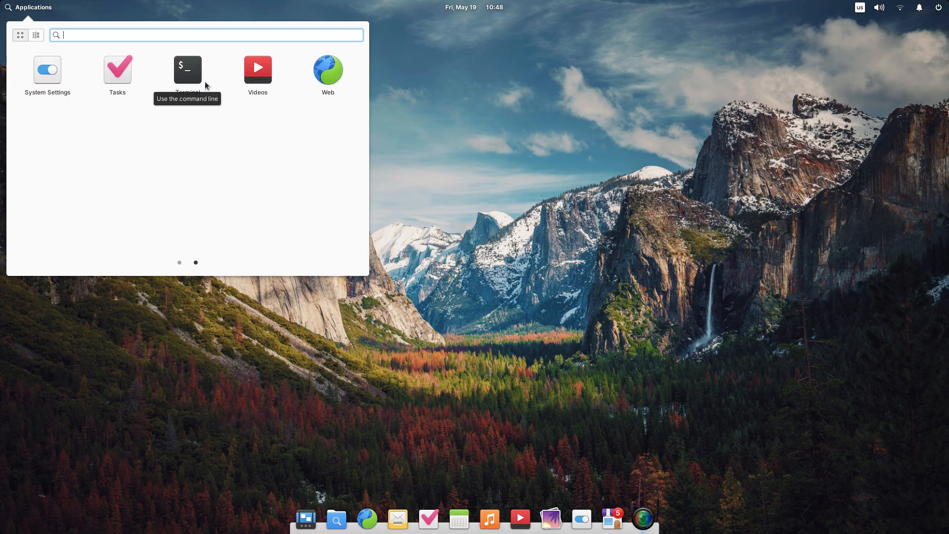
click(179, 262)
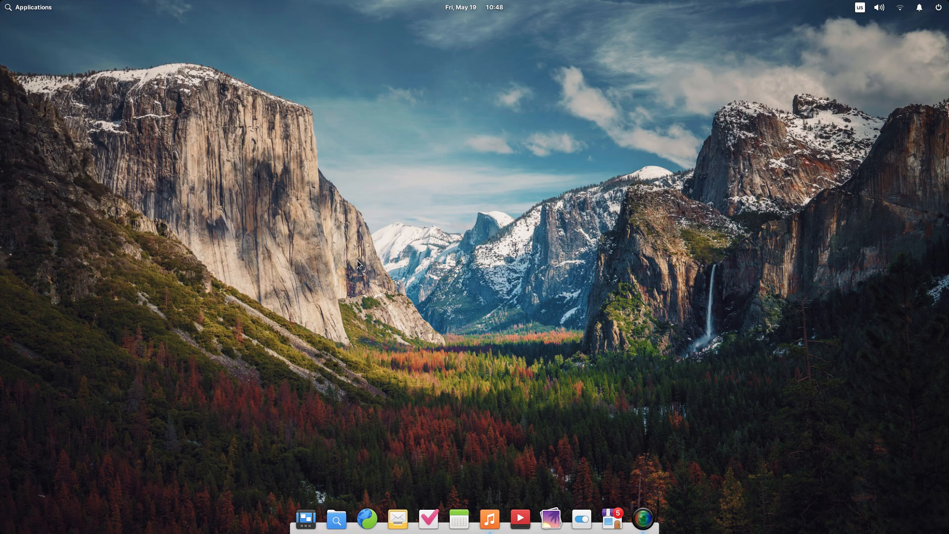
click(488, 519)
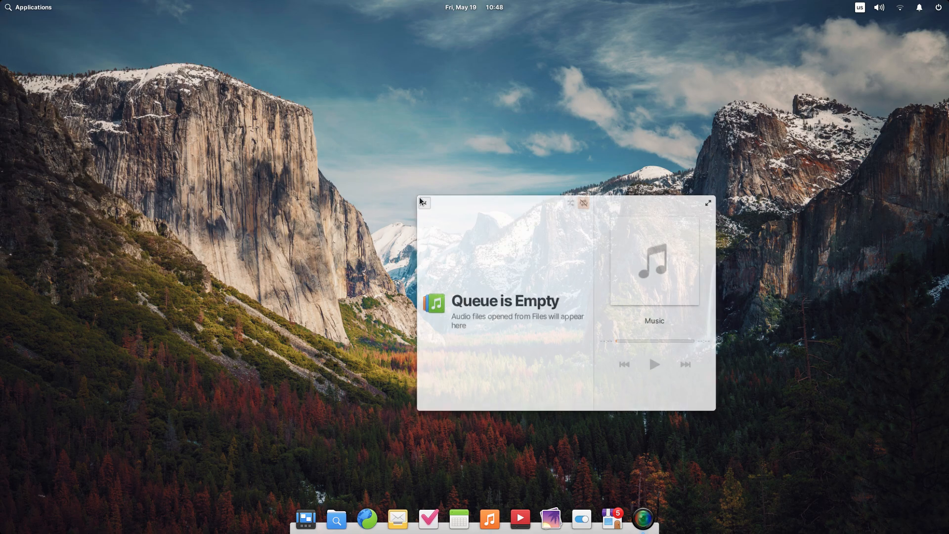
click(28, 7)
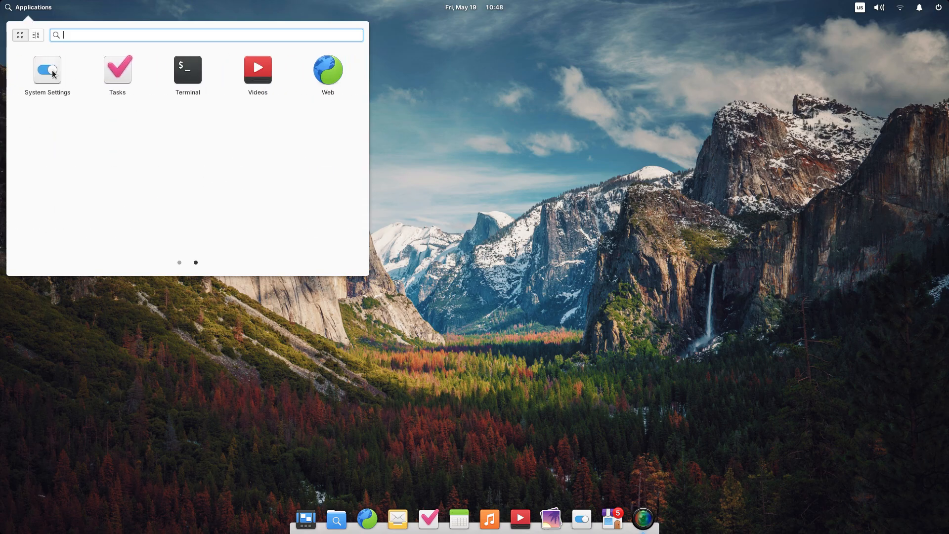
click(47, 69)
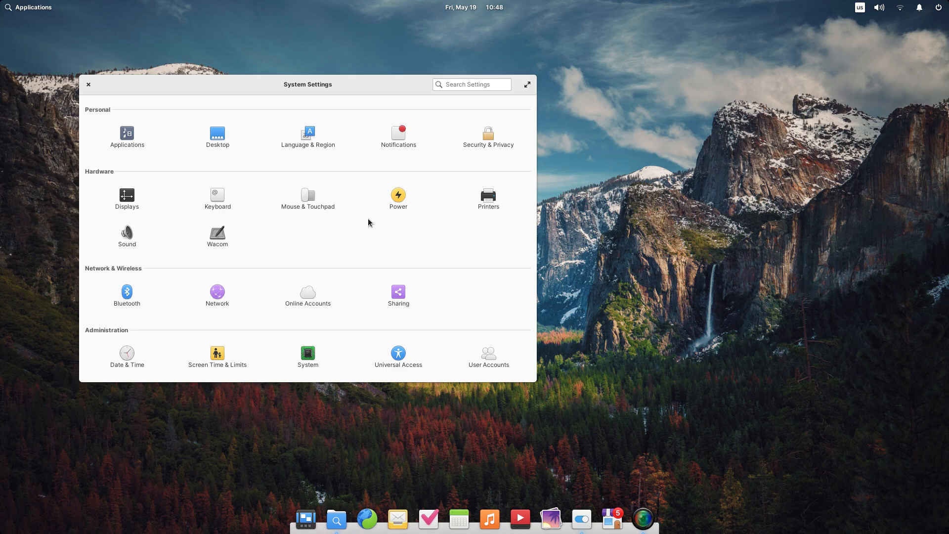
Launch a Files window on the home folder and review the Applications defaults and startup apps.
click(305, 519)
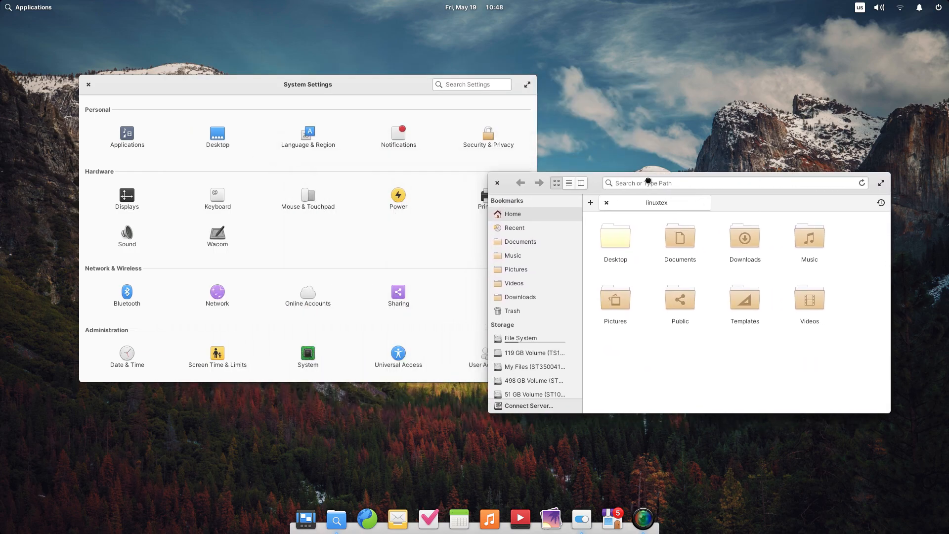
click(126, 133)
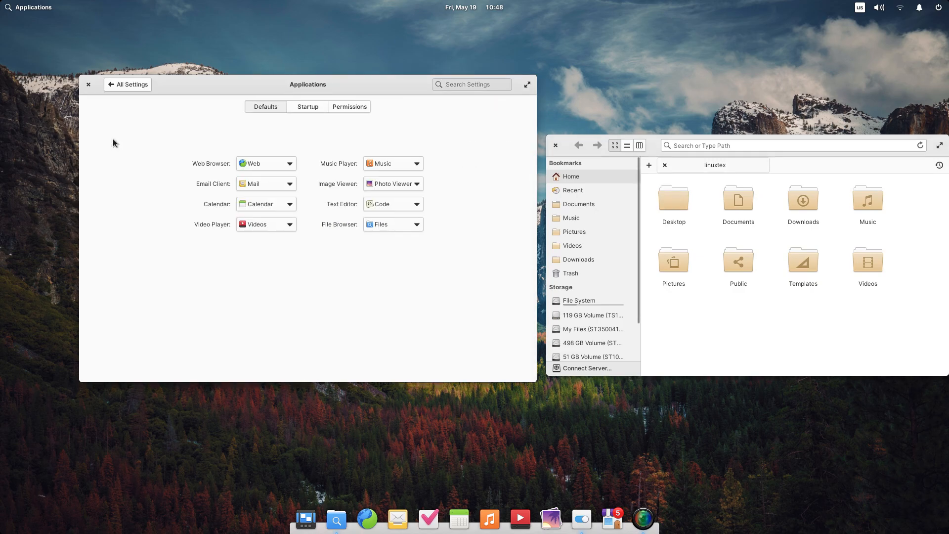
click(307, 107)
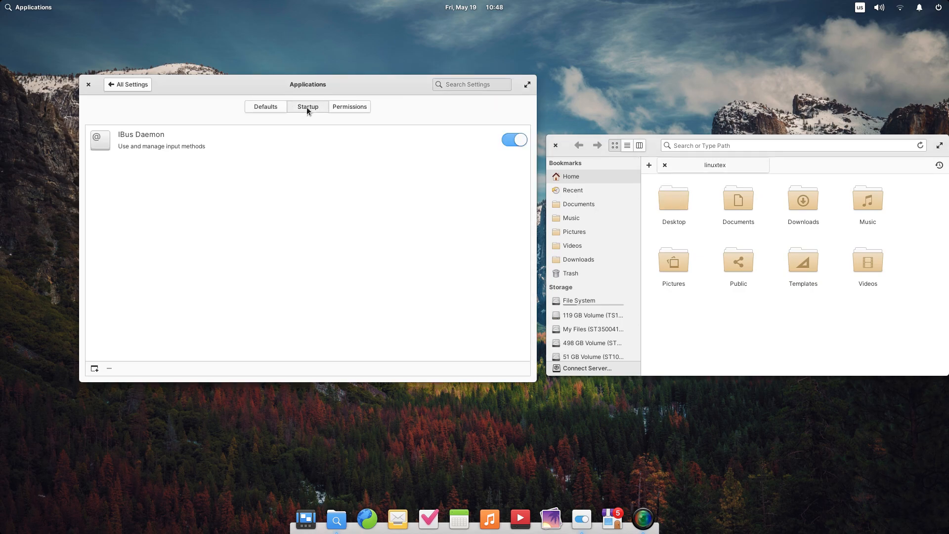
Review per-app permissions for Camera and Captive Network Assistant, then return to the settings overview.
click(349, 107)
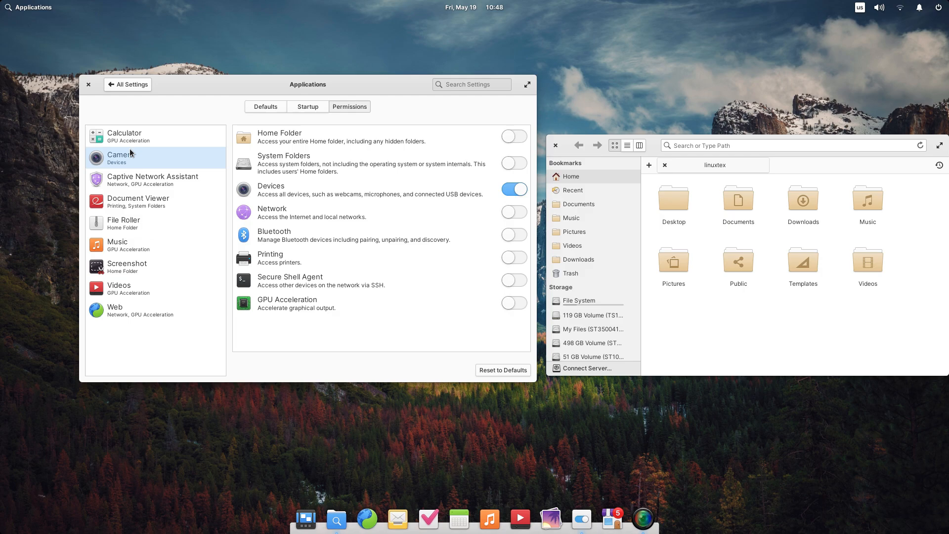
click(152, 180)
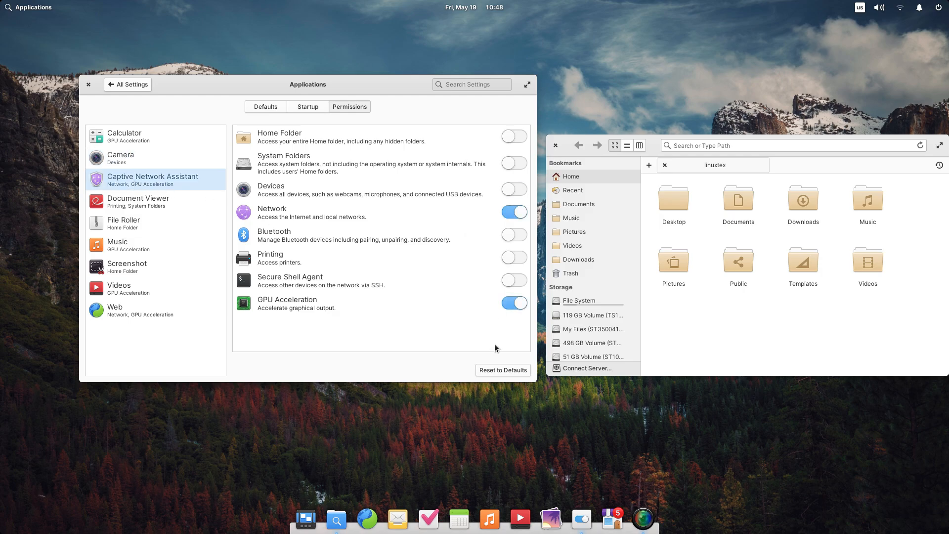
click(127, 84)
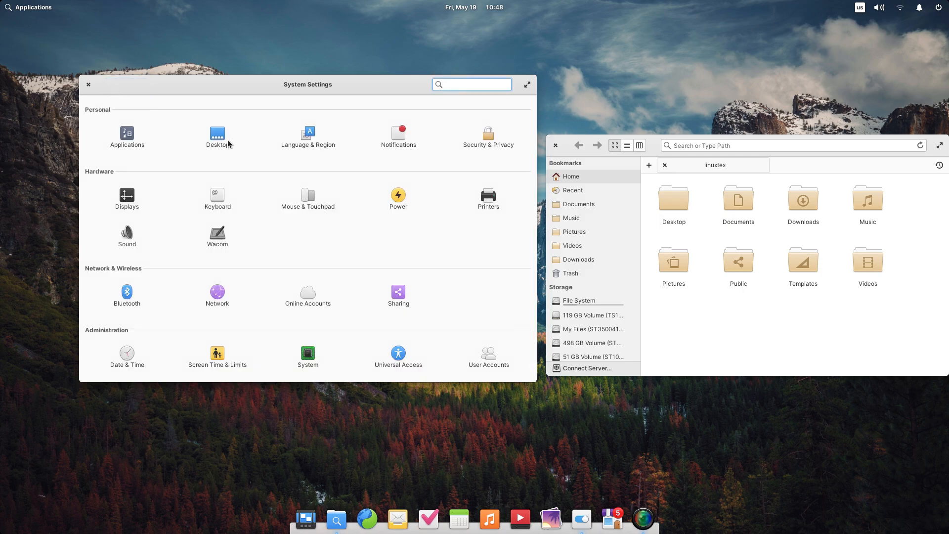
Switch the desktop to the Dark style under Desktop > Appearance.
click(216, 134)
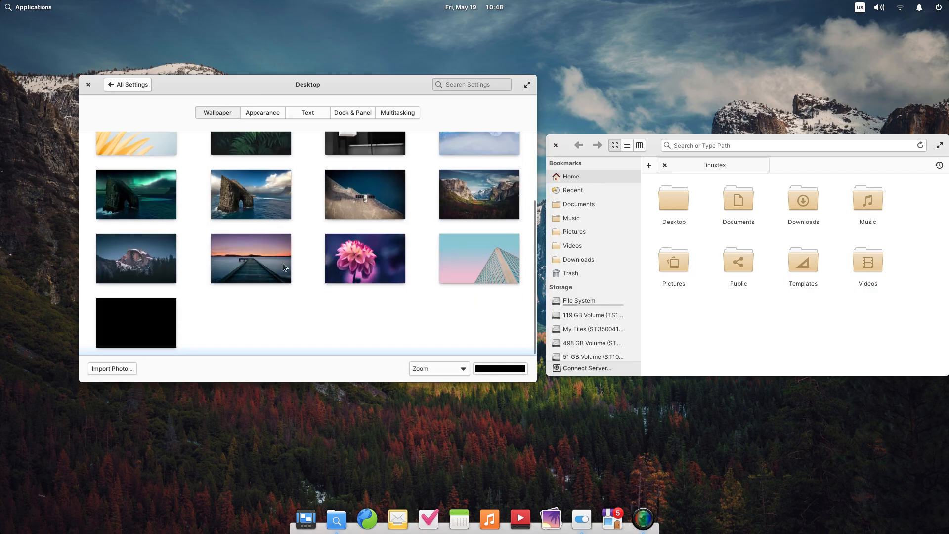
click(262, 113)
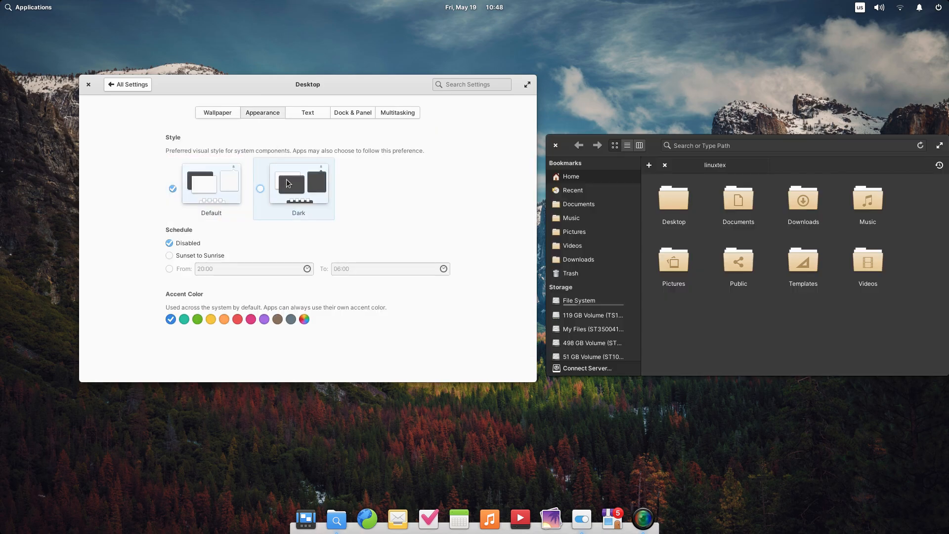
click(298, 186)
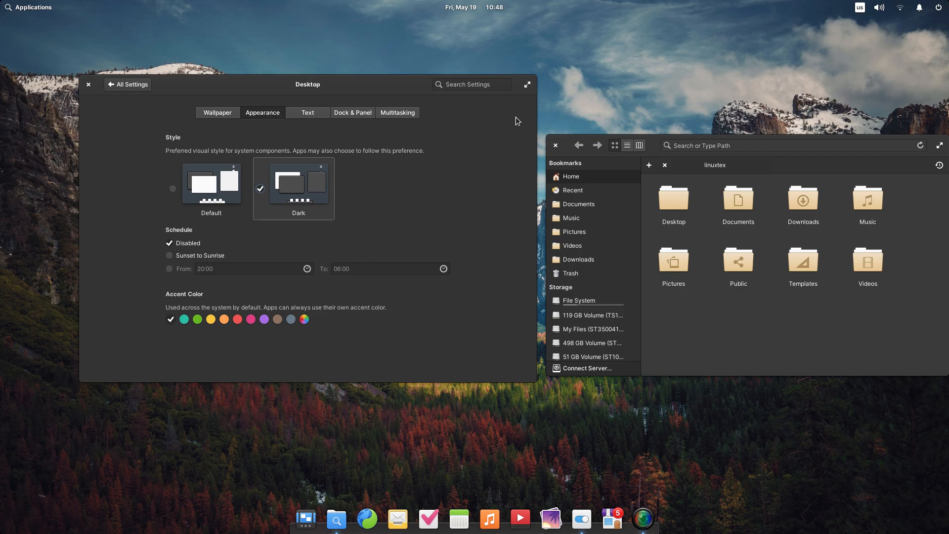
click(30, 7)
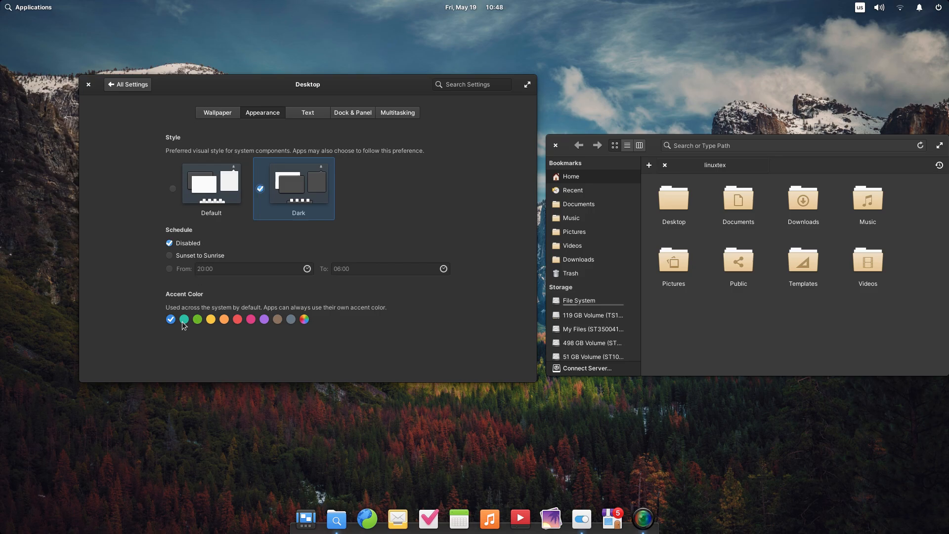
Try the teal, yellow, red and purple accent colours in turn.
click(184, 319)
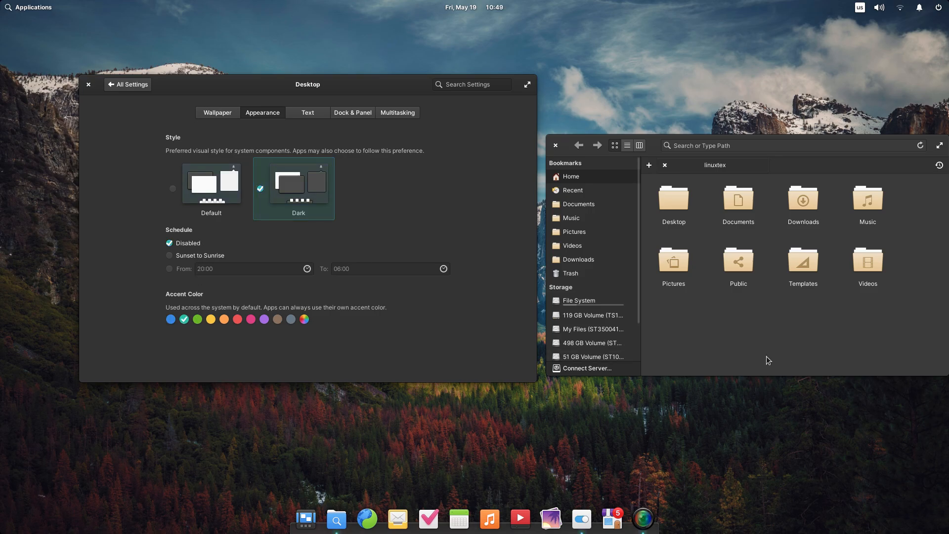
click(574, 231)
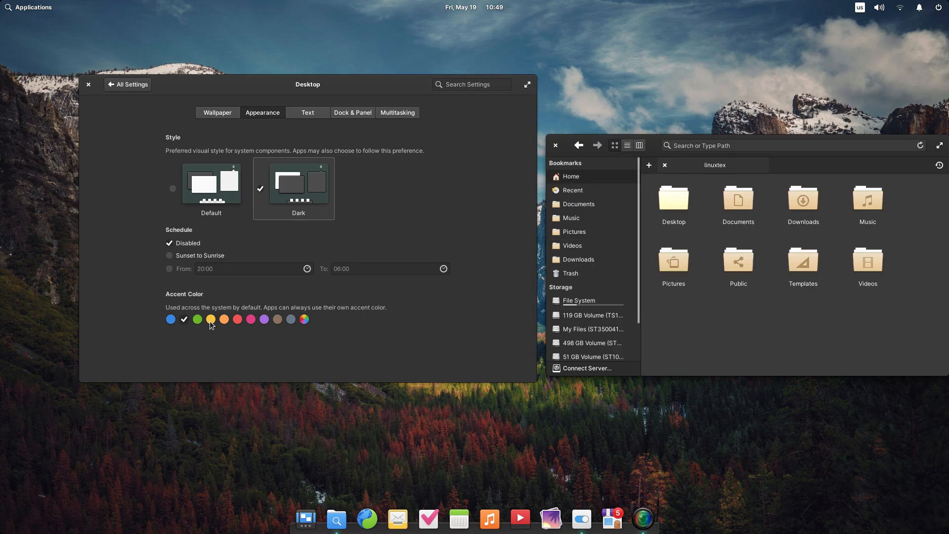
click(223, 319)
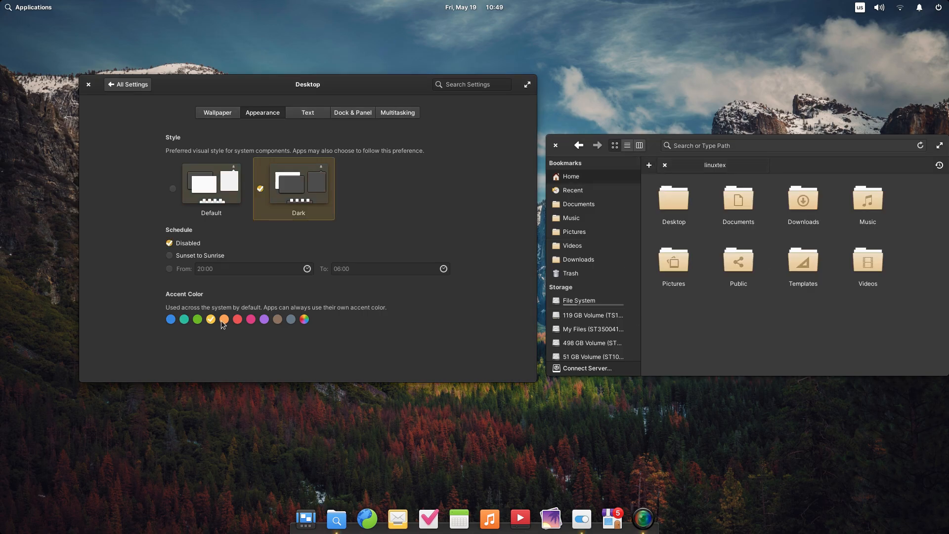
click(237, 320)
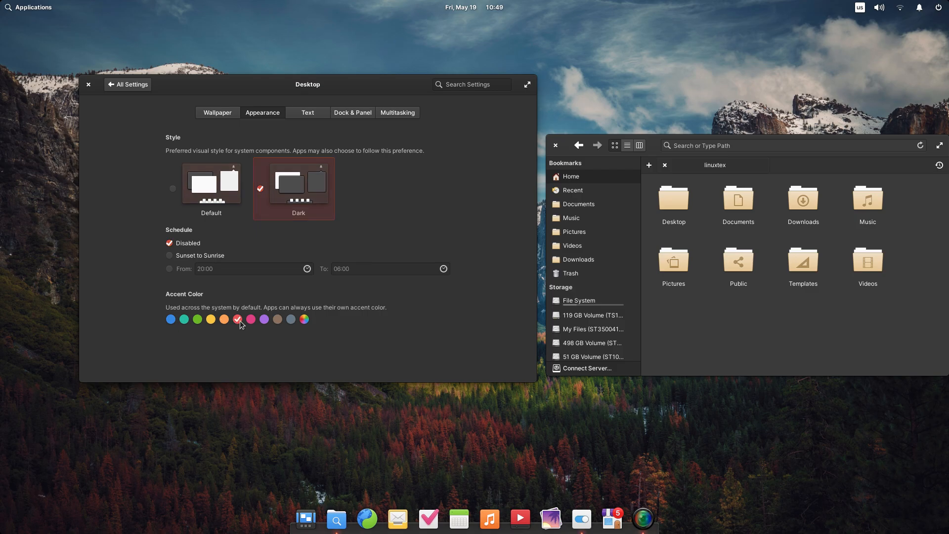
click(251, 319)
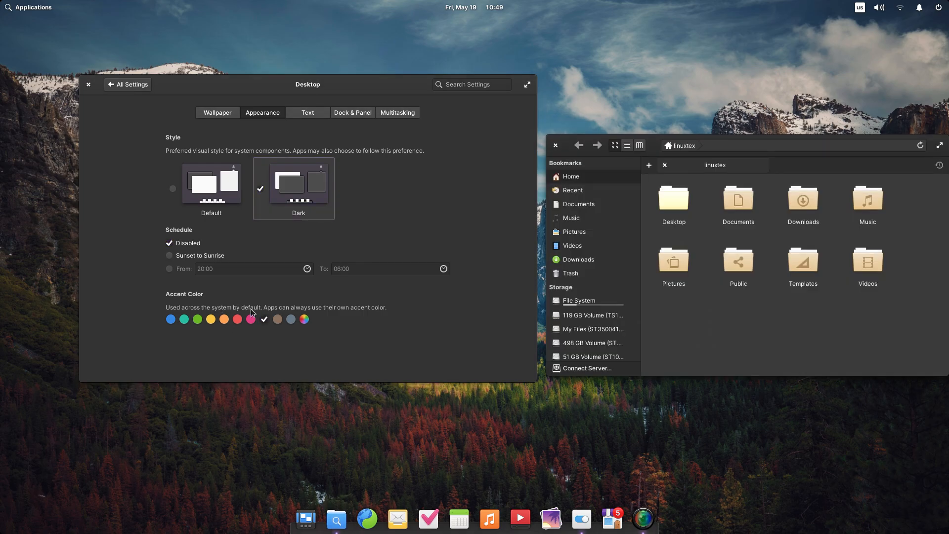
Try brown and multicolour accents, settle on blue, then move to the Text options.
click(277, 319)
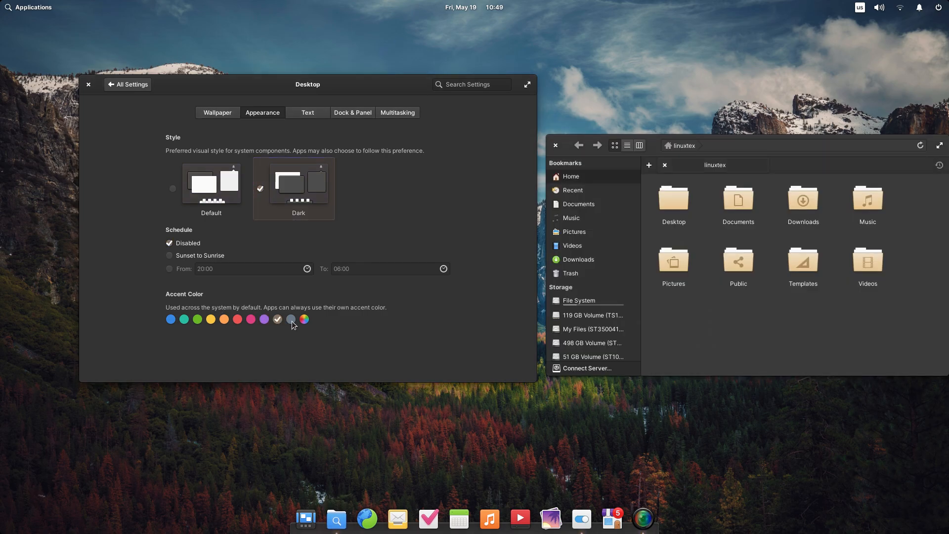
click(291, 320)
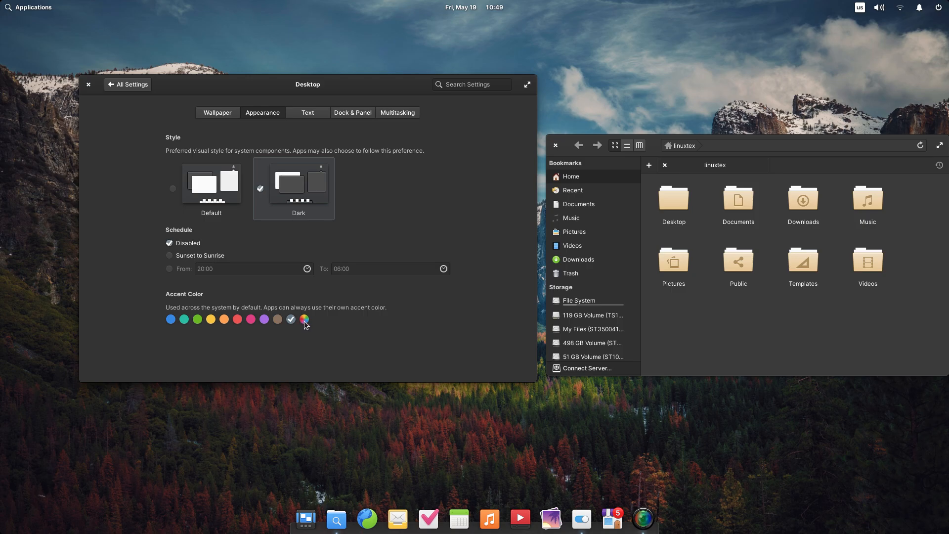
click(171, 319)
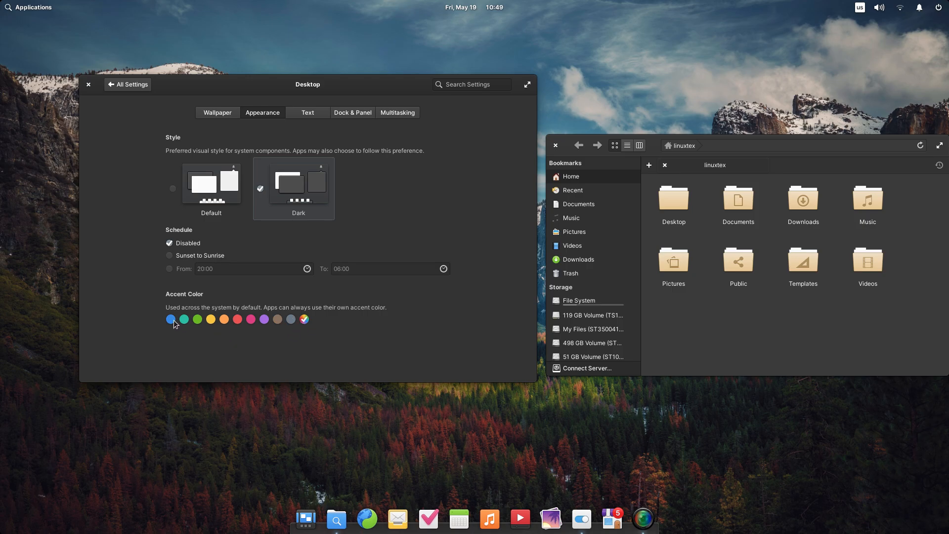
click(307, 113)
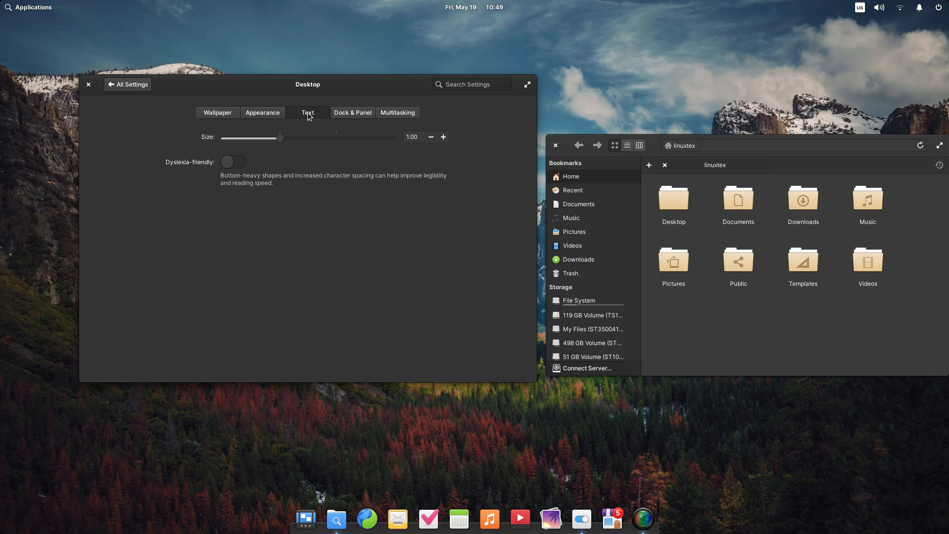
Show the Dock & Panel options with medium icons and panel translucency enabled.
click(352, 113)
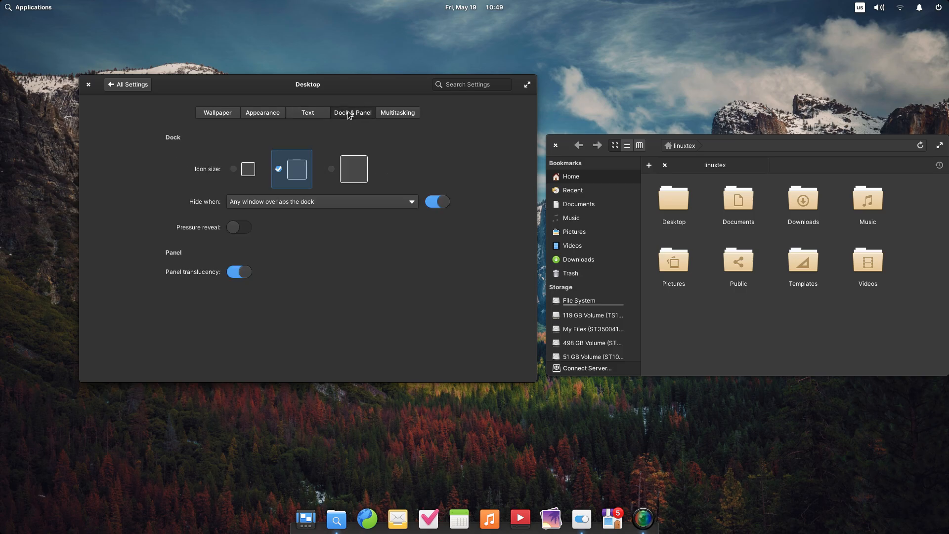
mouse_move(245, 185)
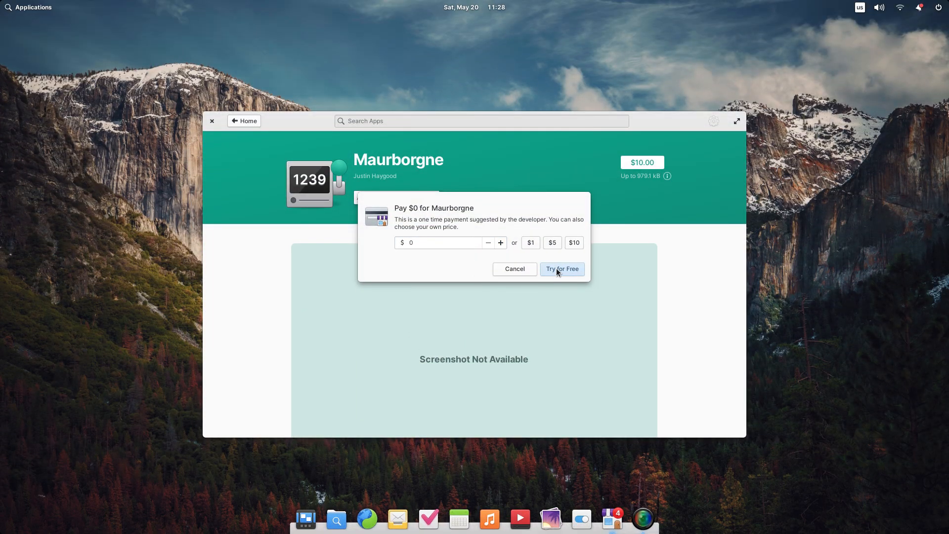
click(562, 269)
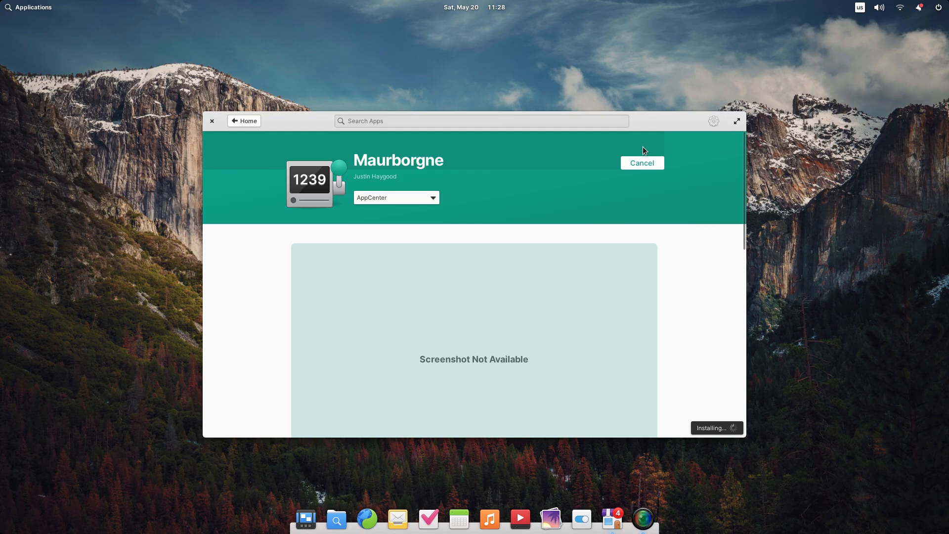
click(641, 163)
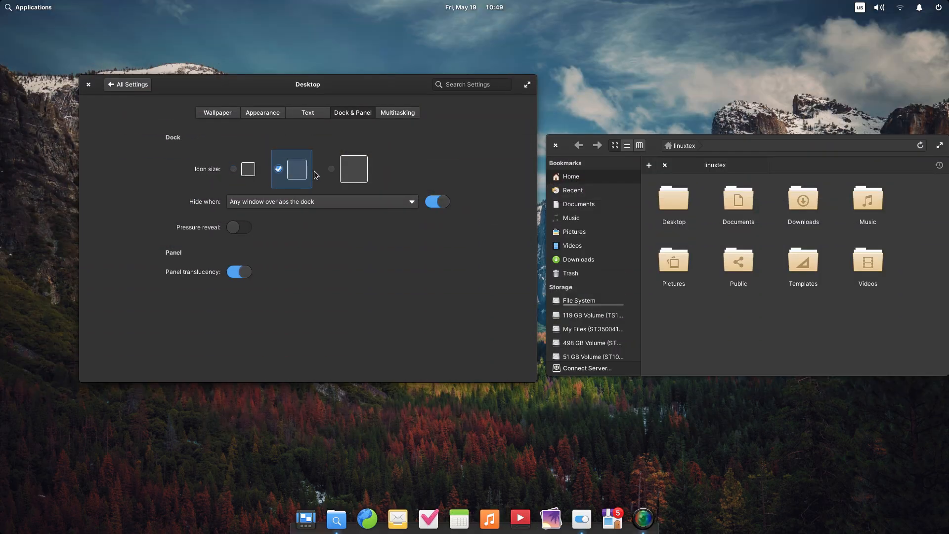
Try large dock icons then revert to medium, and set the top-left corner to Multitasking View.
click(353, 168)
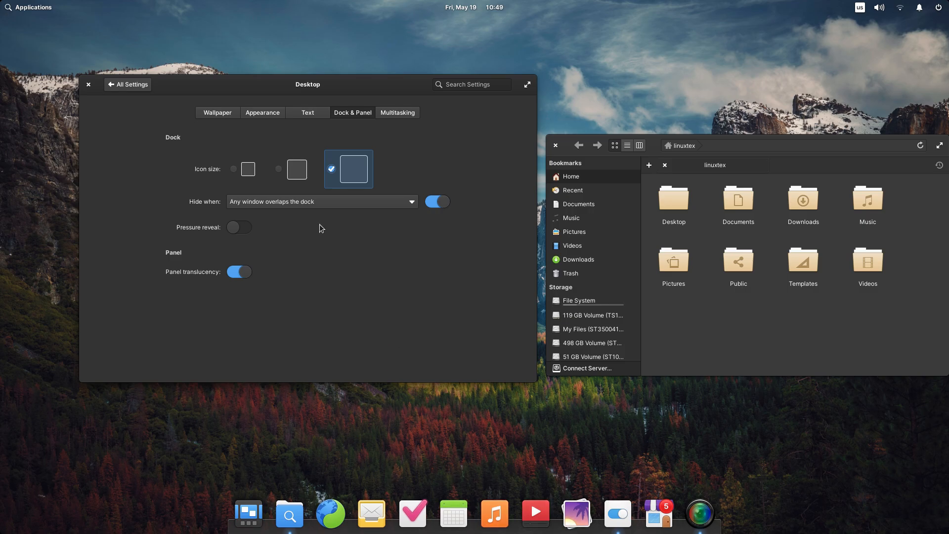
click(277, 168)
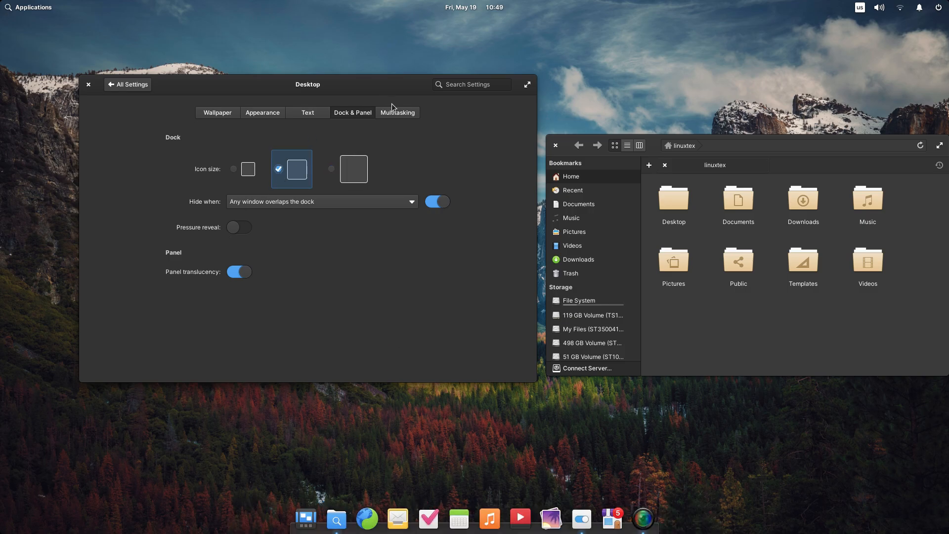
click(397, 113)
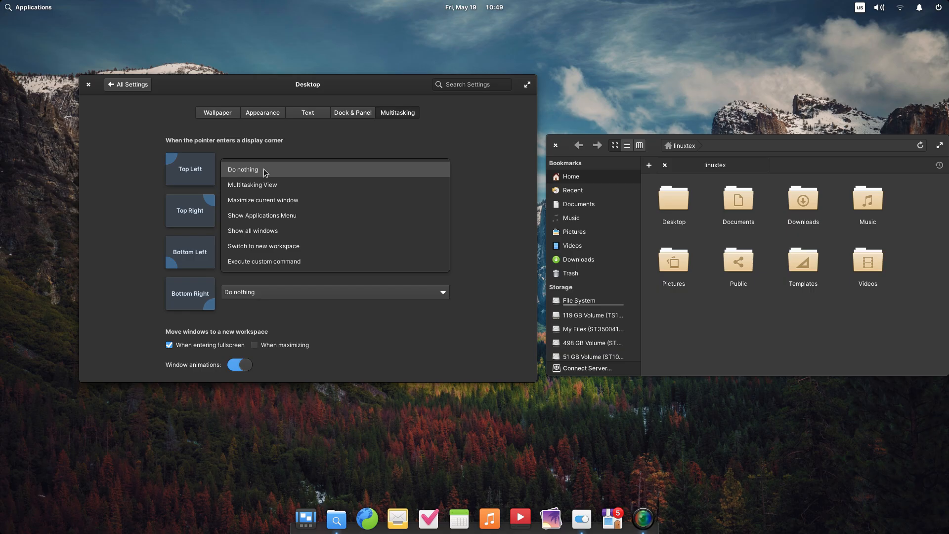
click(252, 185)
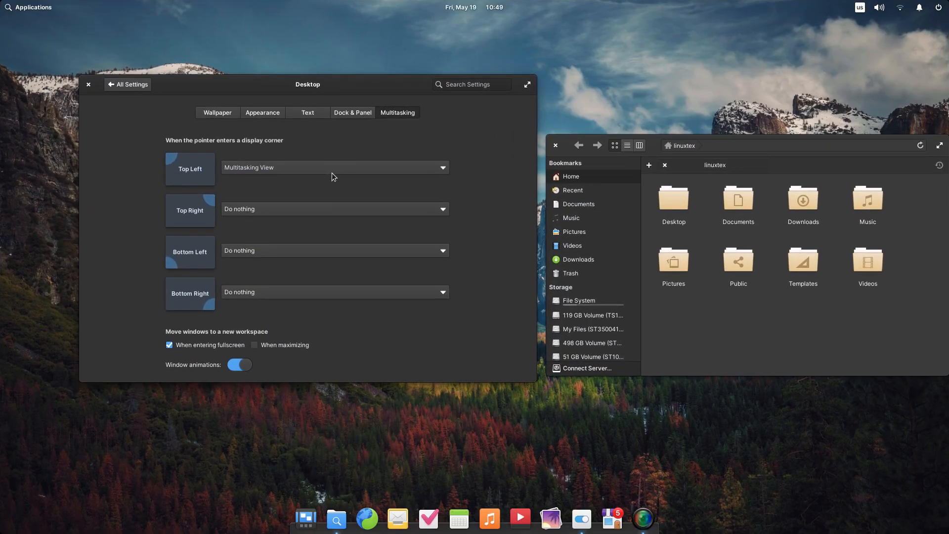
mouse_move(320, 173)
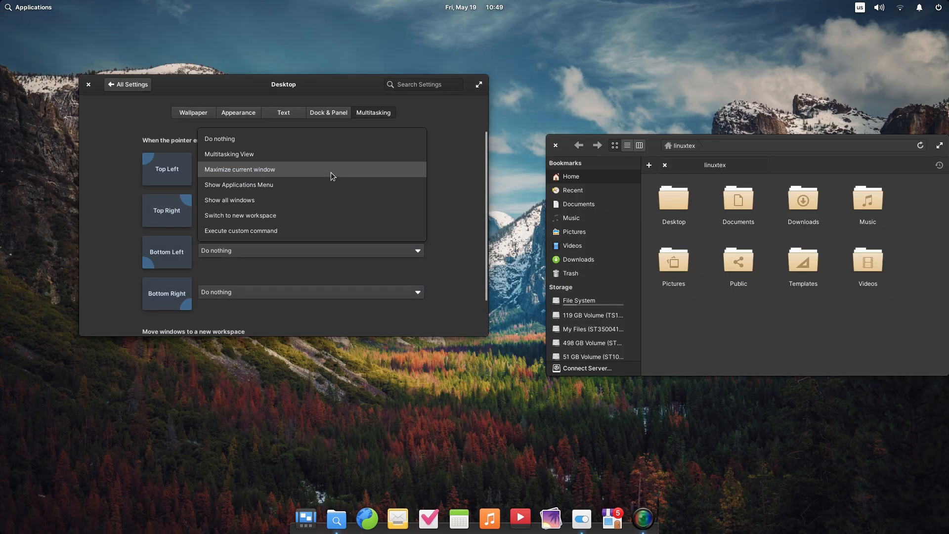
mouse_move(293, 184)
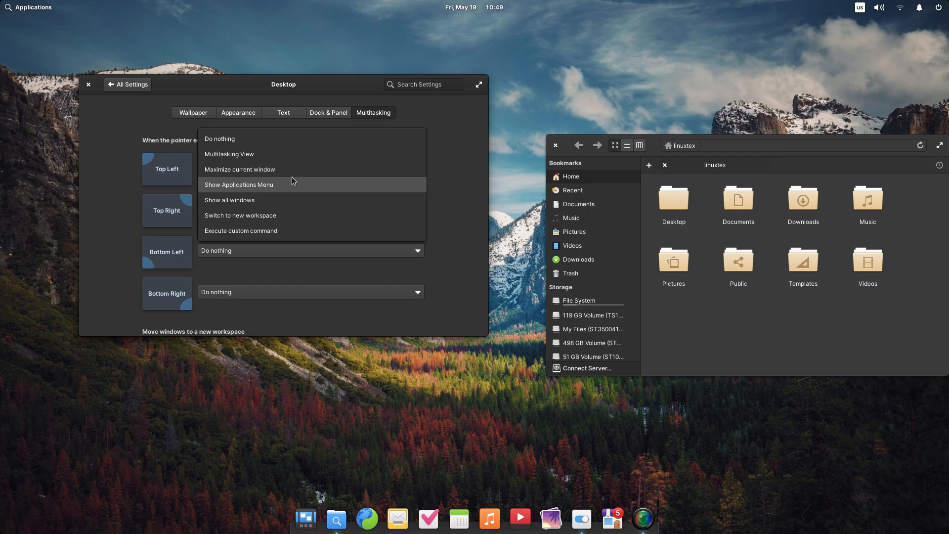
mouse_move(273, 146)
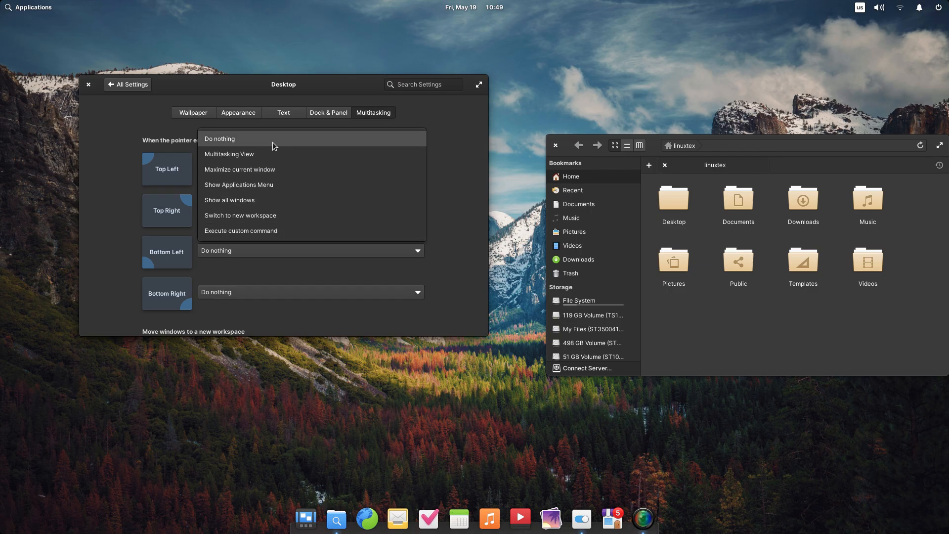
Set the top-left corner back to doing nothing and head to Language & Region.
click(220, 138)
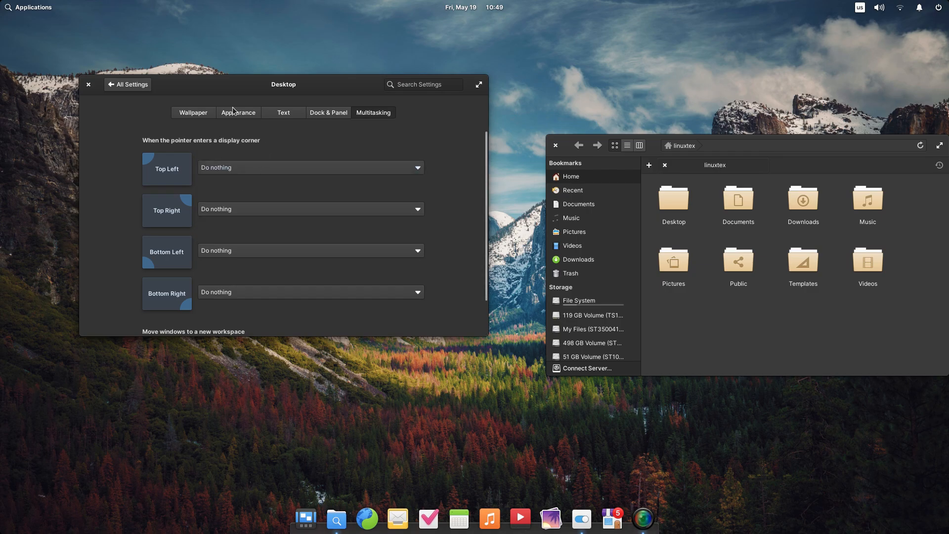
click(238, 112)
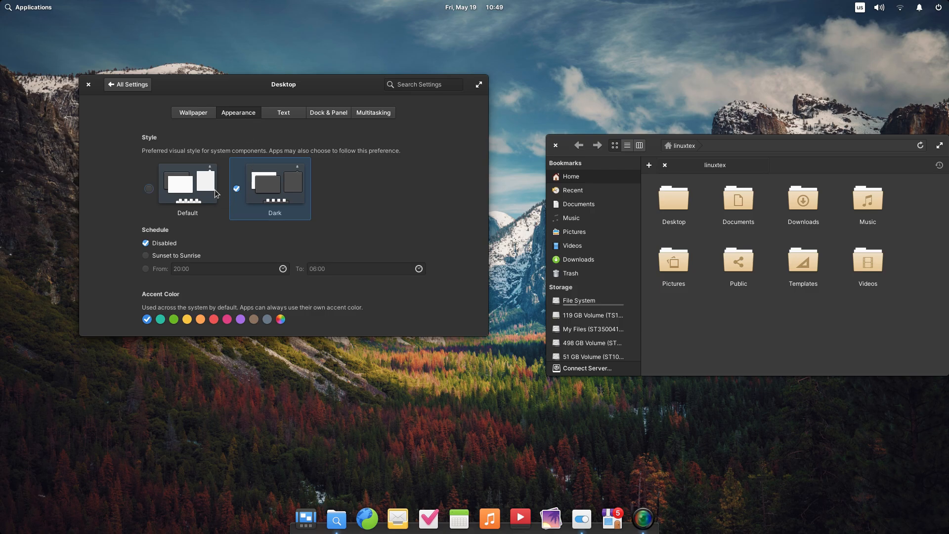
click(127, 84)
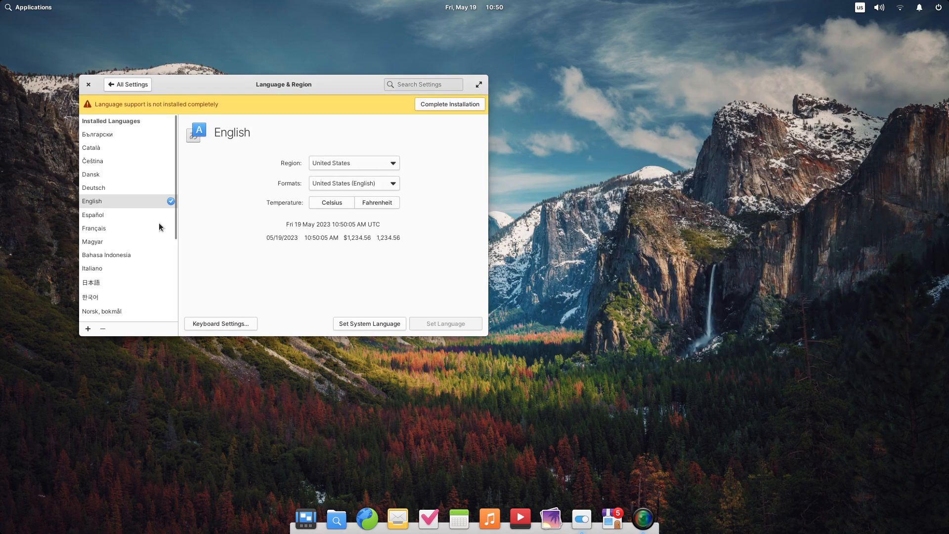
Toggle AppCenter notification bubbles off and on, scan the app list, and return to all settings.
click(127, 84)
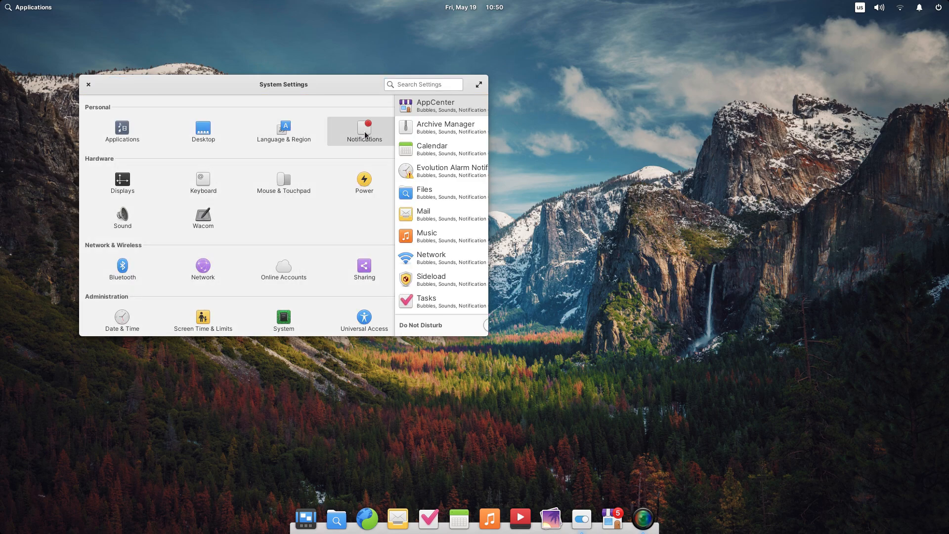
click(364, 131)
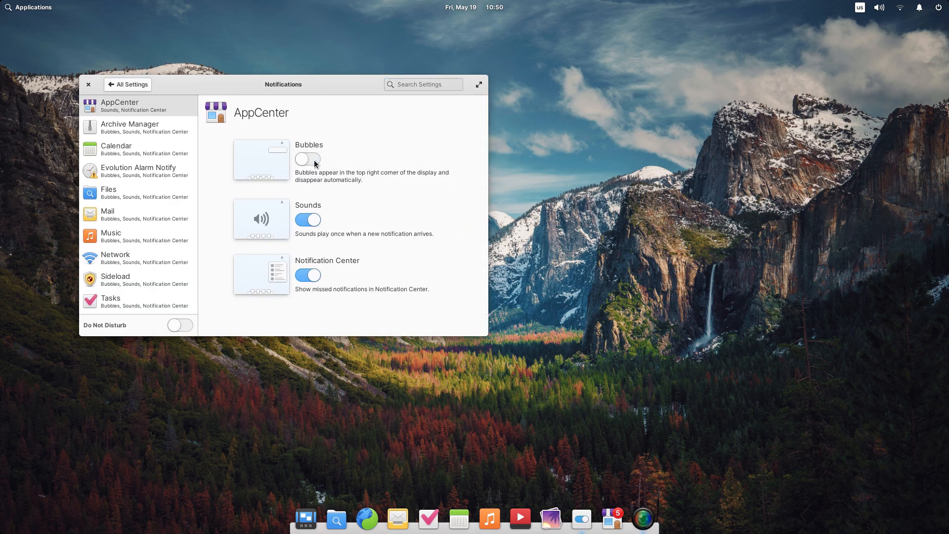
click(308, 158)
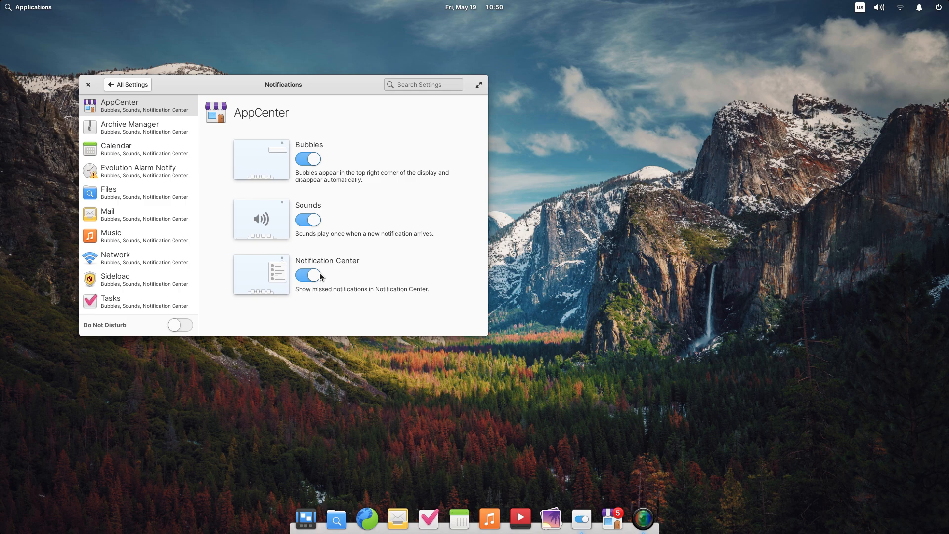
scroll(down, 3)
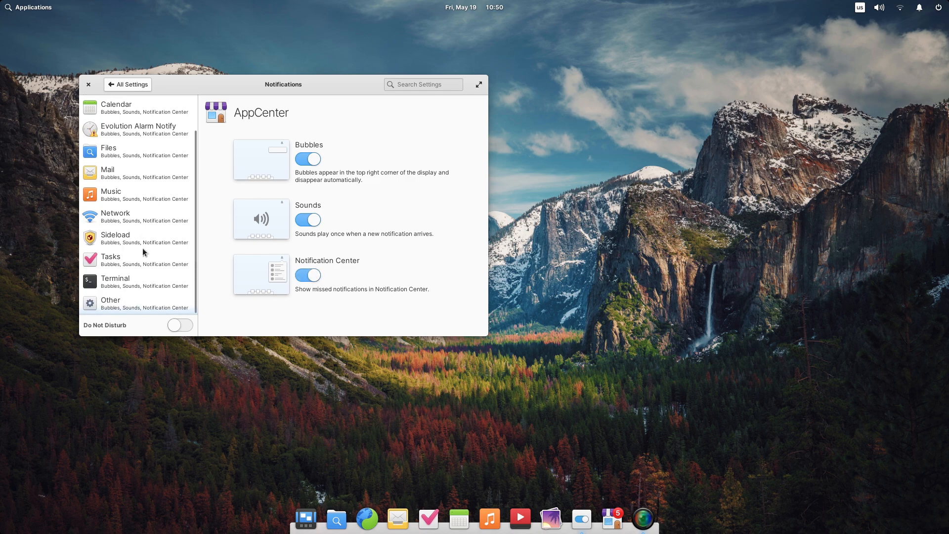
click(127, 84)
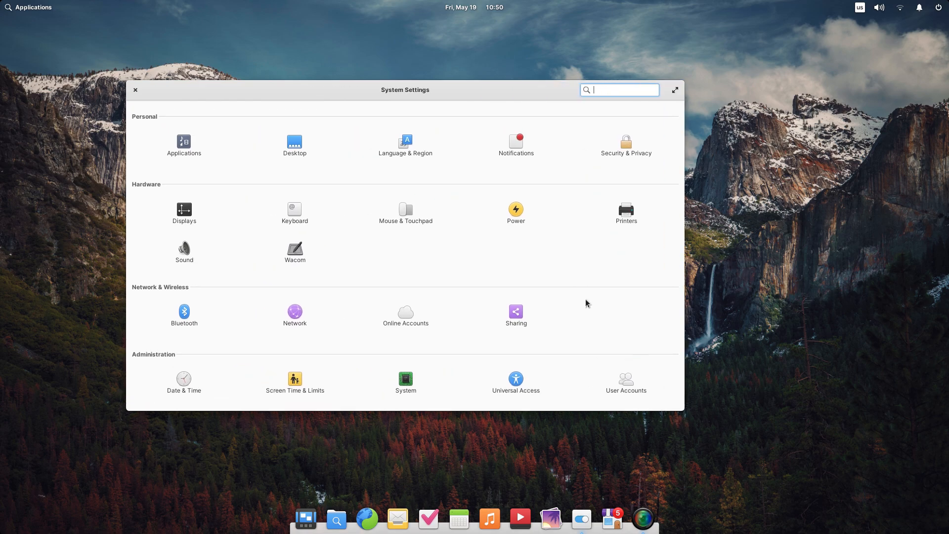
Review the Security & Privacy Locking, Firewall and Housekeeping pages.
click(625, 143)
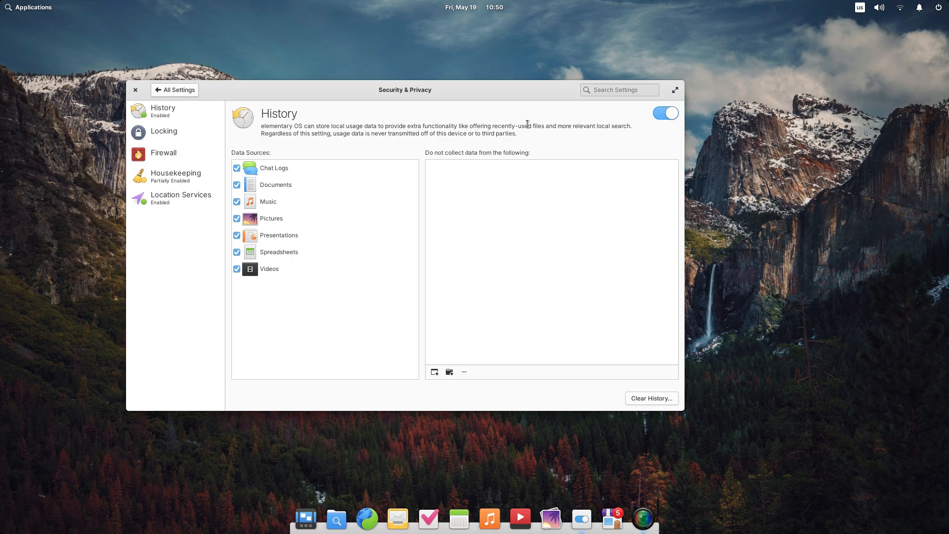
click(164, 131)
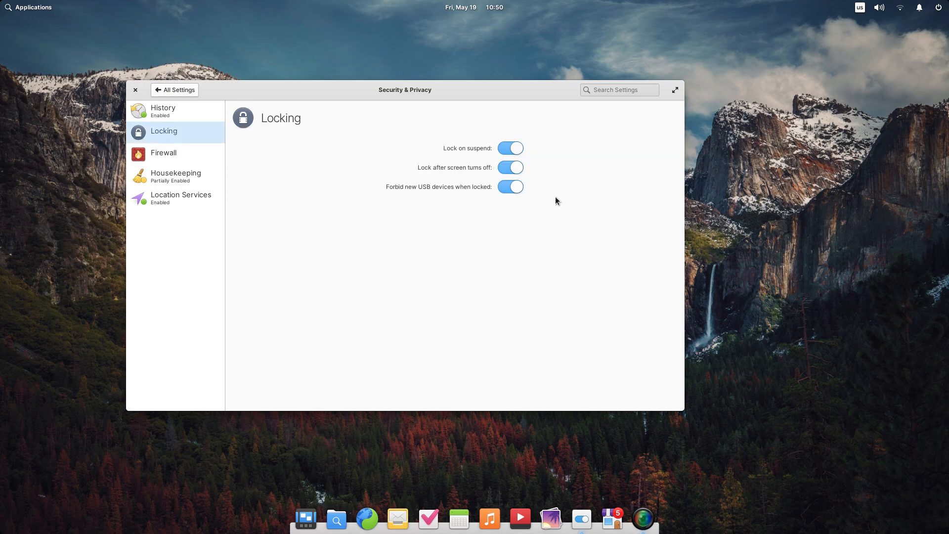
mouse_move(250, 166)
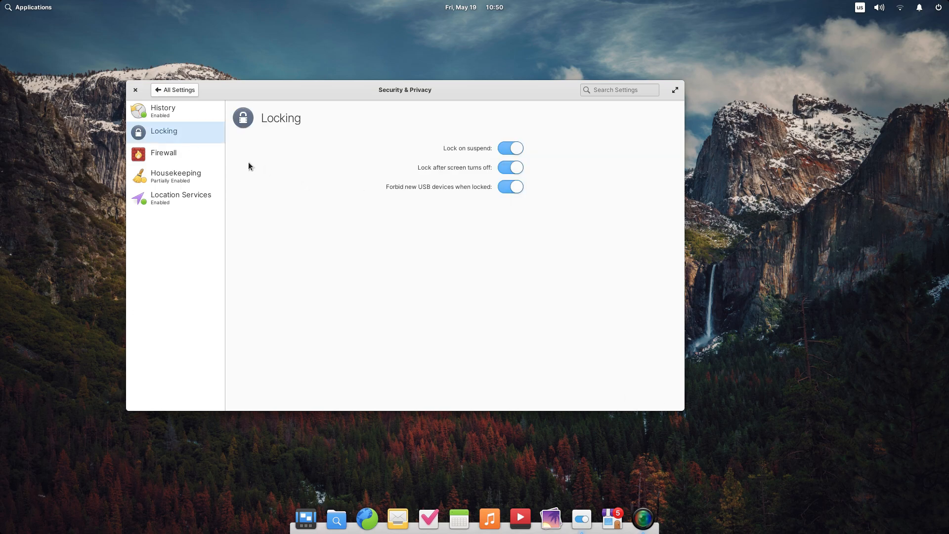
click(164, 152)
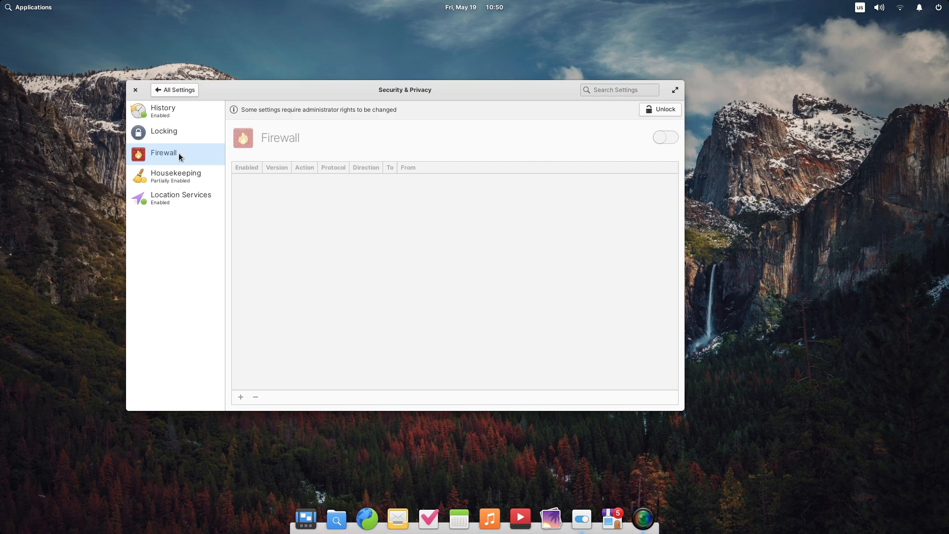
click(176, 176)
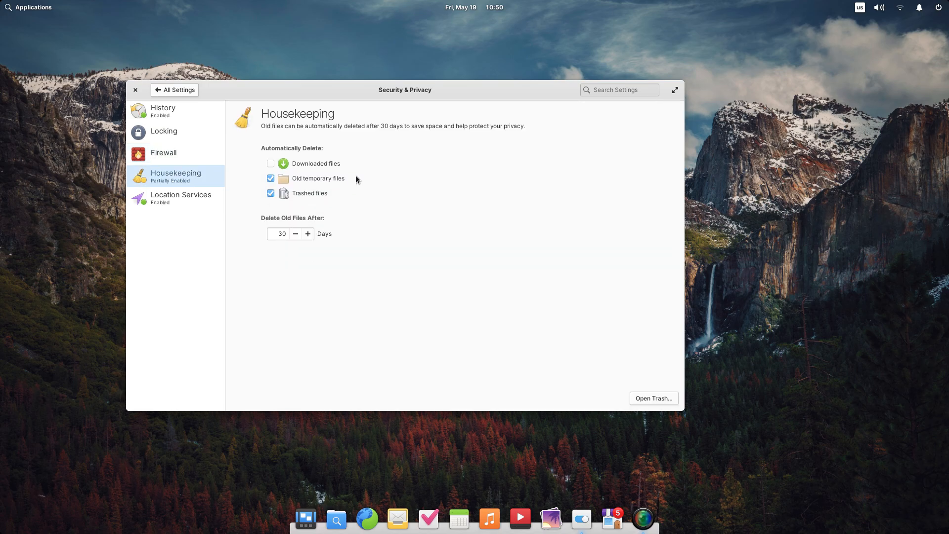
Check Location Services, then return to the overview and bring up Displays.
click(180, 198)
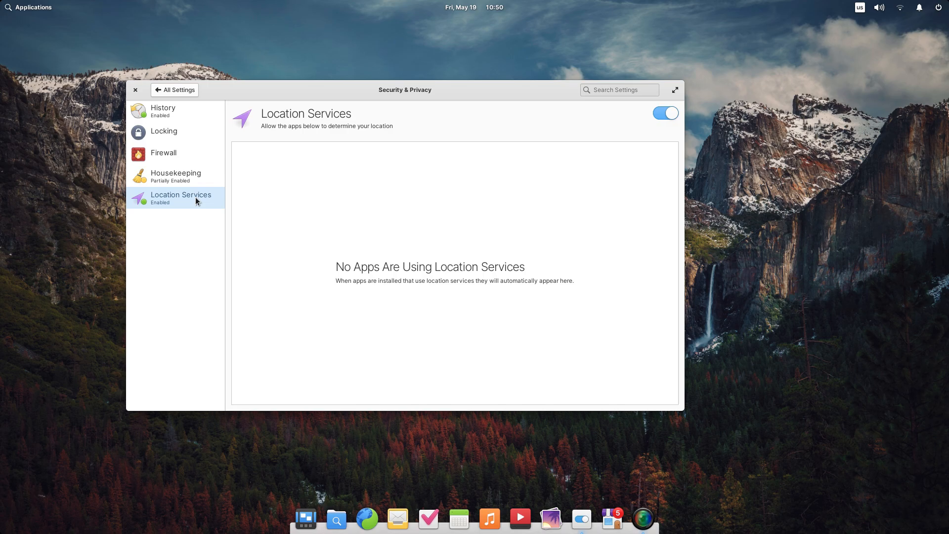
mouse_move(675, 142)
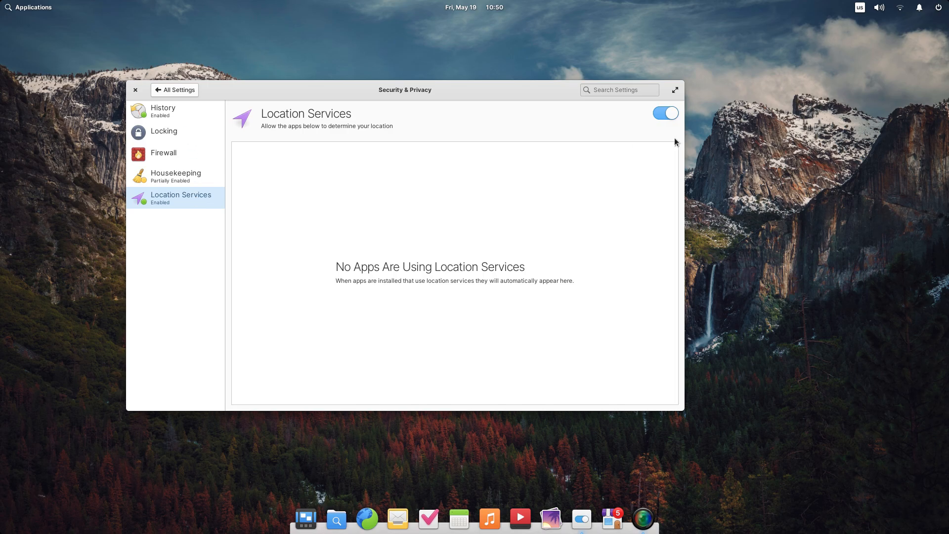
click(174, 90)
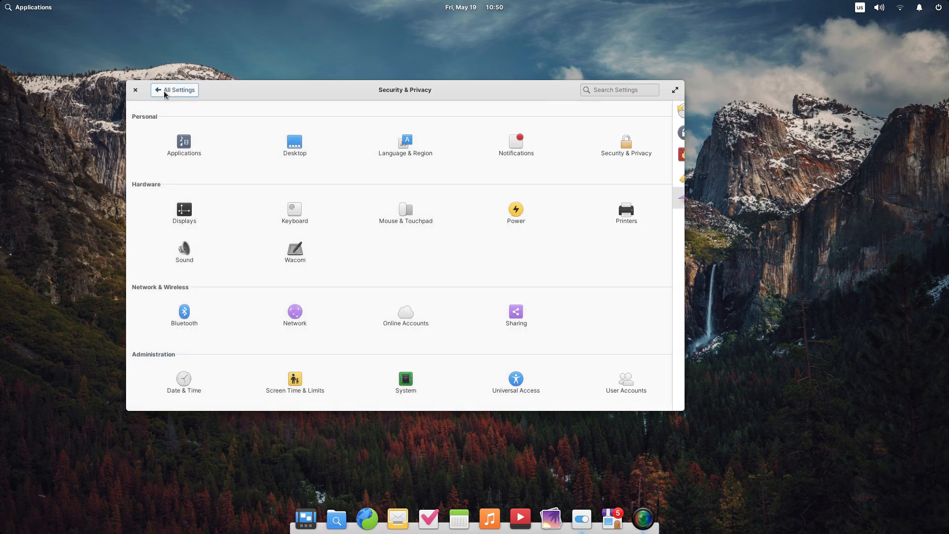
click(184, 210)
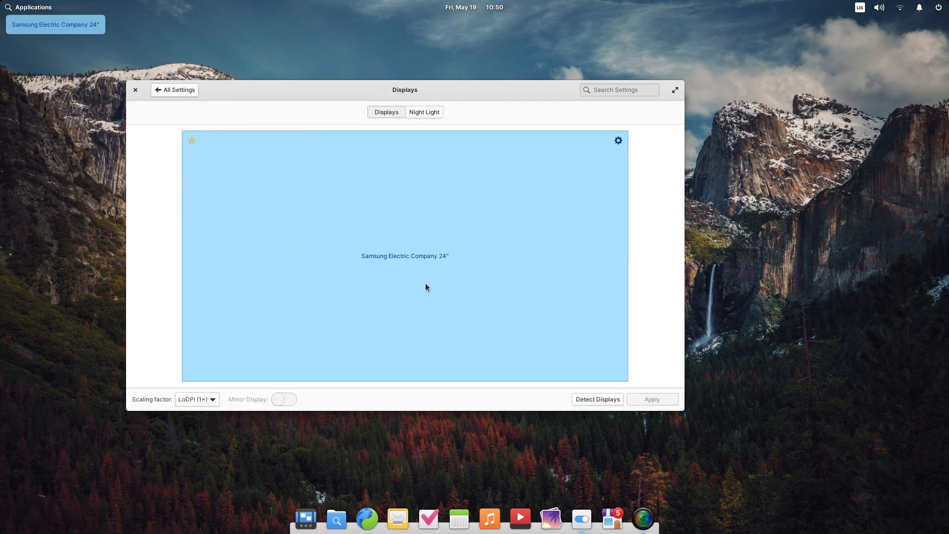
click(174, 90)
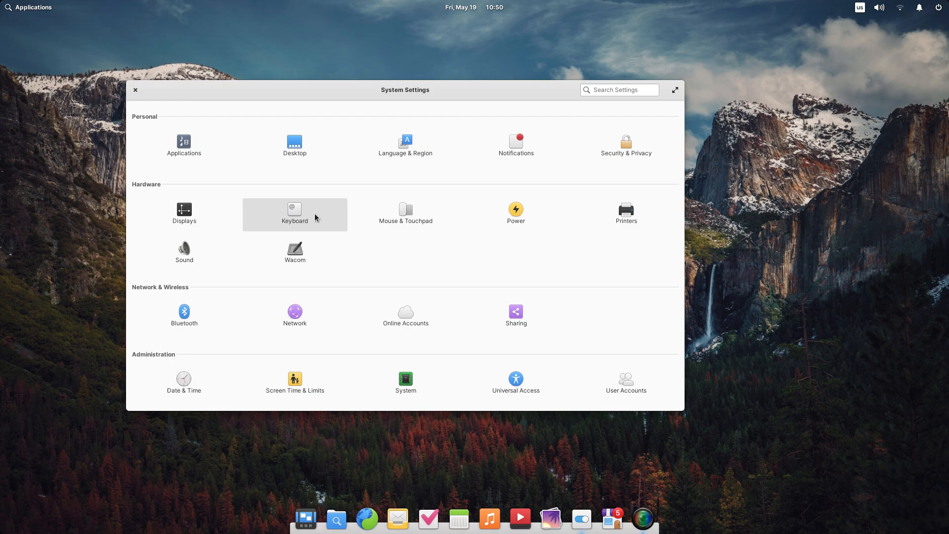
click(294, 210)
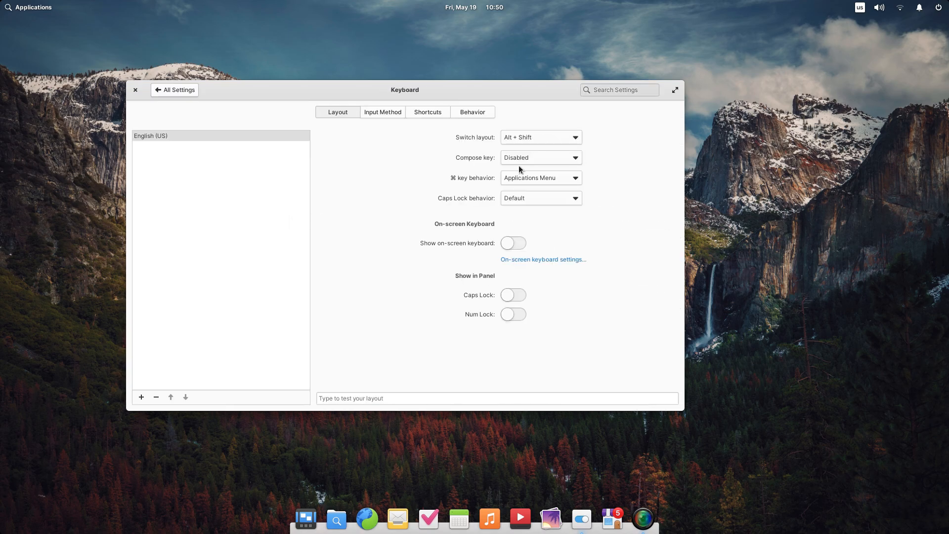
click(540, 176)
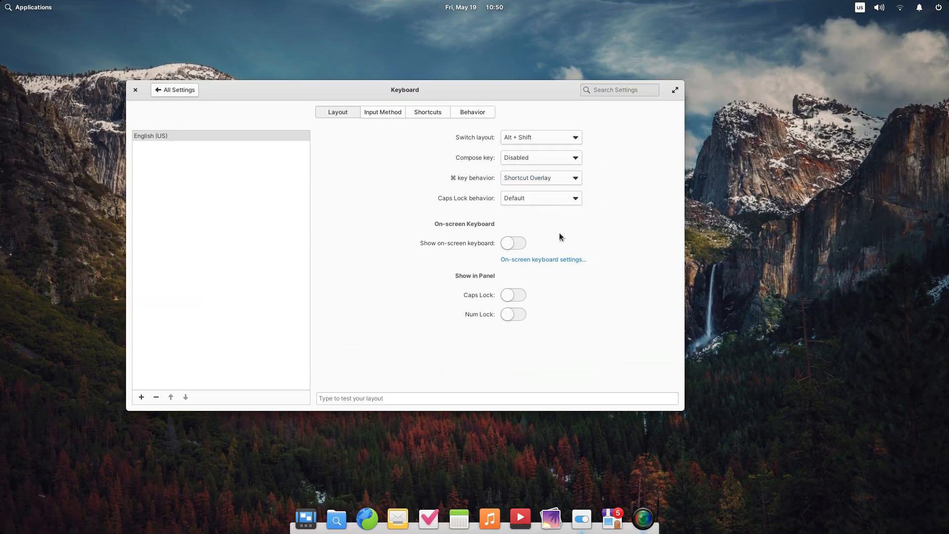
click(539, 137)
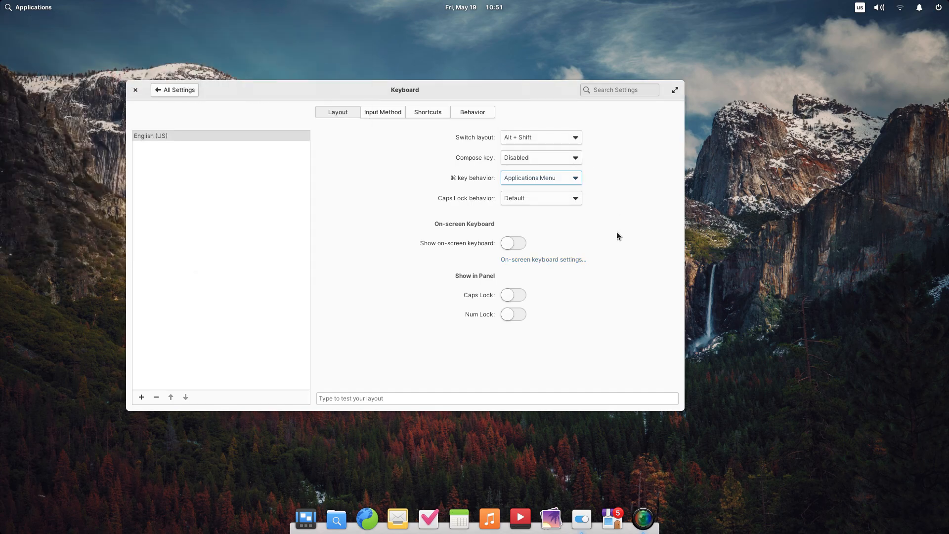
click(381, 111)
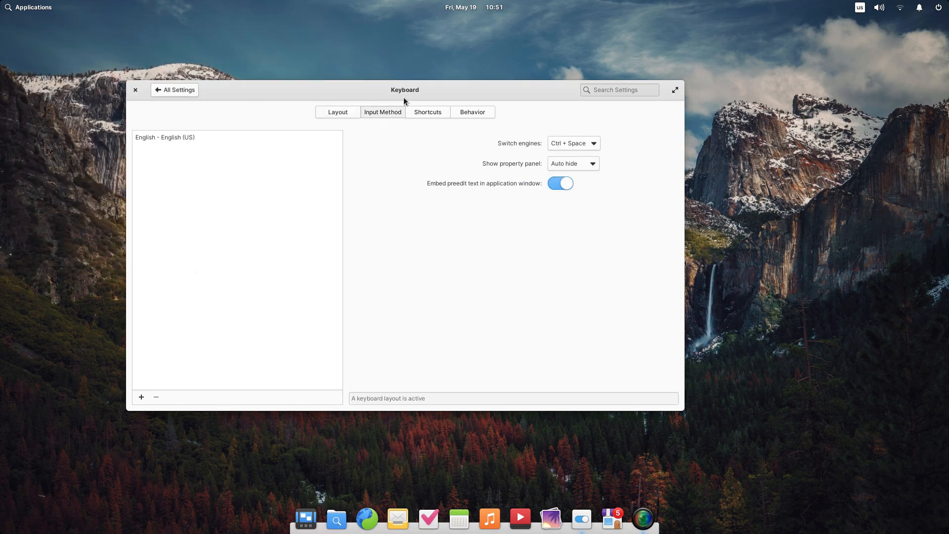
click(472, 112)
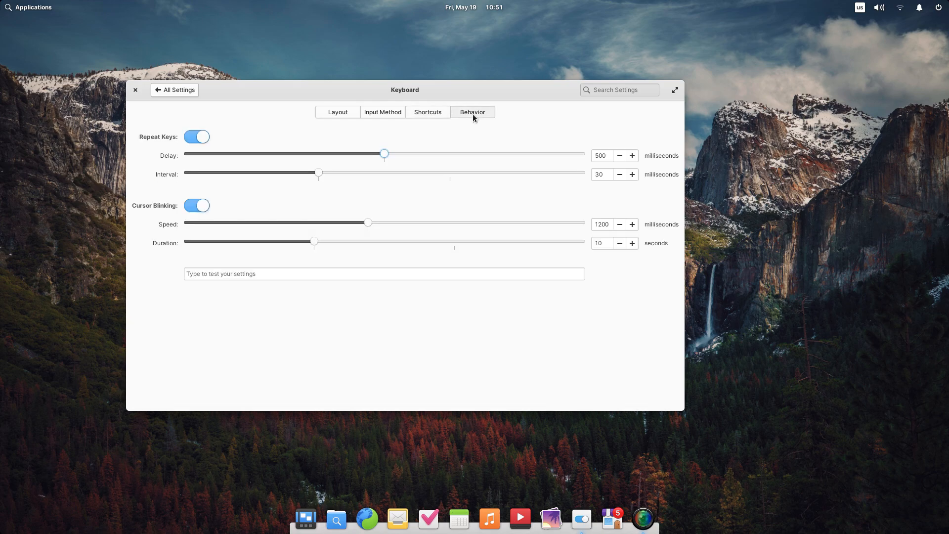
click(175, 90)
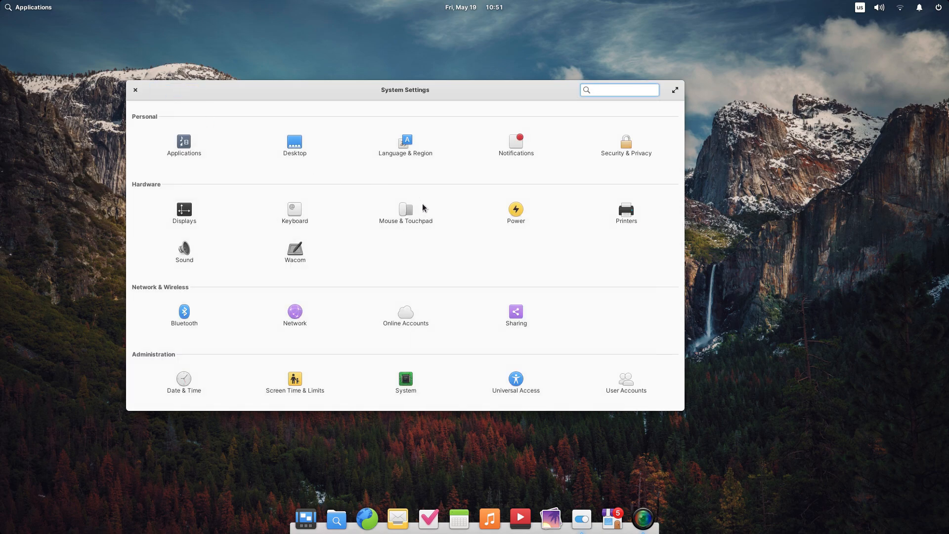
click(405, 209)
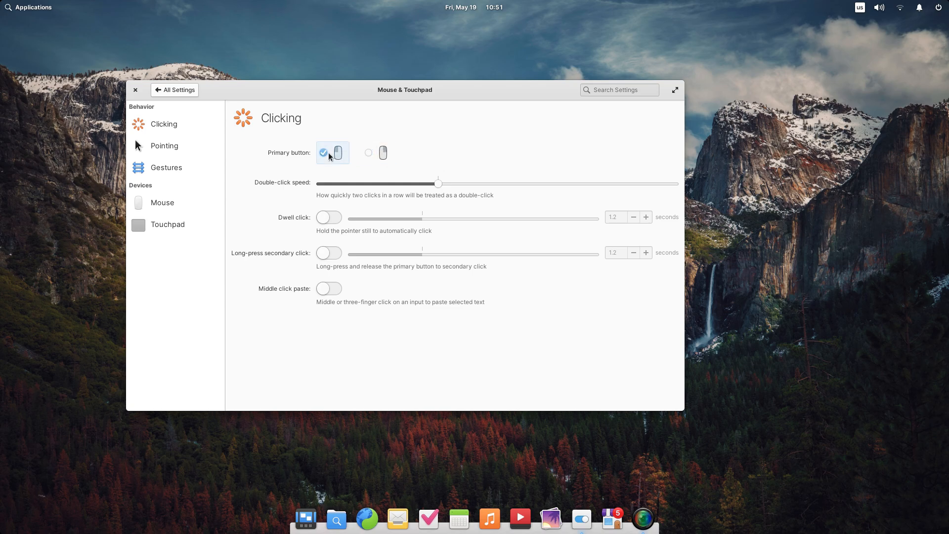
mouse_move(346, 238)
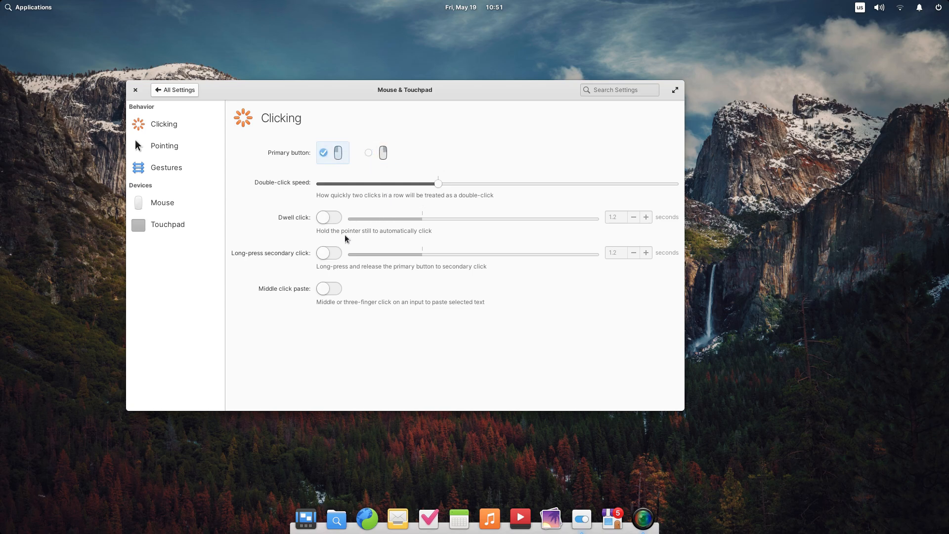
click(164, 146)
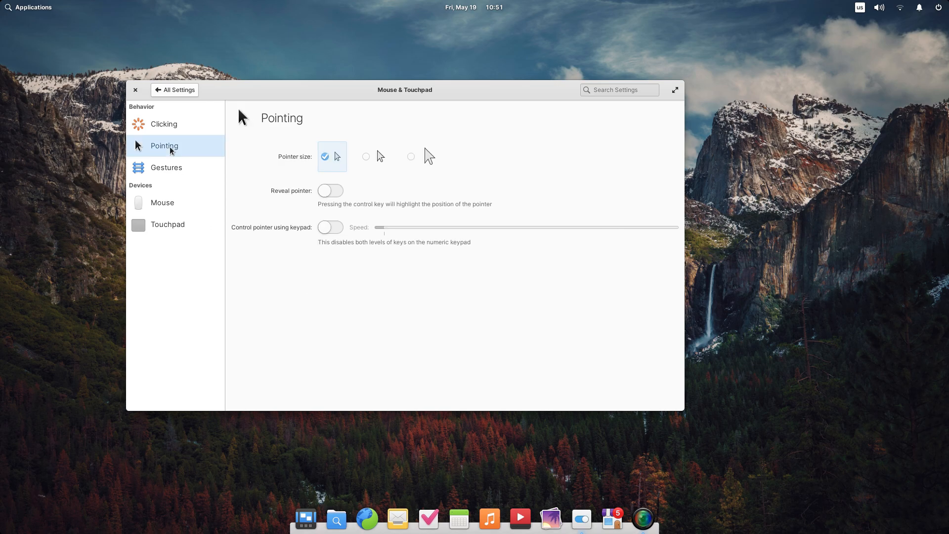
click(374, 156)
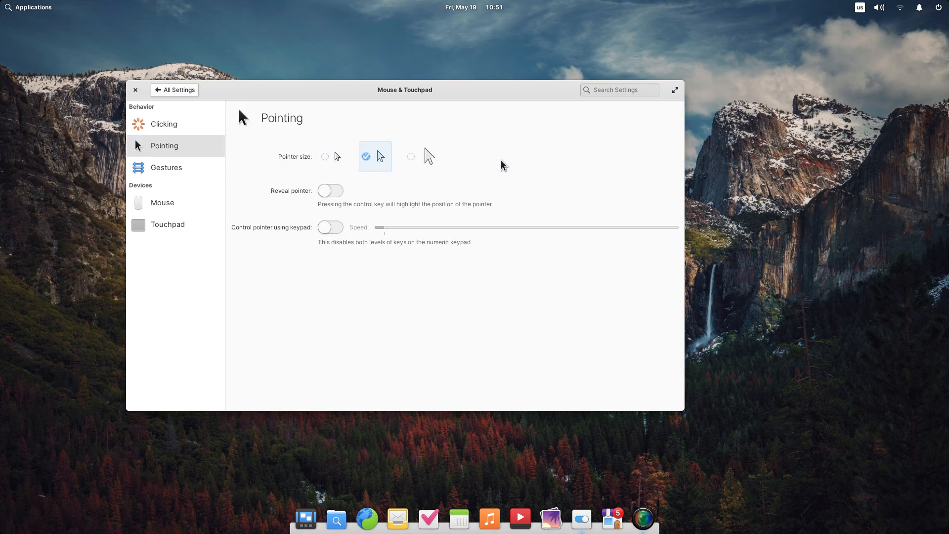
click(329, 156)
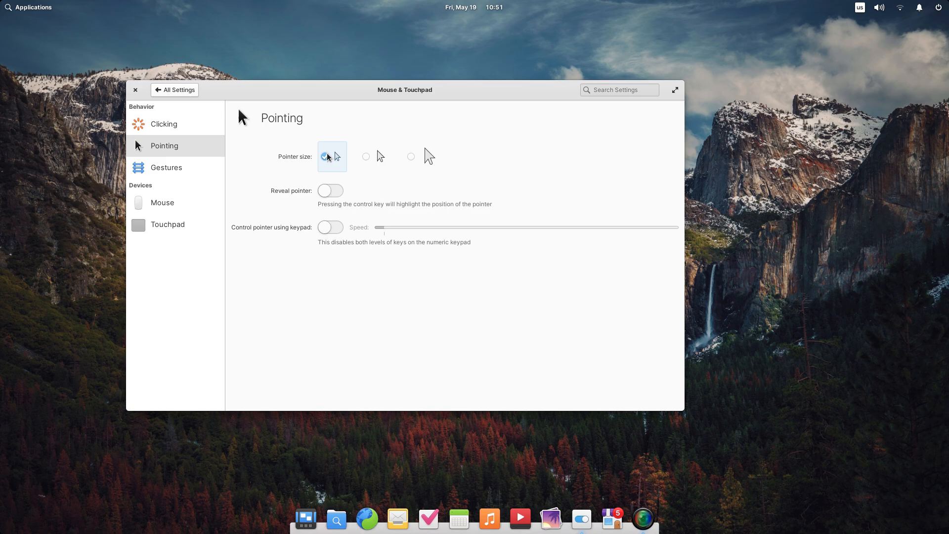
click(166, 167)
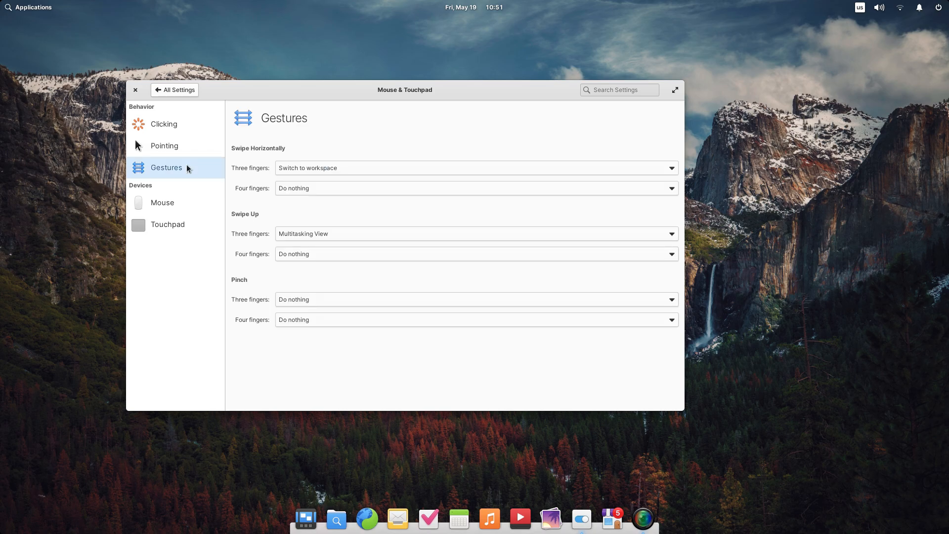
mouse_move(184, 214)
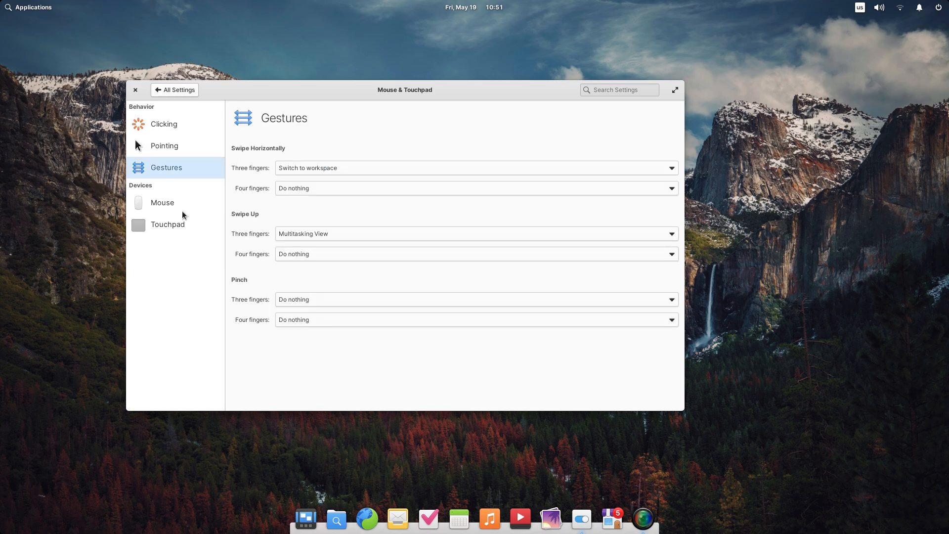
click(168, 225)
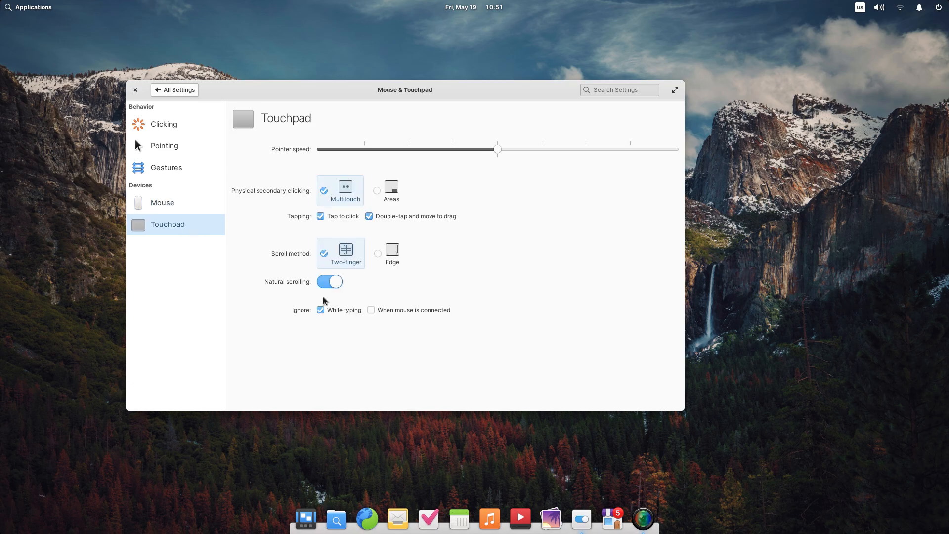
mouse_move(488, 216)
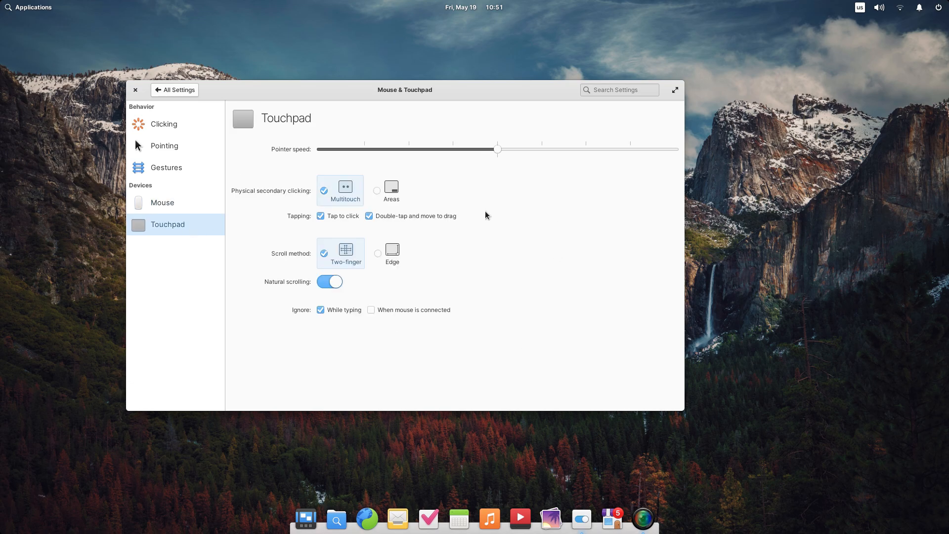
click(174, 90)
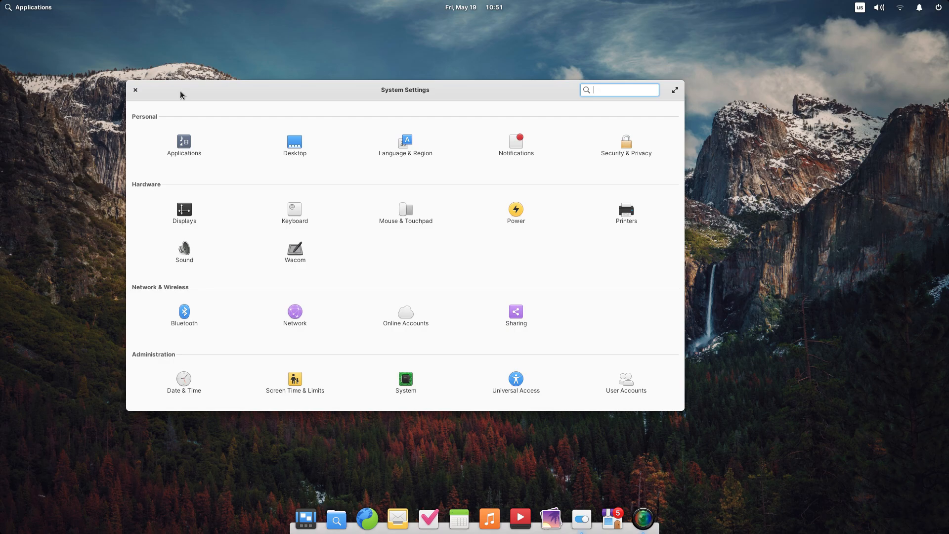
Toggle the power mode to Balanced and back to Performance.
click(515, 213)
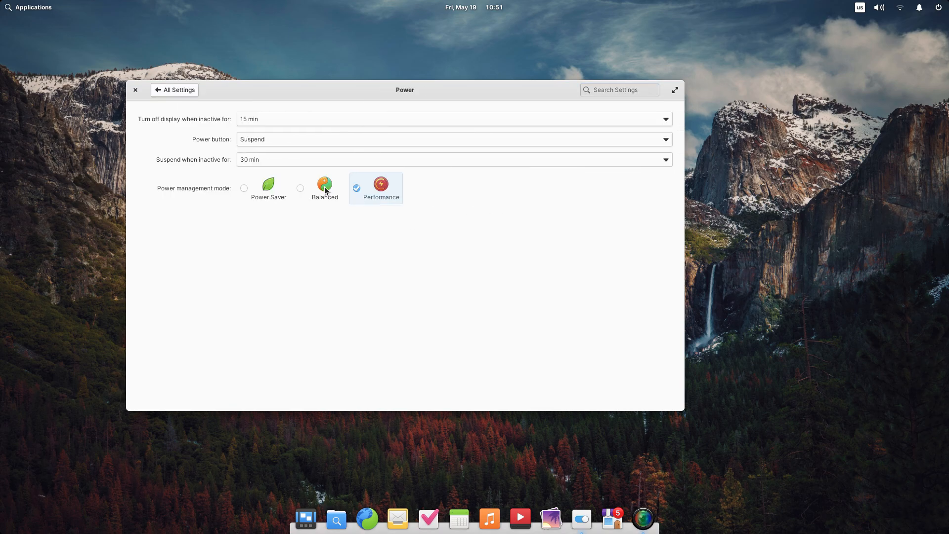
click(324, 188)
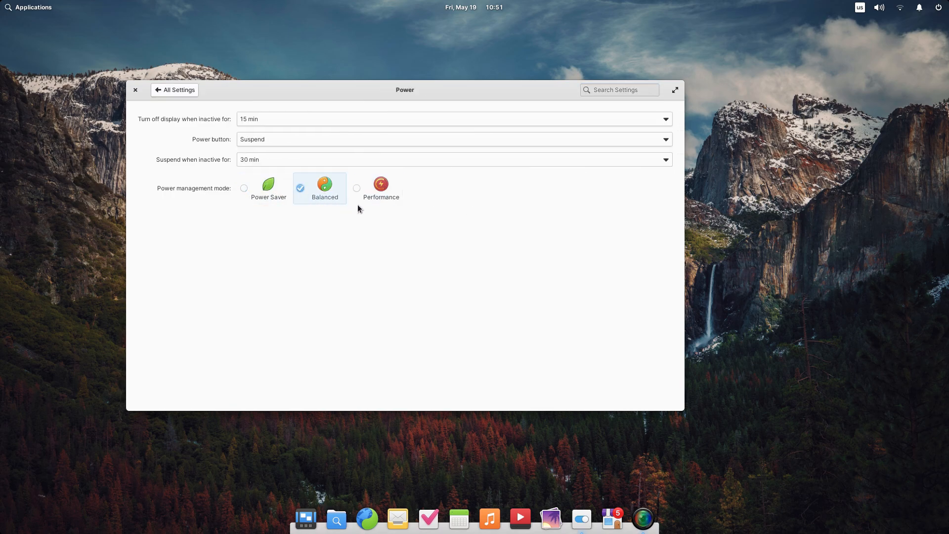
click(381, 188)
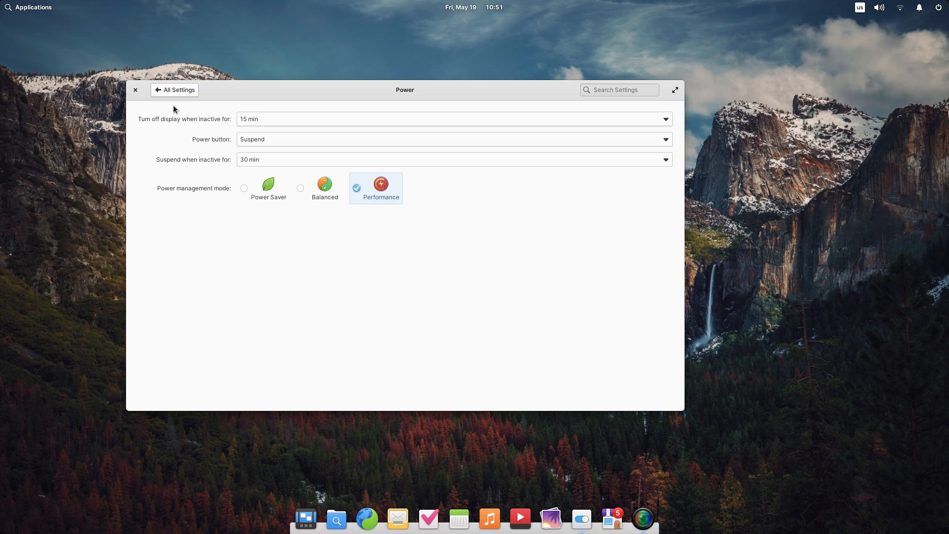
click(174, 90)
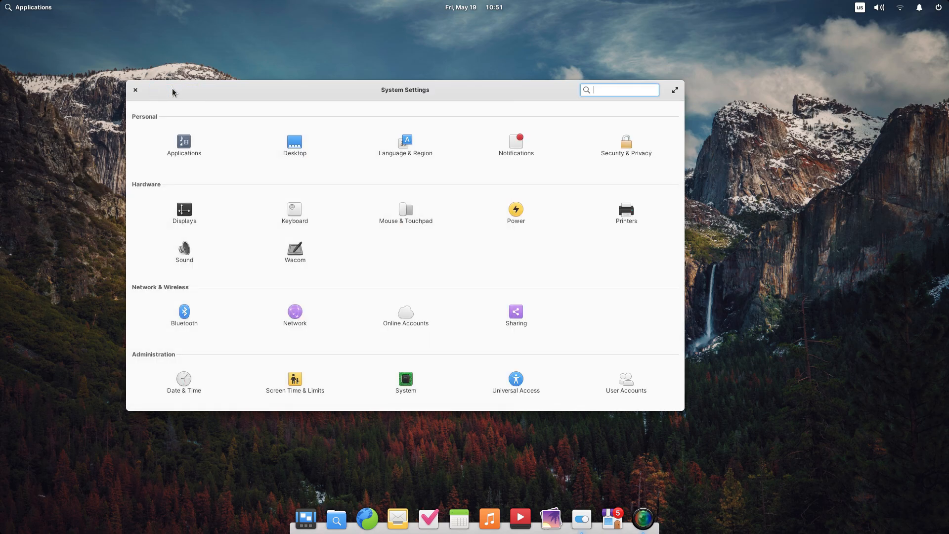
Lower the output volume to about three quarters and show the available wireless networks.
click(626, 210)
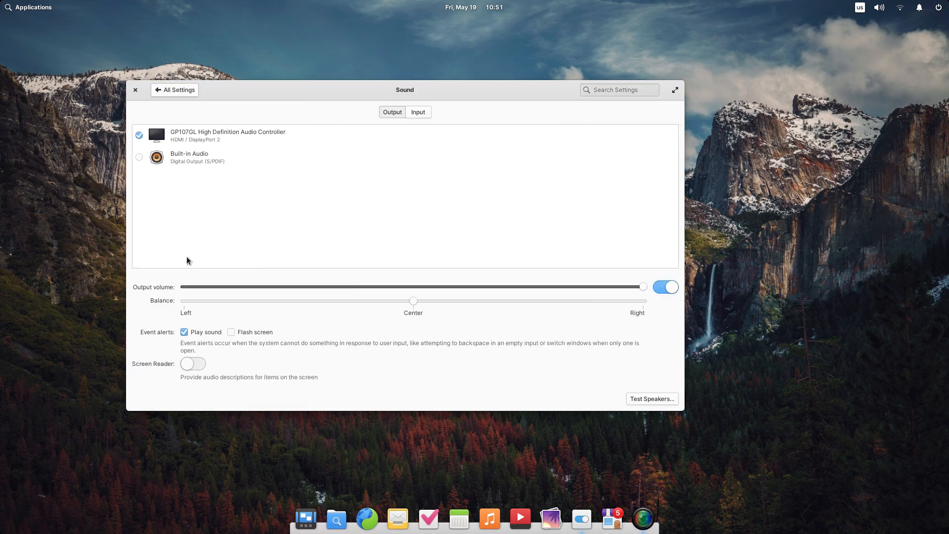
drag(643, 287, 519, 287)
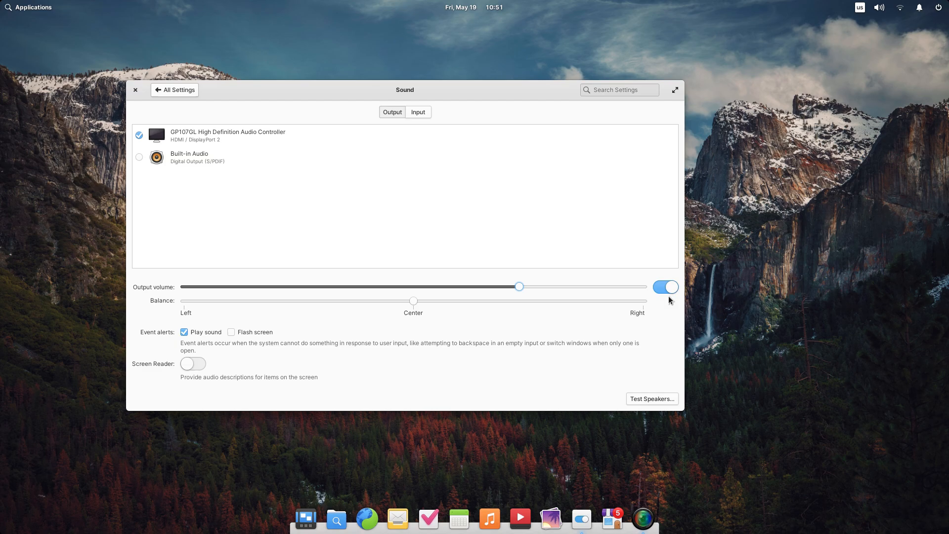
click(174, 90)
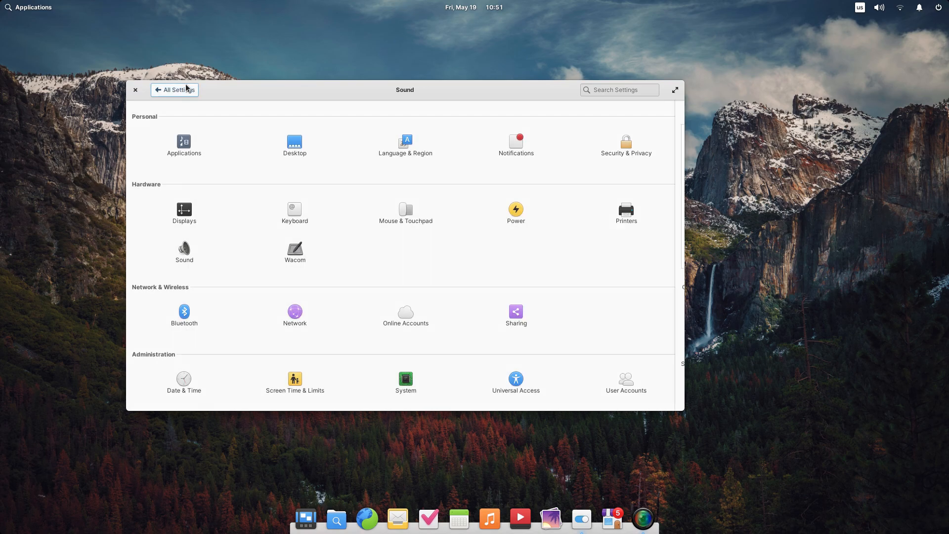
click(295, 250)
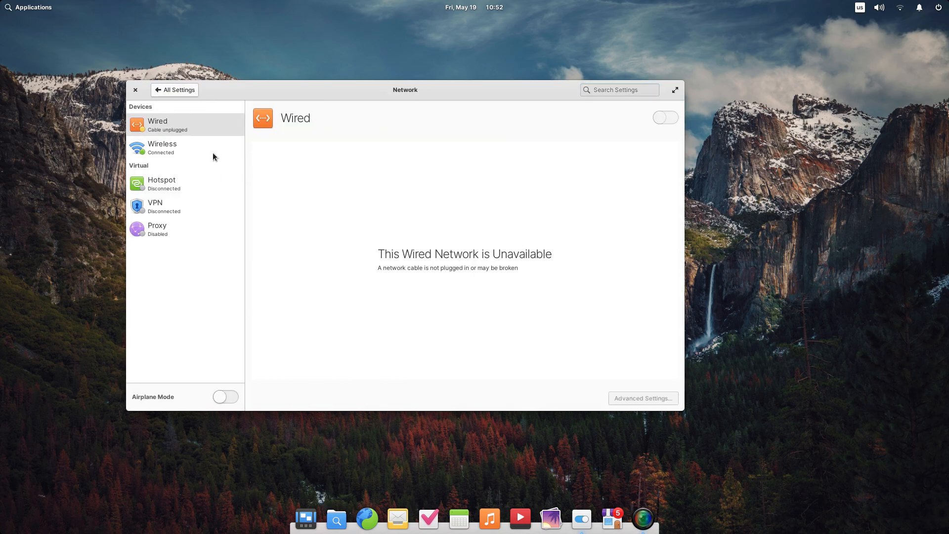
click(161, 147)
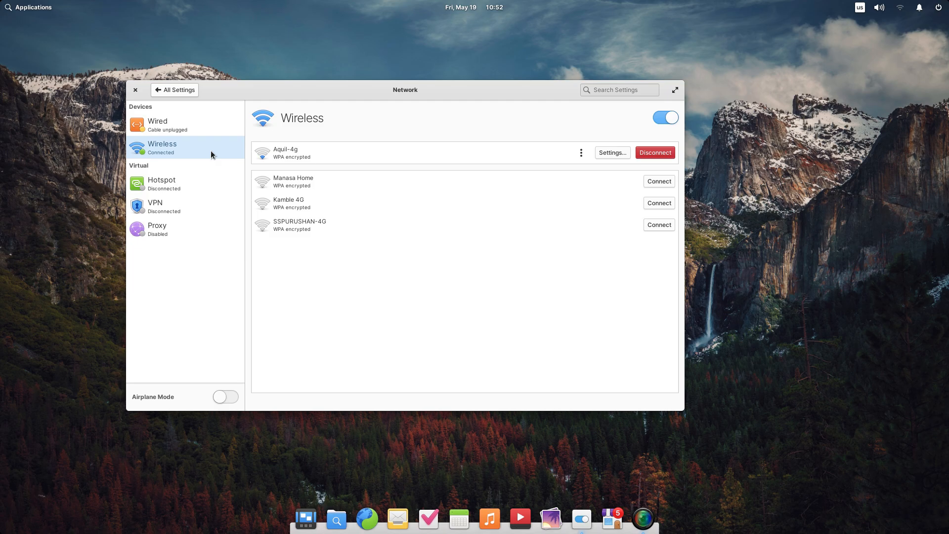
Review Online Accounts and the account types that can be added.
click(174, 89)
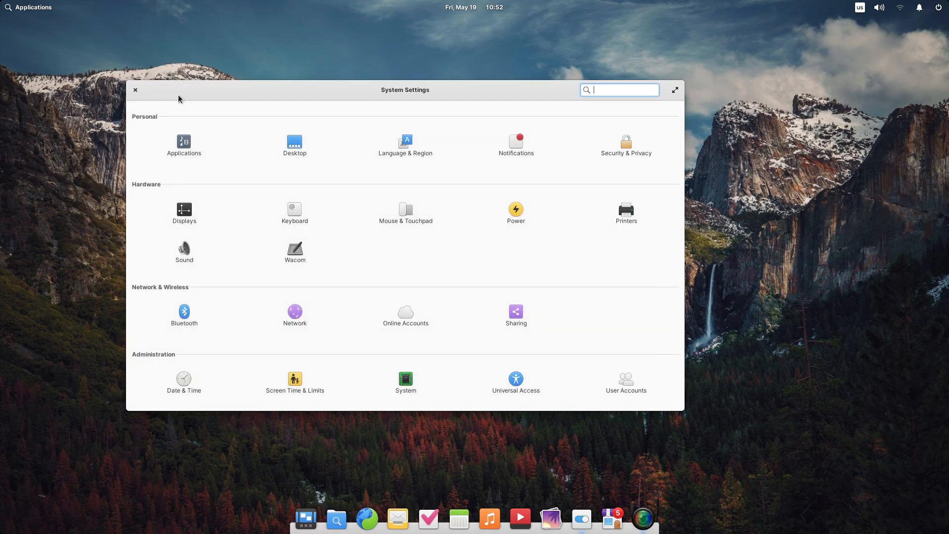
click(405, 314)
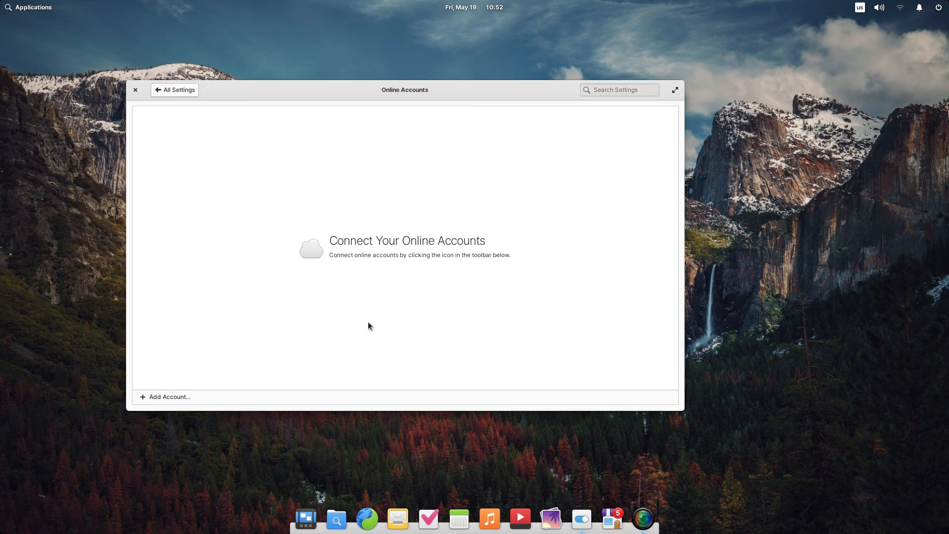
click(168, 397)
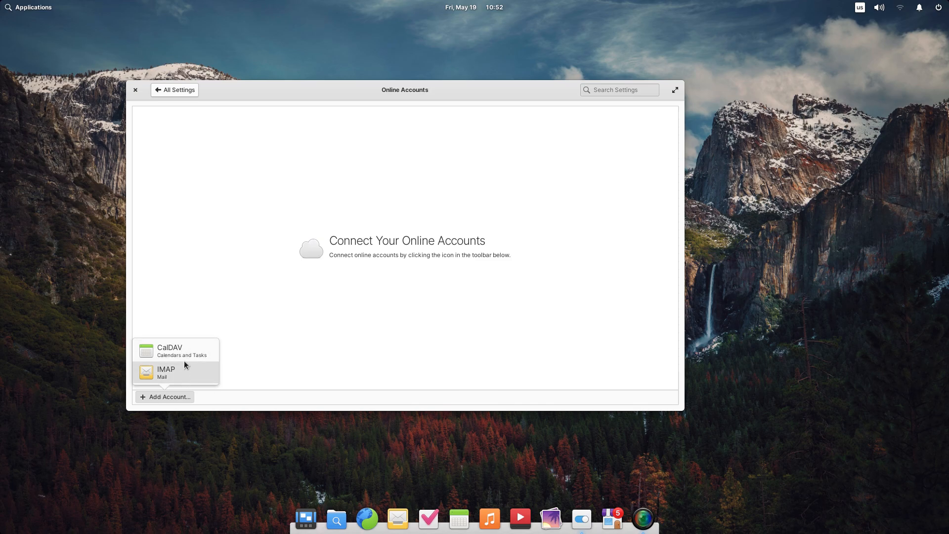
Check the Sharing page's Media Library and return to the settings overview.
click(174, 90)
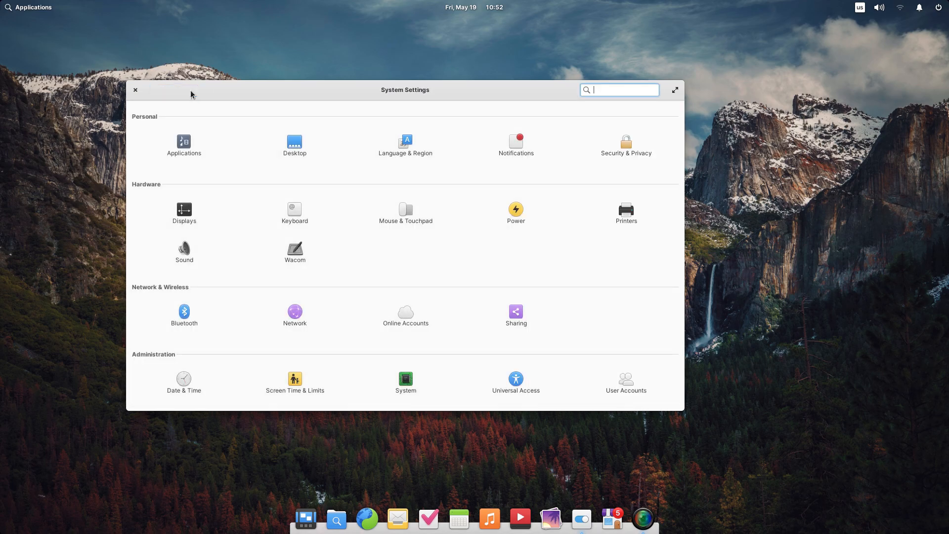
click(515, 311)
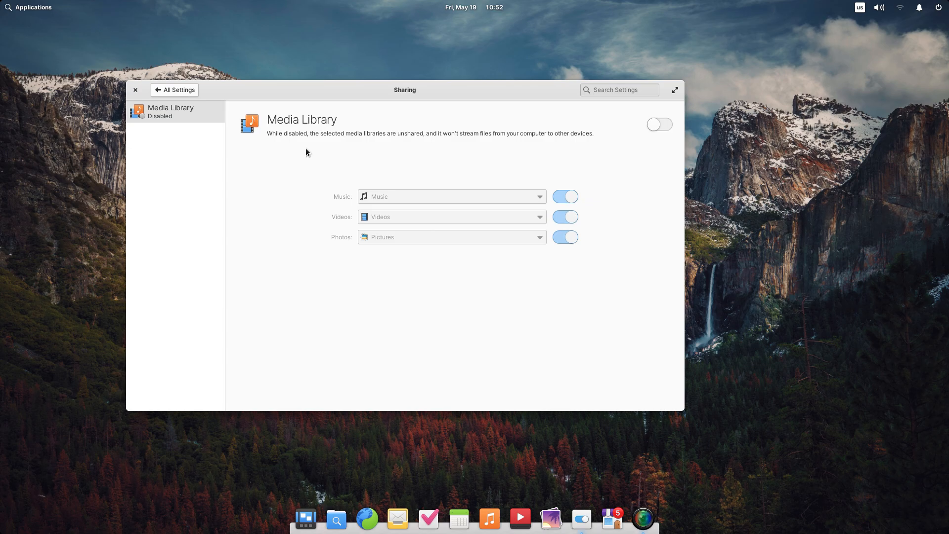
mouse_move(492, 166)
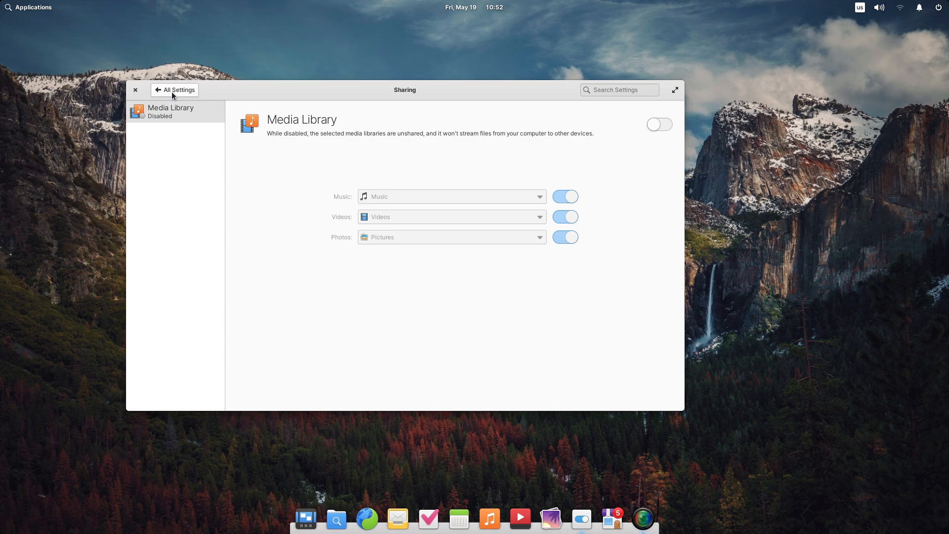
click(174, 90)
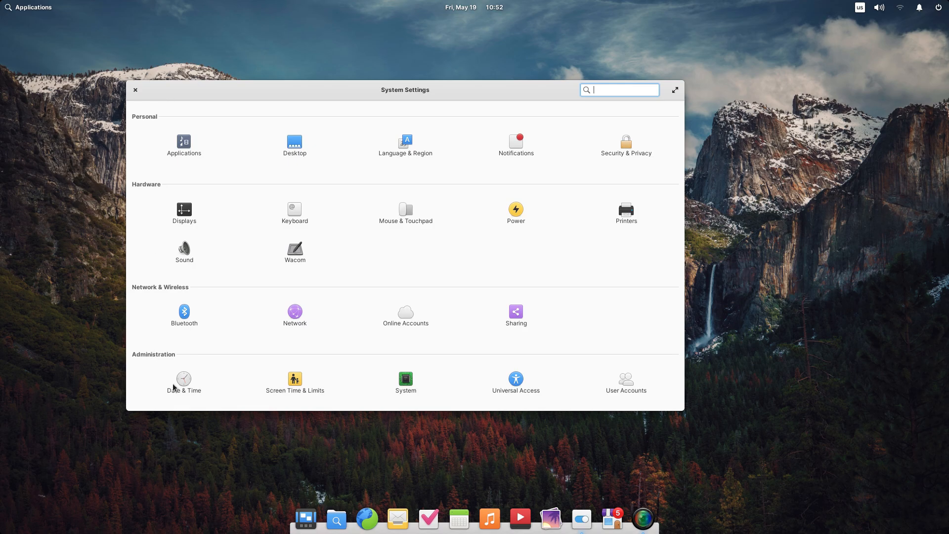
In Date & Time, toggle location-based time zone off and on and keep network time syncing on.
click(184, 382)
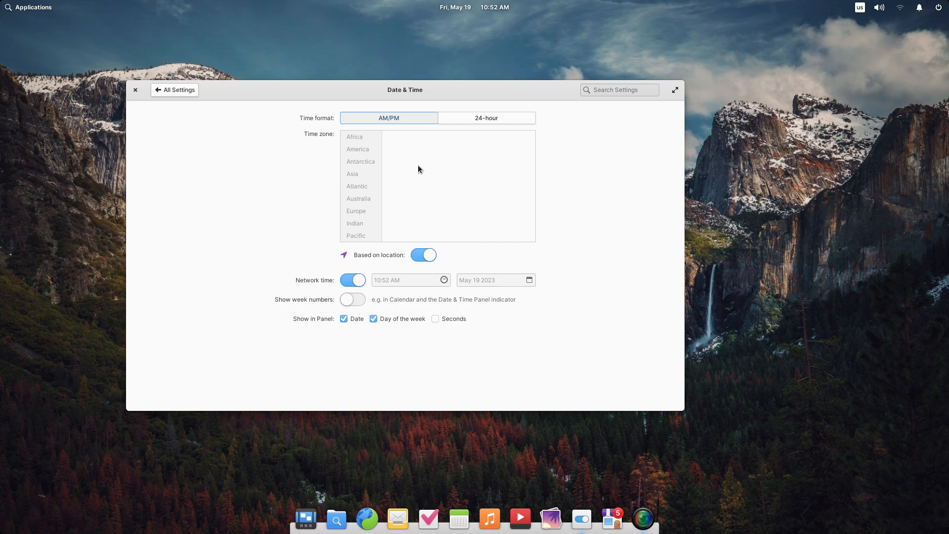
mouse_move(176, 91)
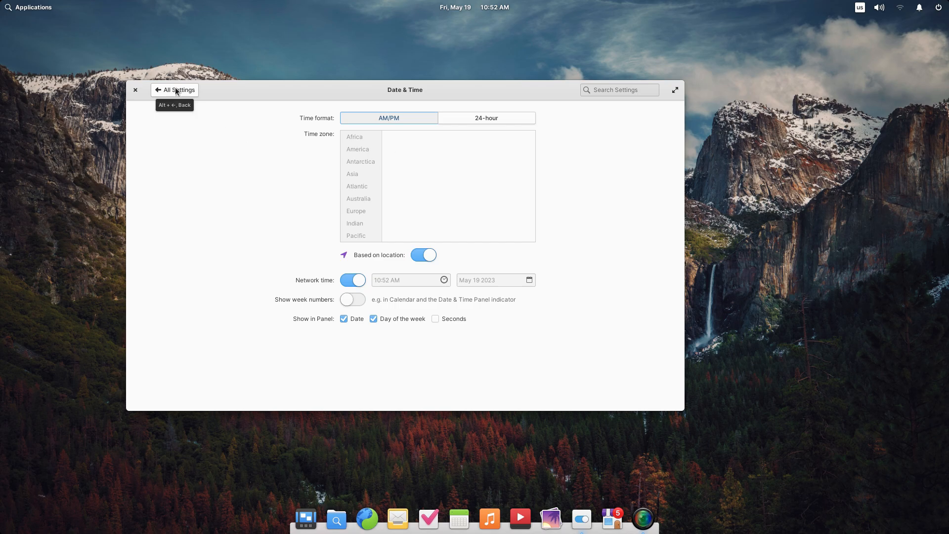
click(423, 254)
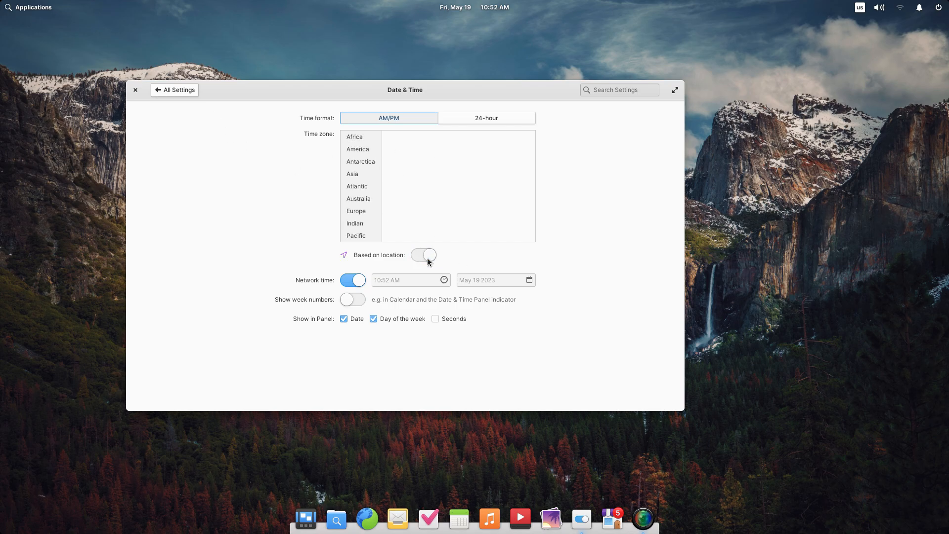
click(423, 255)
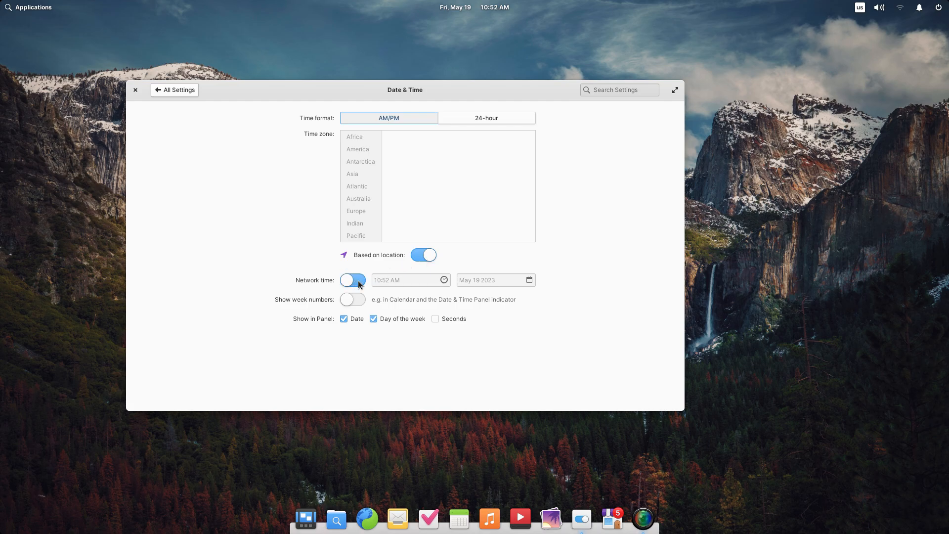
click(352, 280)
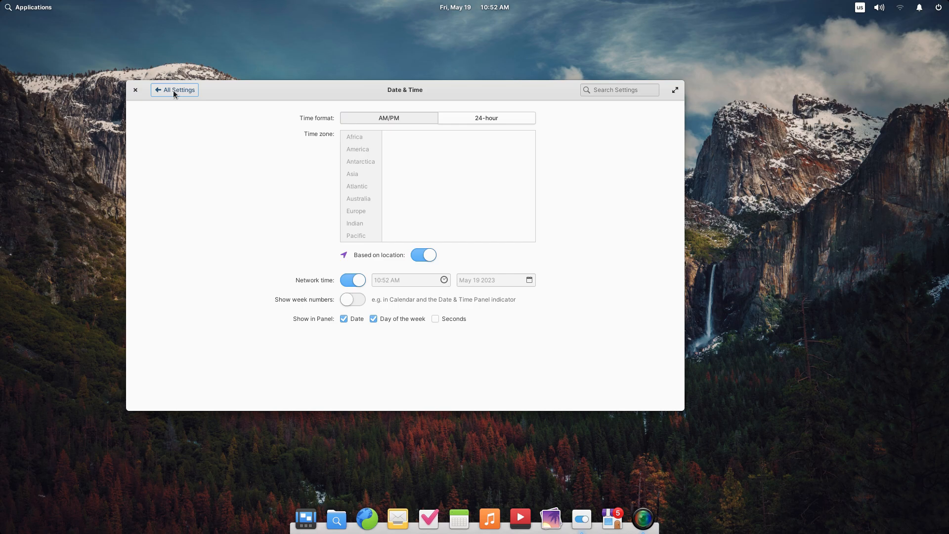
click(174, 90)
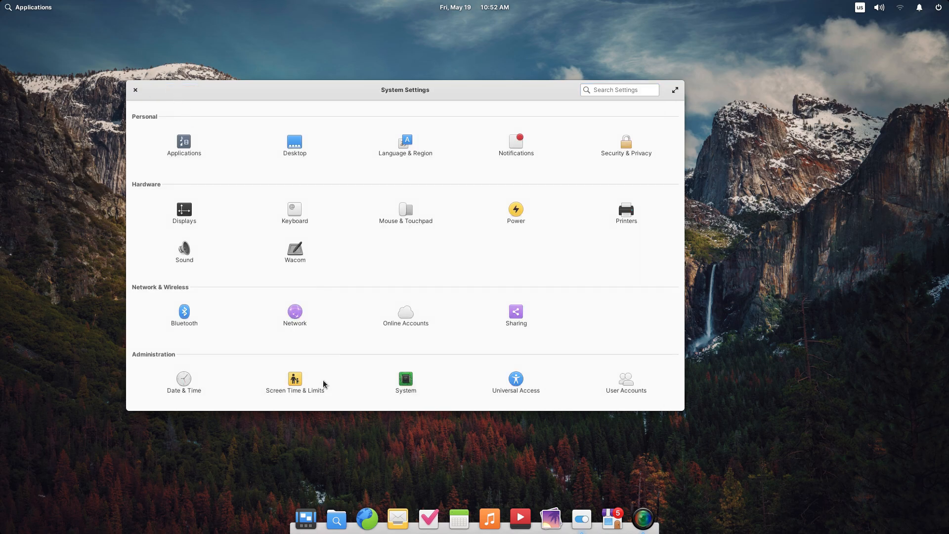
Unlock Screen Time & Limits' Applications page with the administrator password.
click(294, 382)
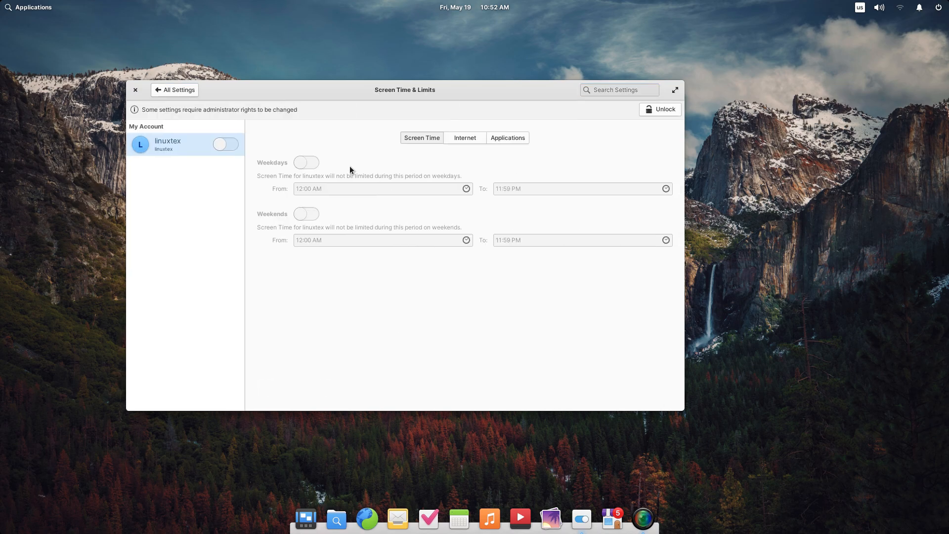
click(507, 137)
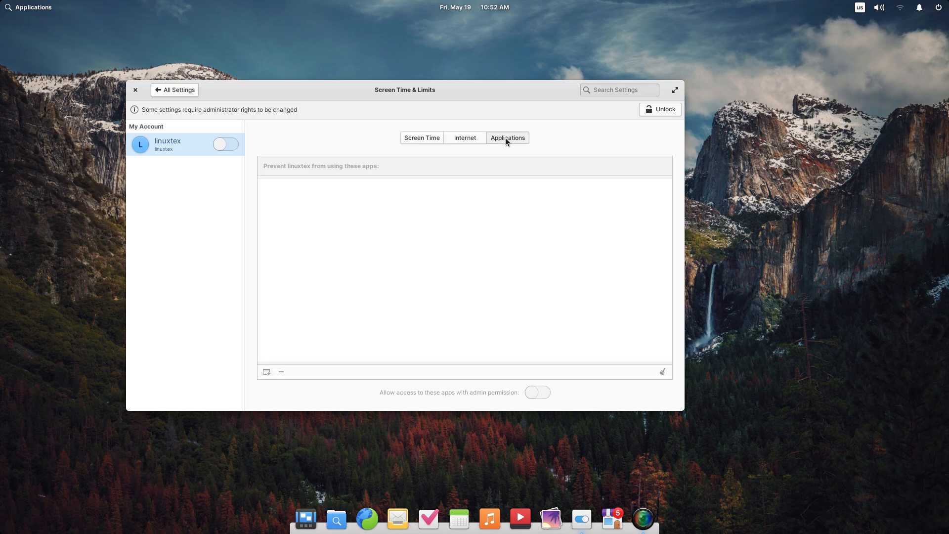
click(659, 109)
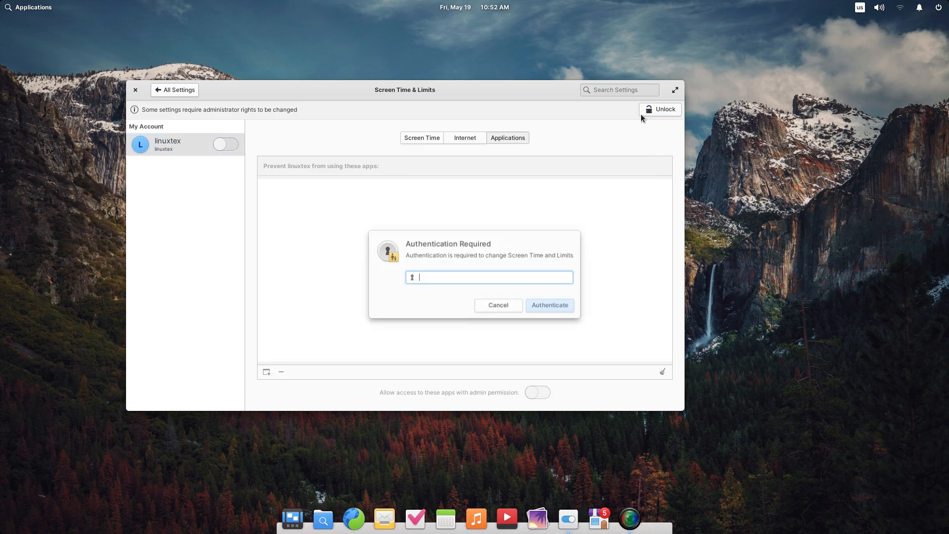
text(●●●)
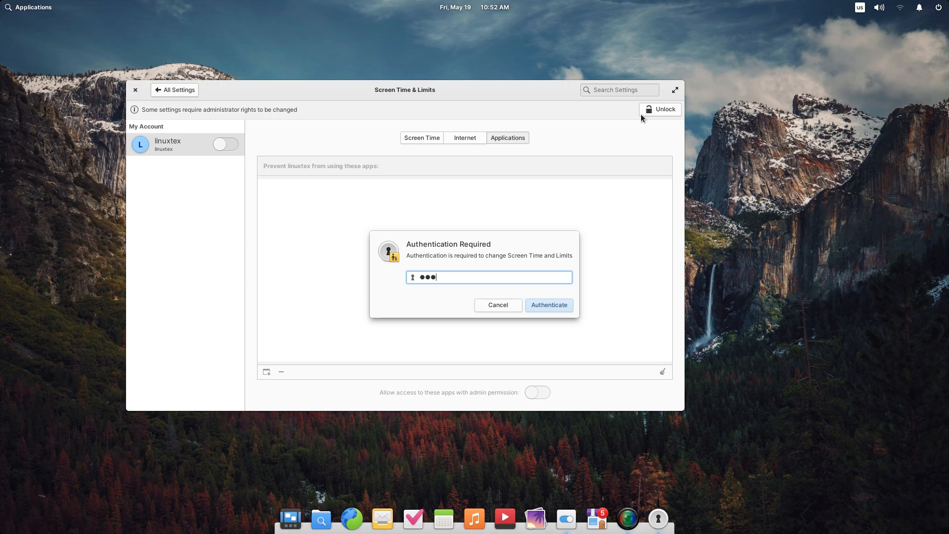
text(••••)
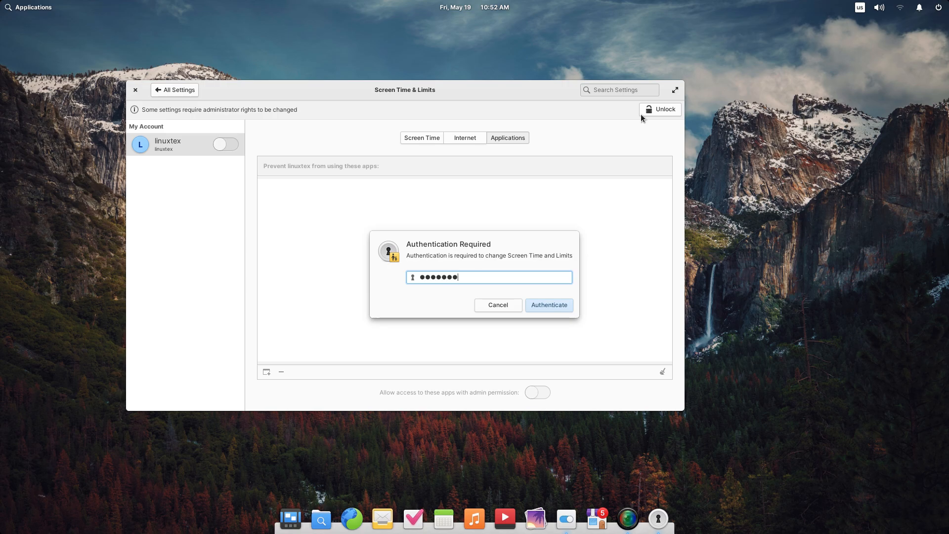
click(548, 305)
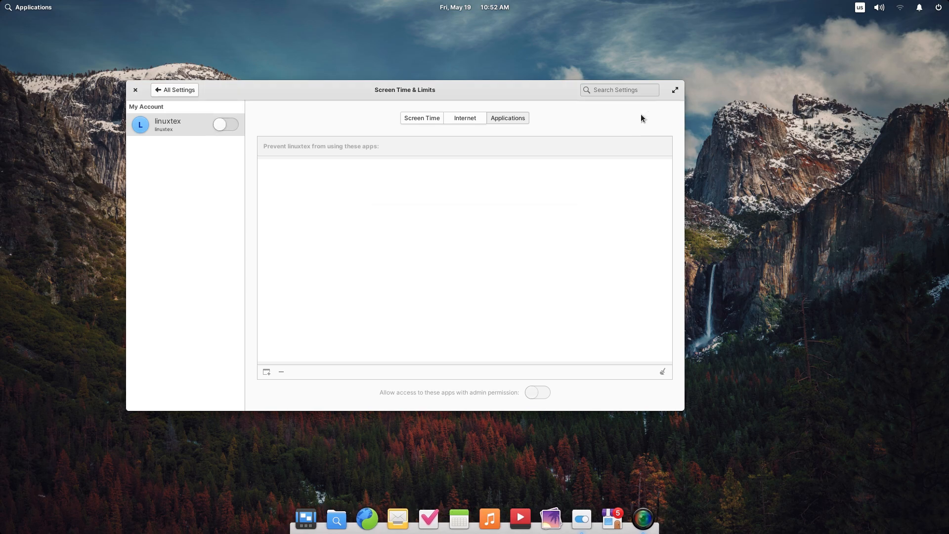
mouse_move(534, 273)
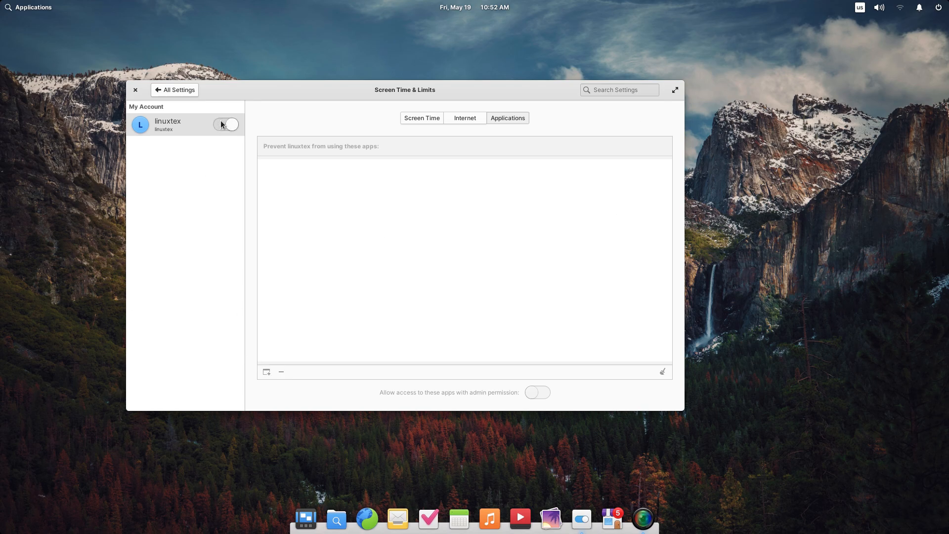
Turn on limits for the account and add Music to the blocked apps.
click(266, 371)
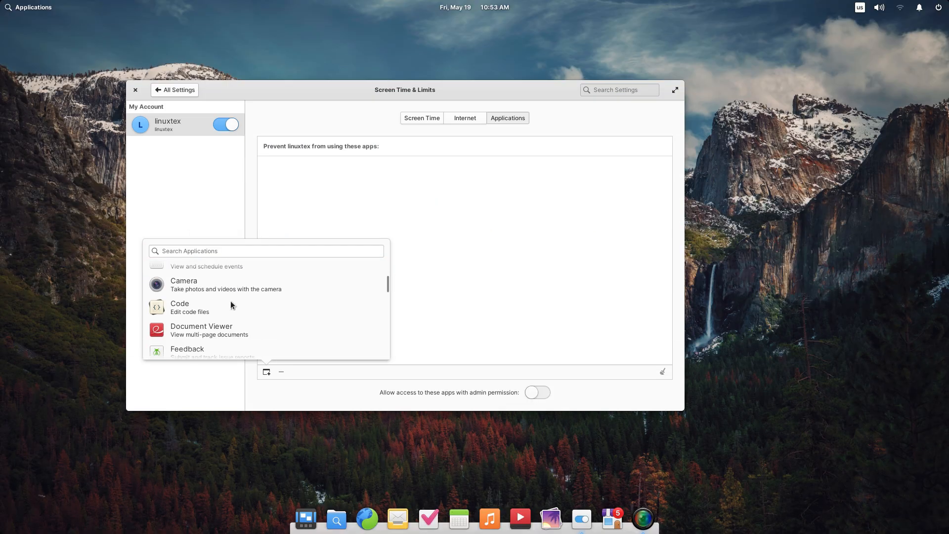
scroll(down, 3)
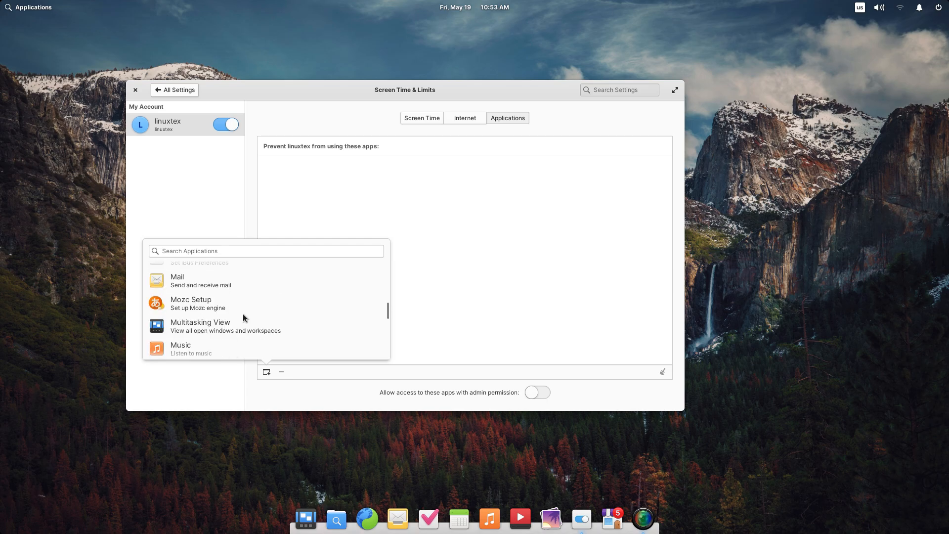
click(180, 348)
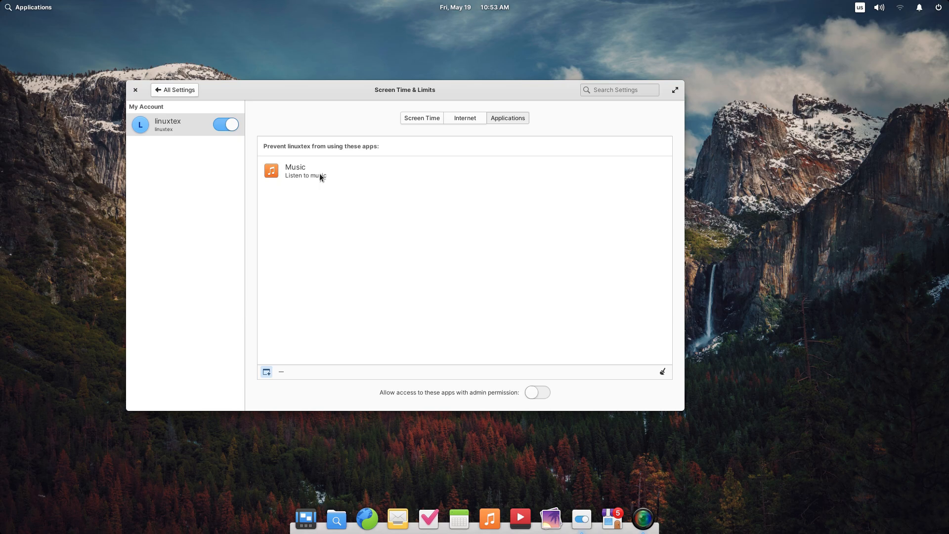
click(306, 171)
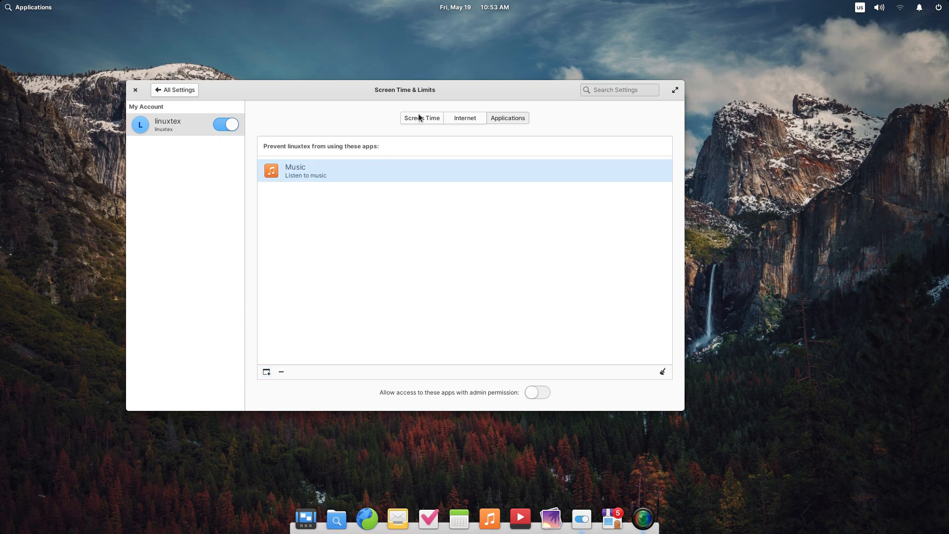
click(421, 117)
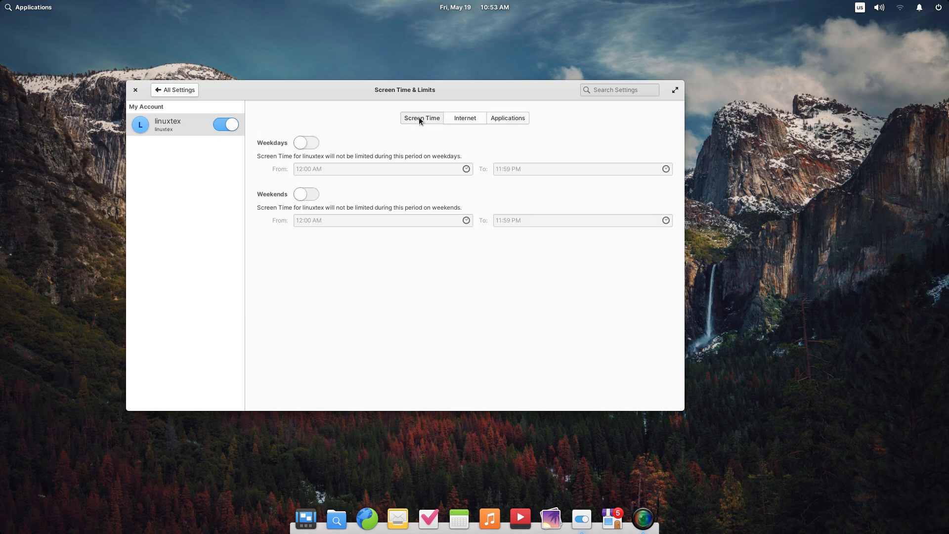
click(464, 117)
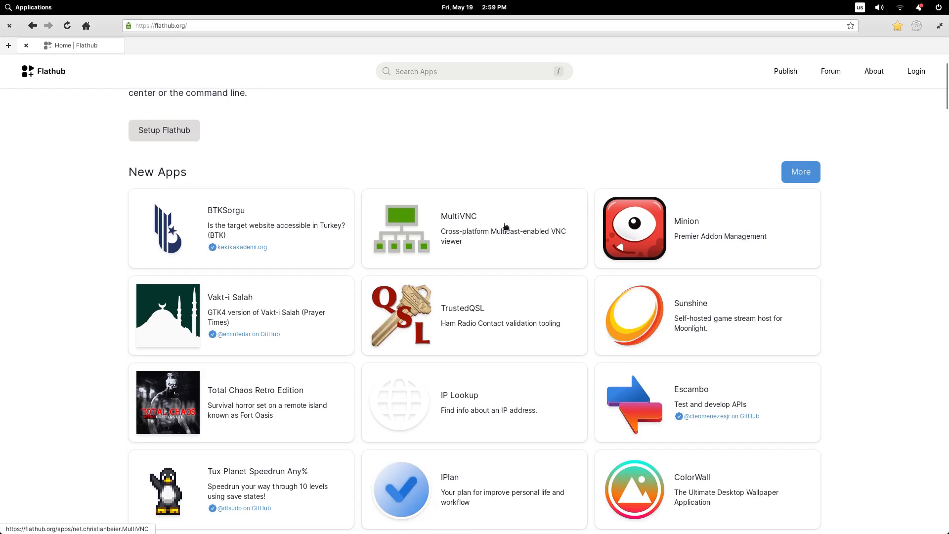
Scroll through the Flathub home listings and open Firefox's app page.
scroll(down, 3)
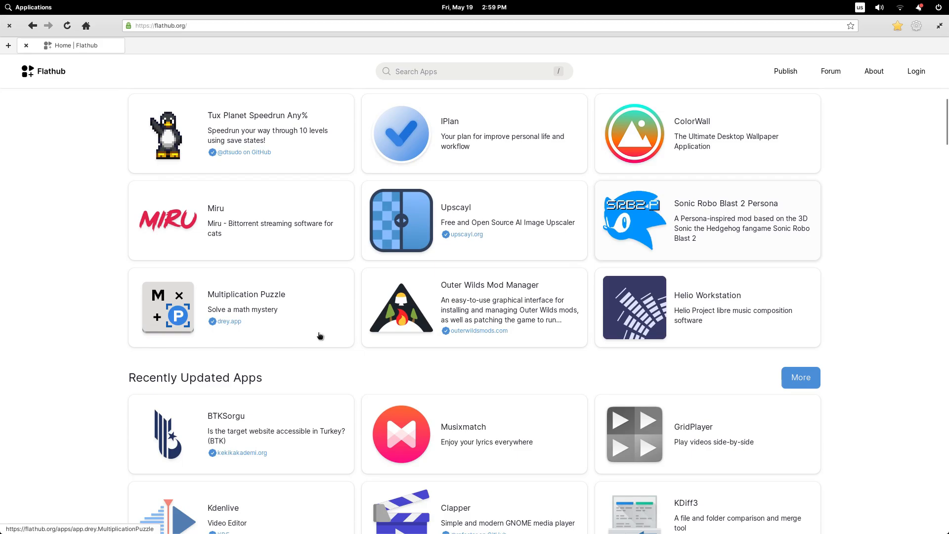
scroll(down, 3)
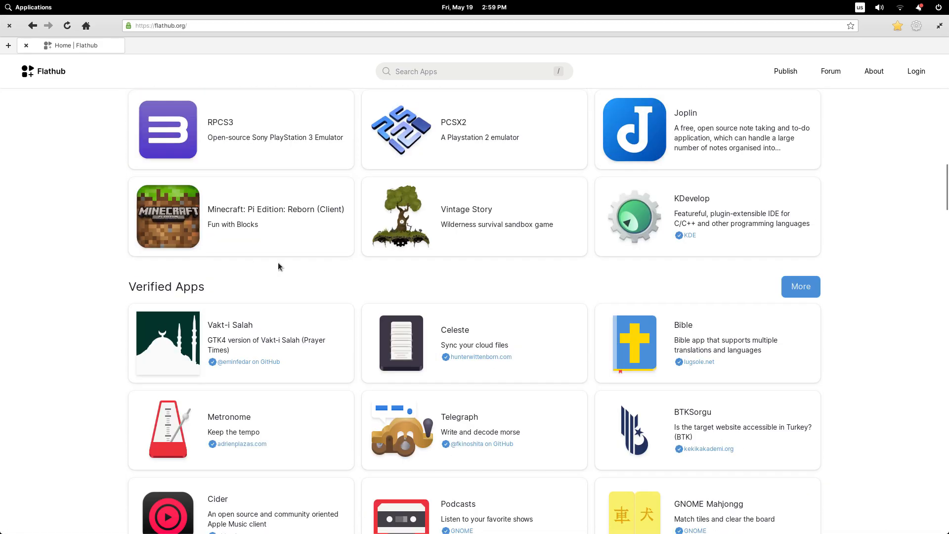
scroll(down, 3)
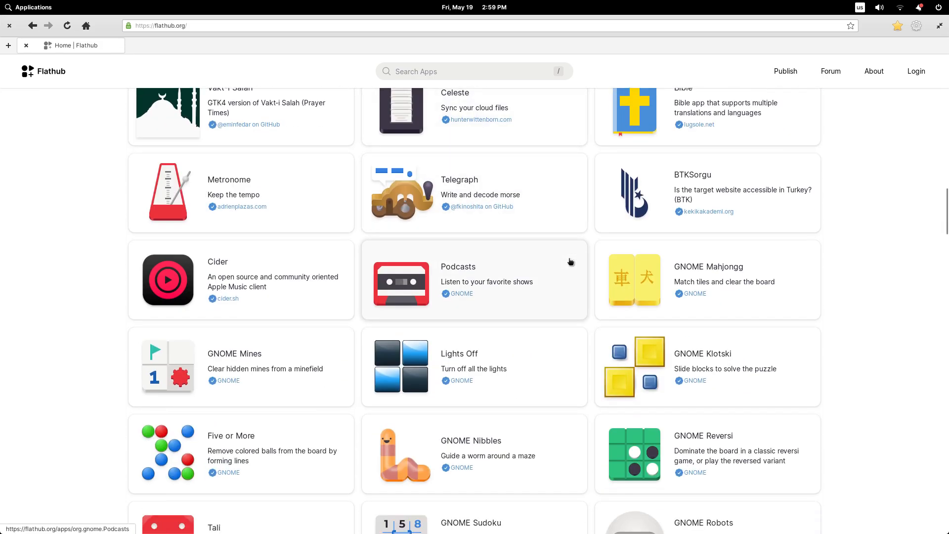
scroll(down, 3)
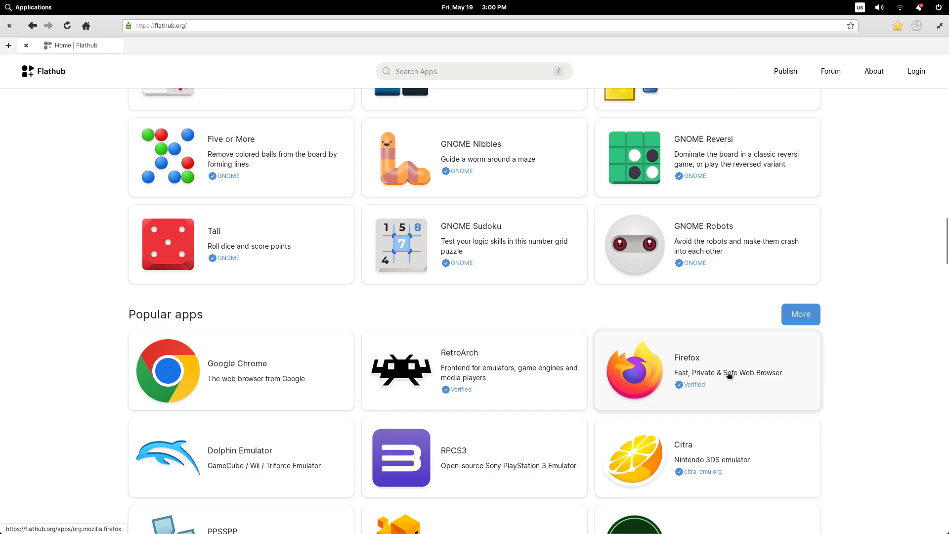
click(705, 369)
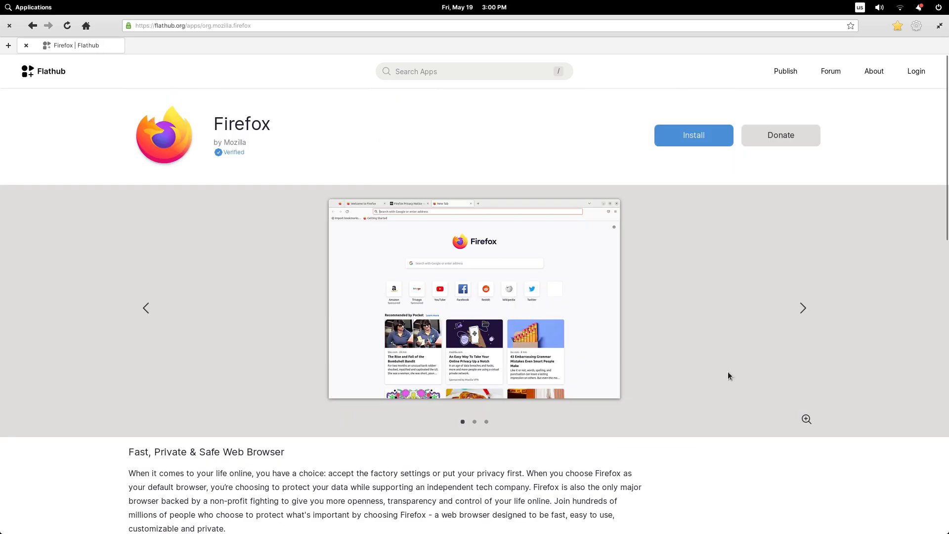
Return to the flathub.org home page from the address bar and scroll its listings.
scroll(down, 3)
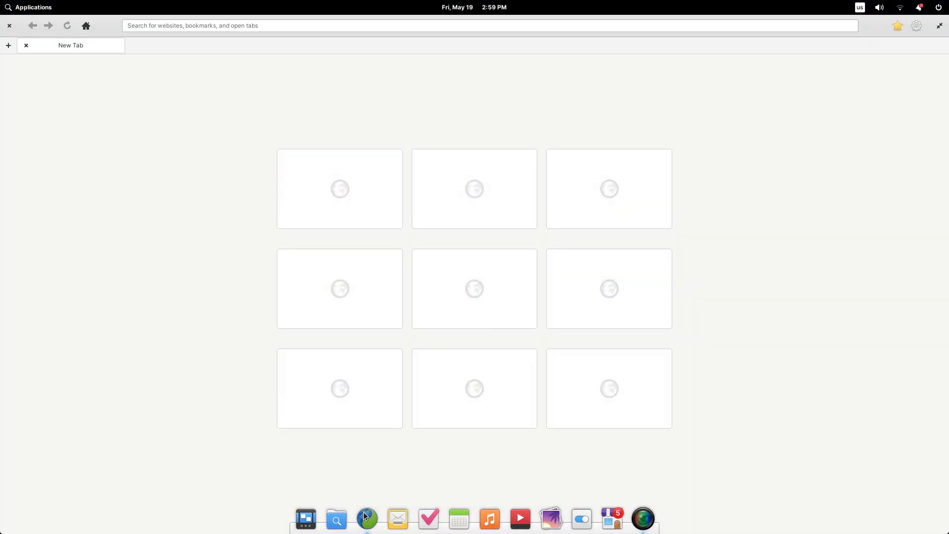
text(flath)
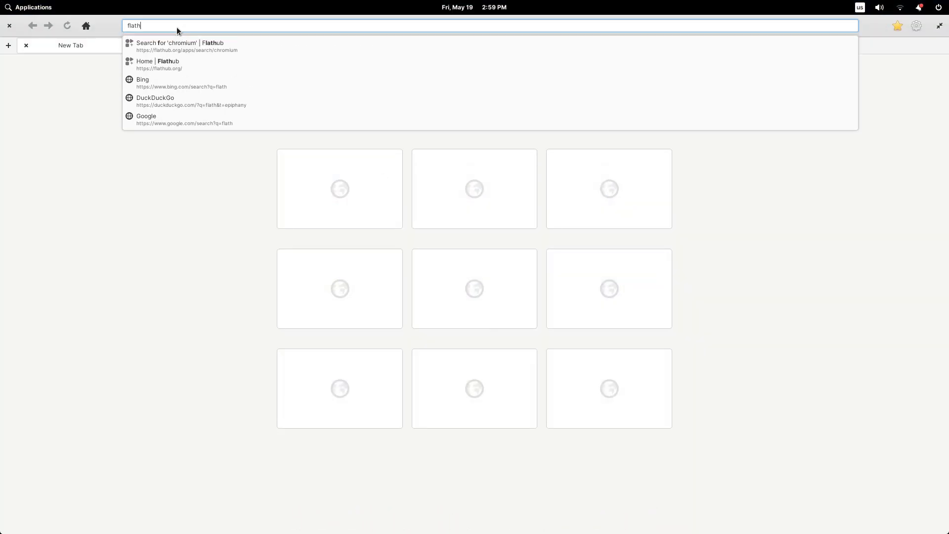
click(158, 64)
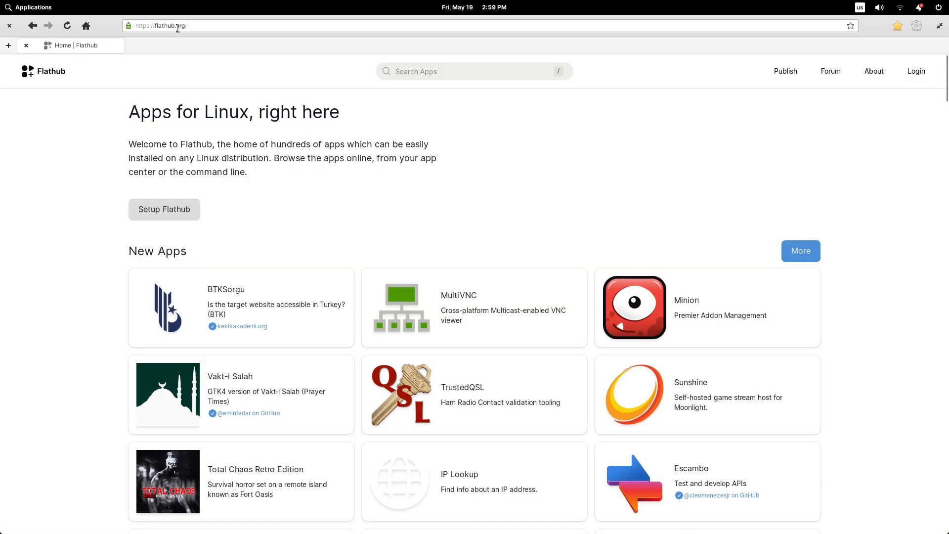
scroll(down, 3)
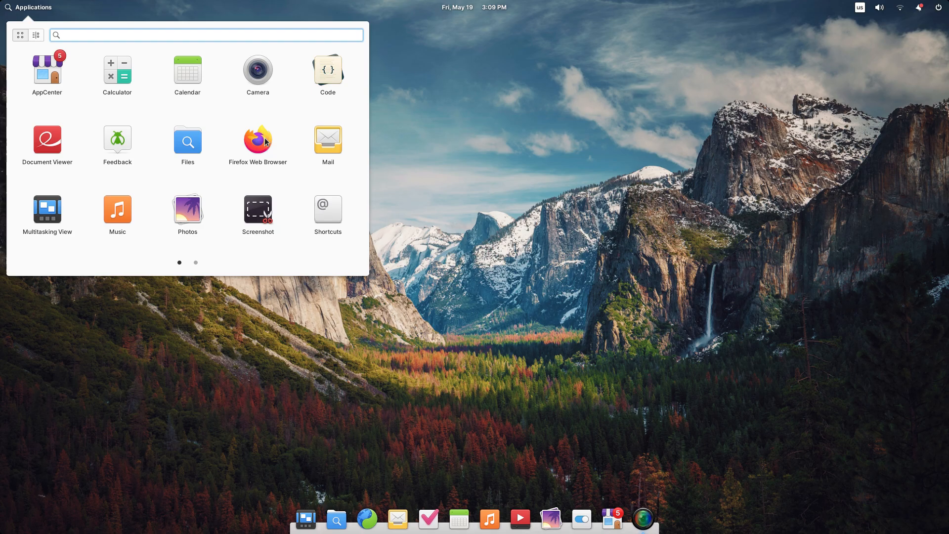
Browse AppCenter's Development category and view the Visual Studio Code page, then return to the store.
click(257, 139)
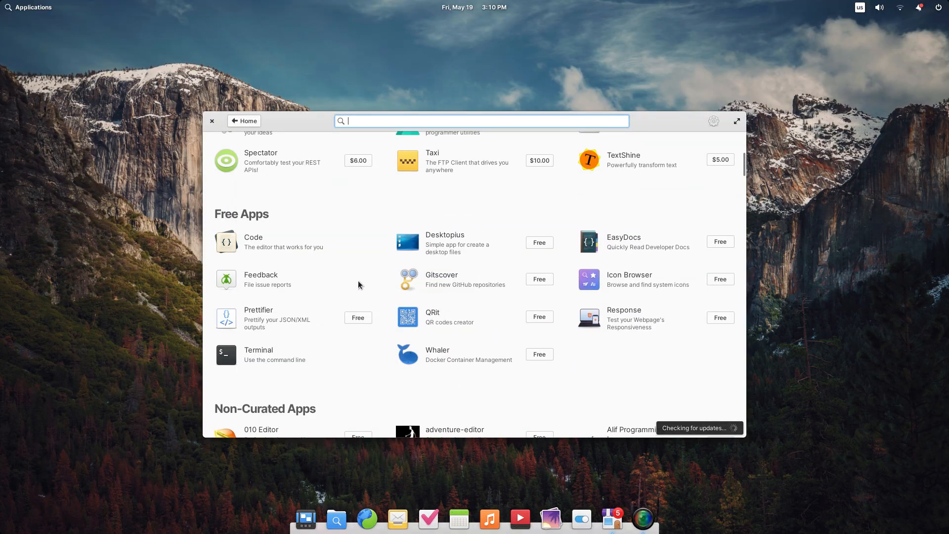
scroll(down, 3)
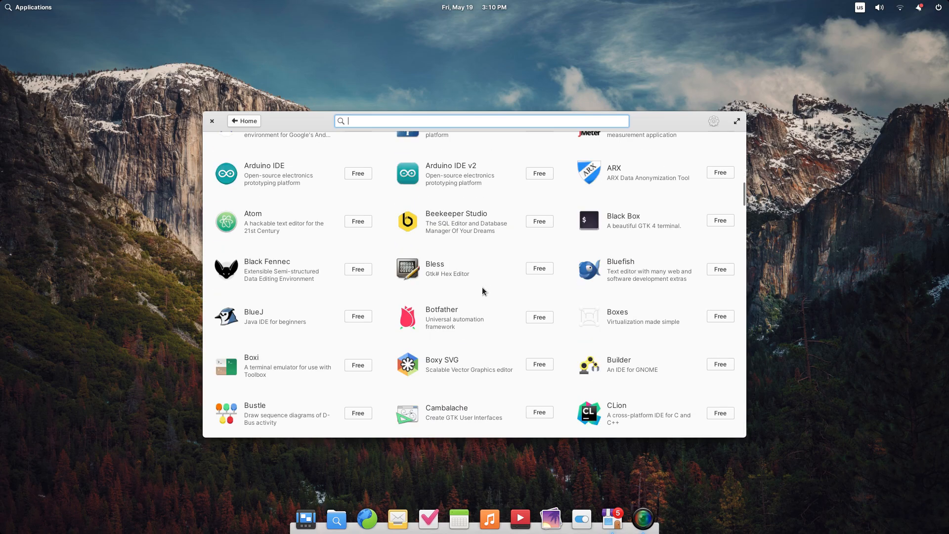
scroll(down, 3)
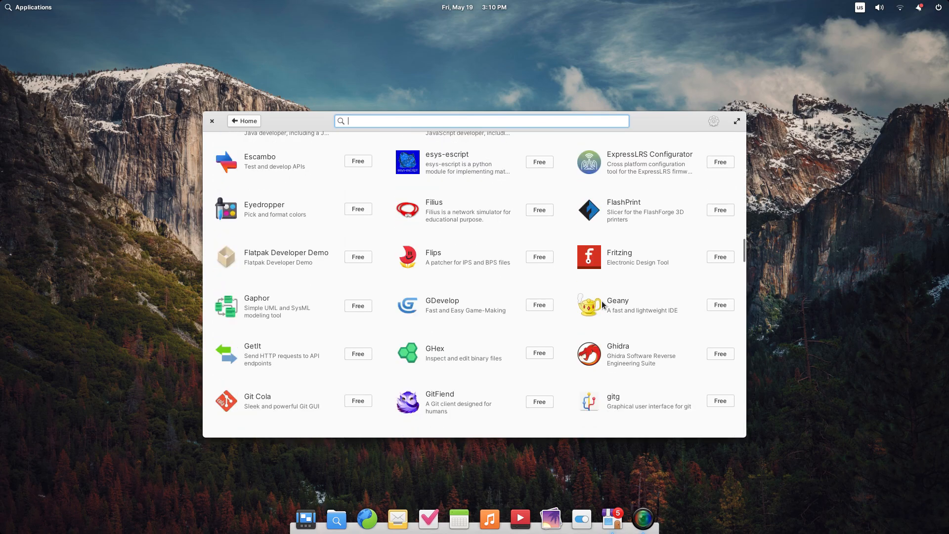
scroll(down, 3)
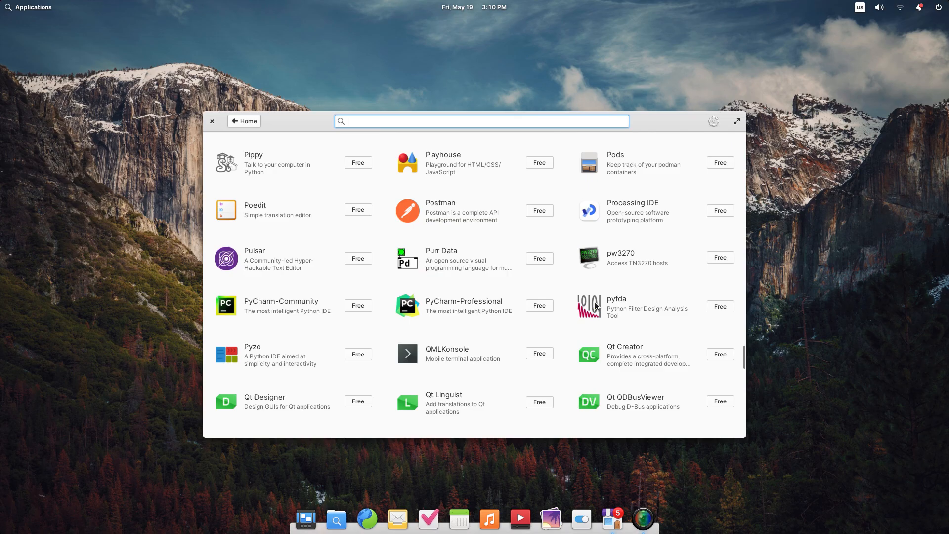
scroll(down, 3)
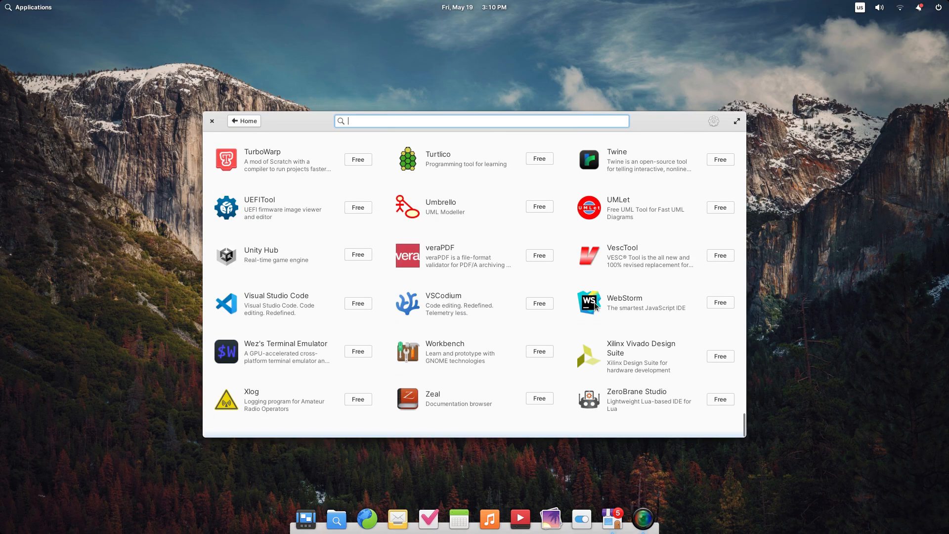
mouse_move(263, 315)
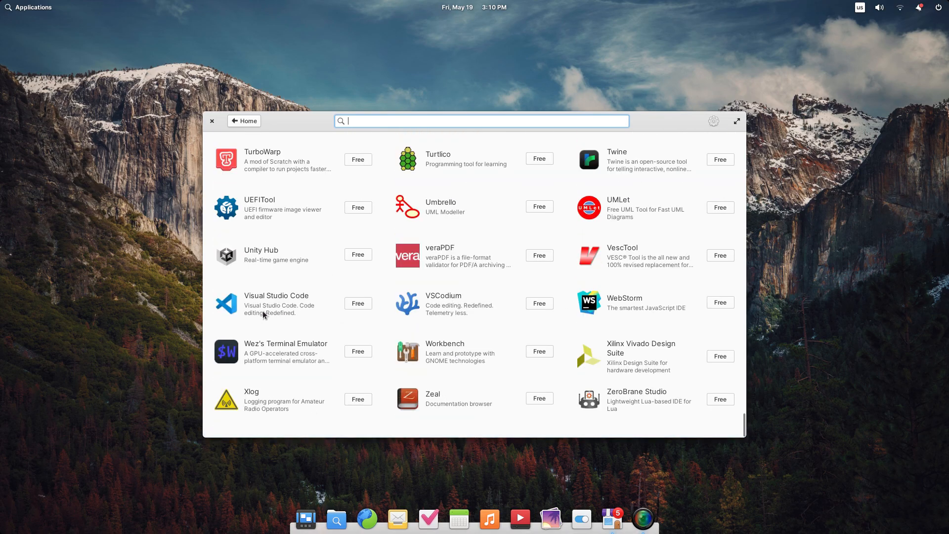
click(276, 296)
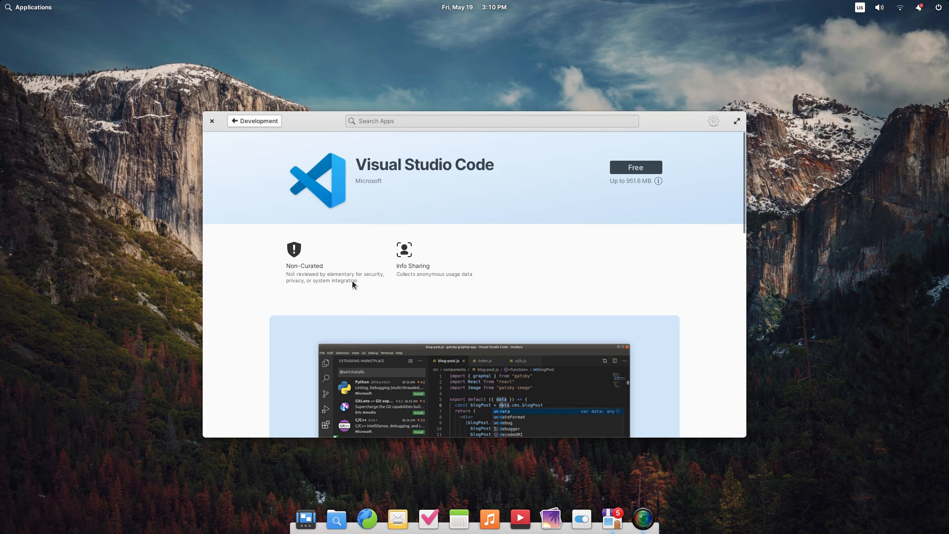
click(254, 121)
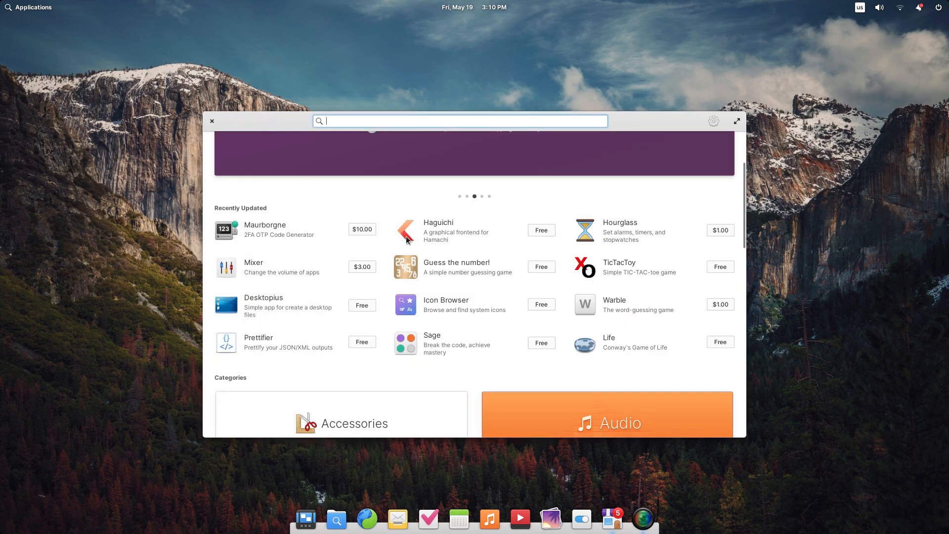
Browse the Games category listing of paid, free and non-curated titles.
scroll(down, 3)
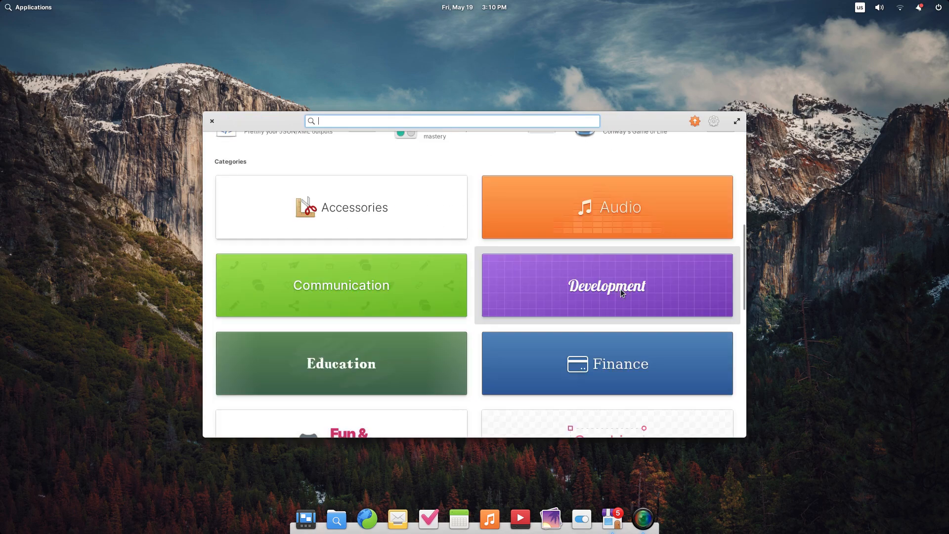
scroll(down, 3)
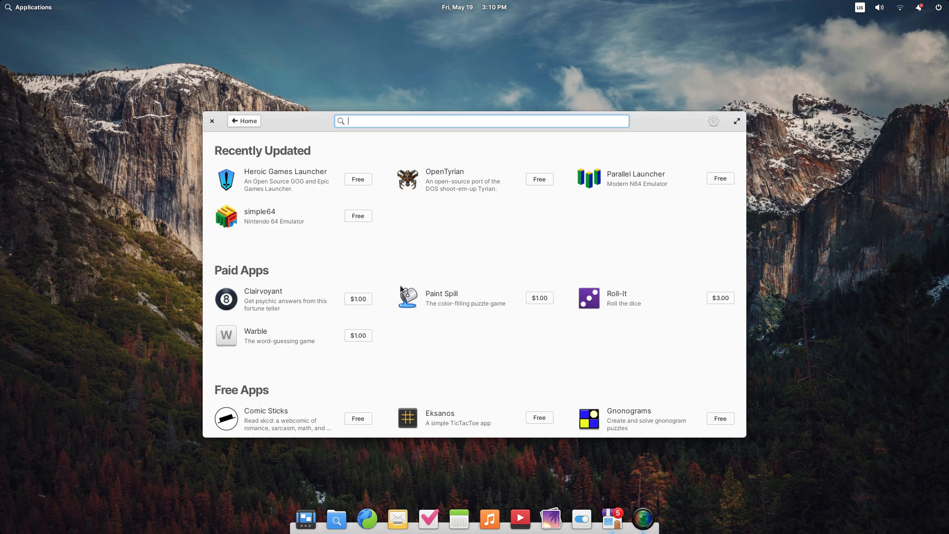
mouse_move(255, 183)
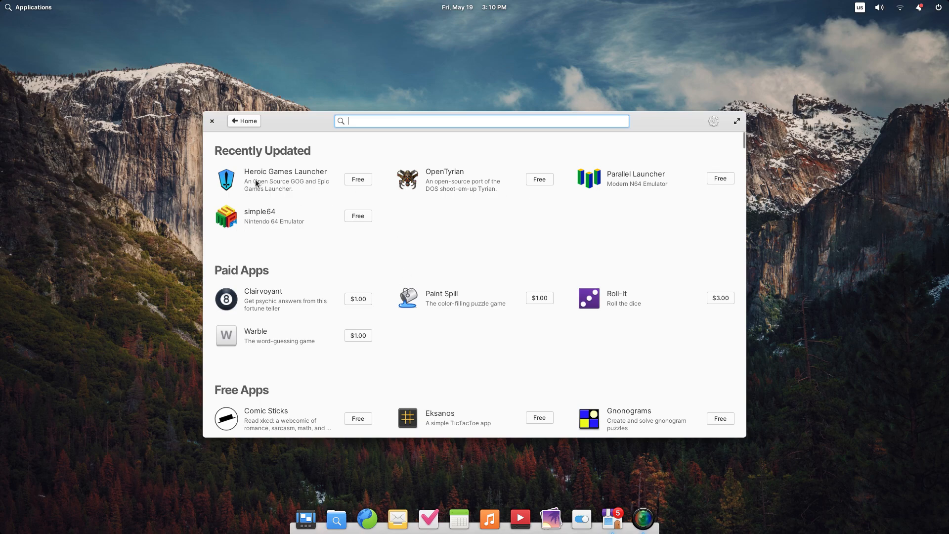
mouse_move(306, 285)
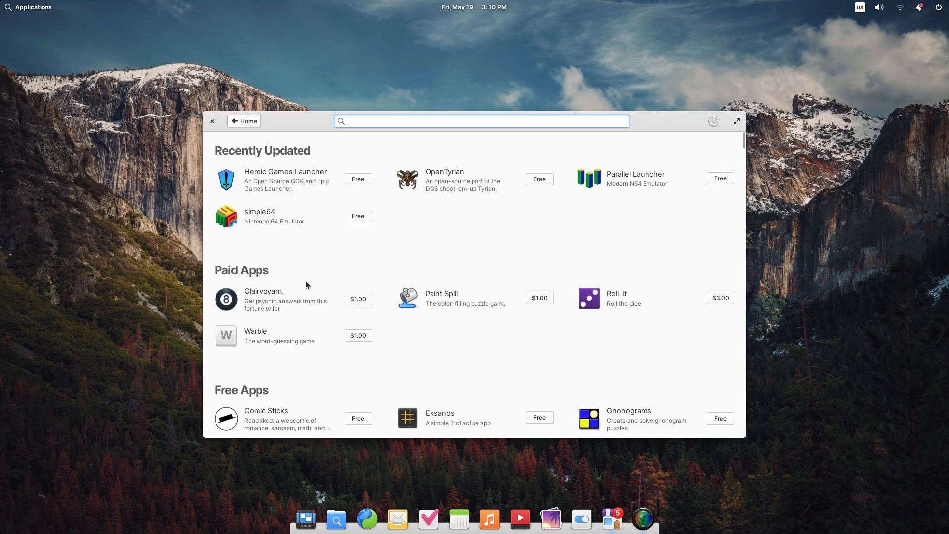
scroll(down, 3)
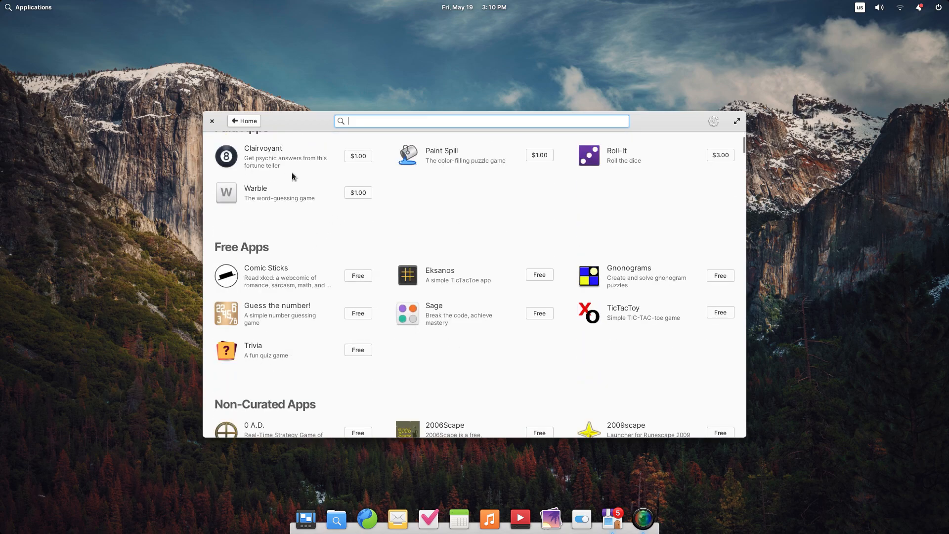
mouse_move(332, 252)
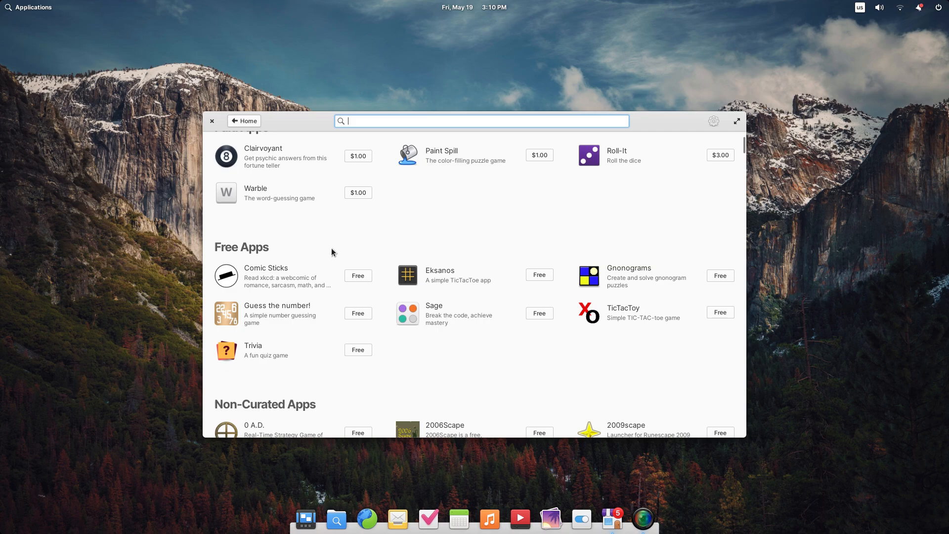
scroll(down, 3)
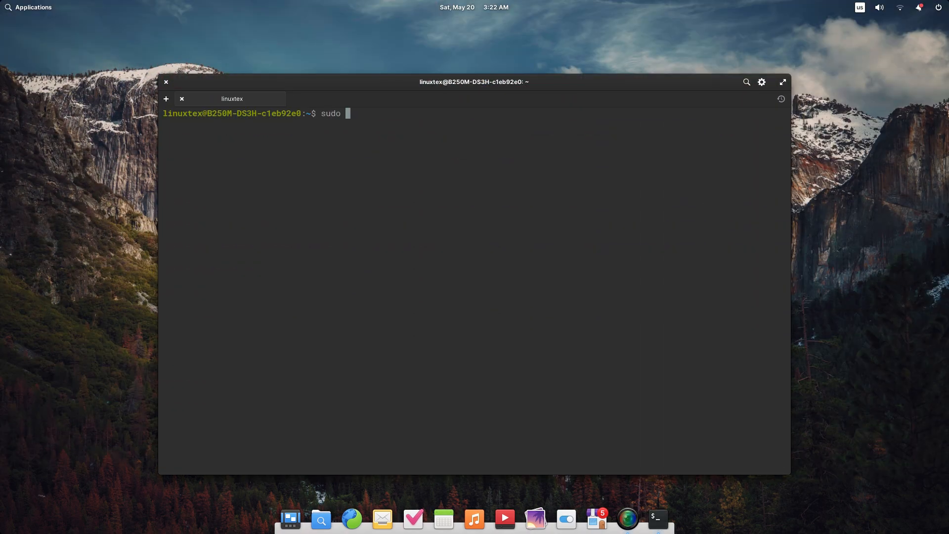
Run sudo apt update, then sudo apt install vlc and confirm with y.
text(apt upda)
text(sudo apt install vlc)
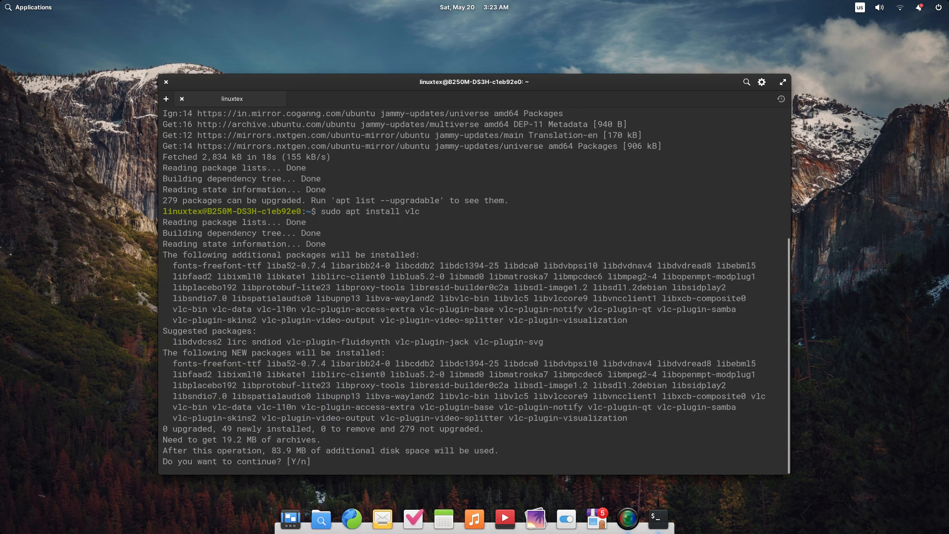
text(y)
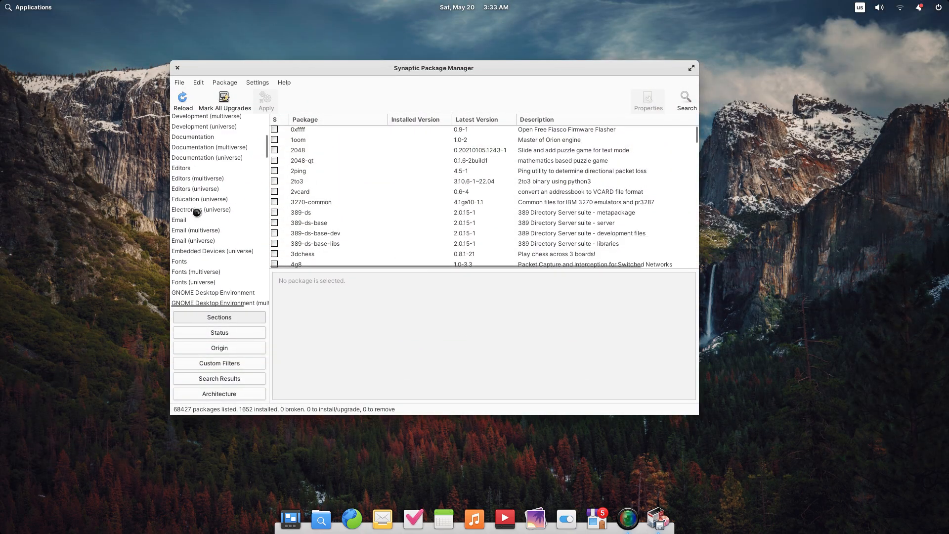
Browse the Email and Games and Amusement (multiverse/universe) sections, reading about alien-arena and 0ad.
click(178, 219)
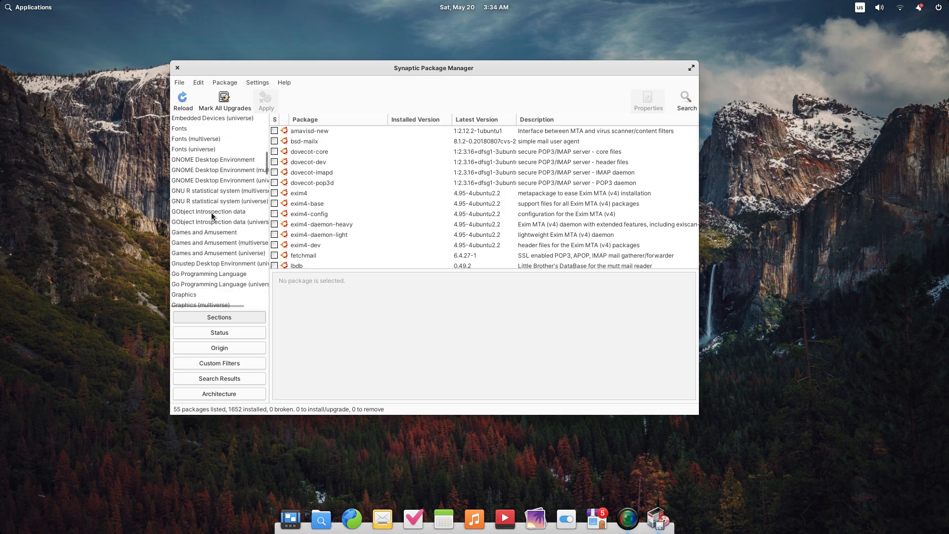
click(220, 243)
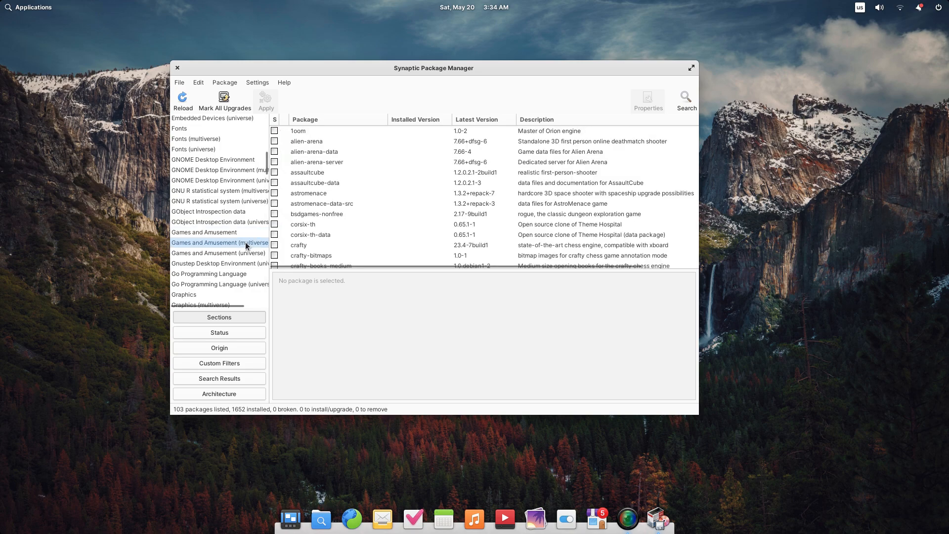
click(307, 142)
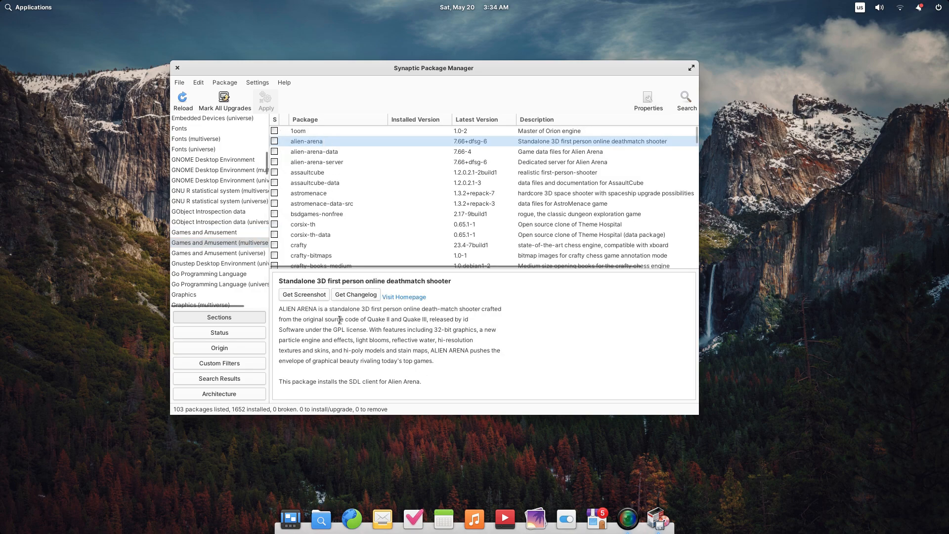
scroll(down, 3)
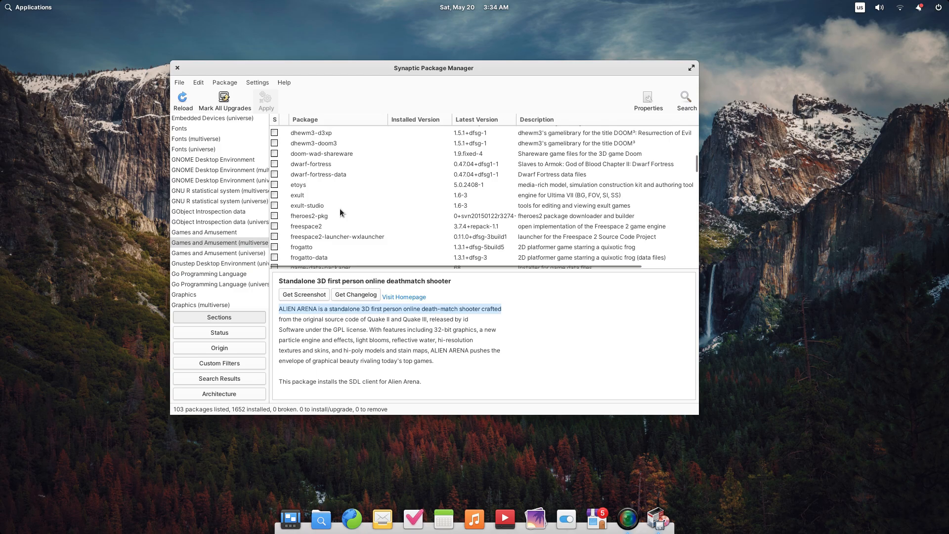
click(219, 263)
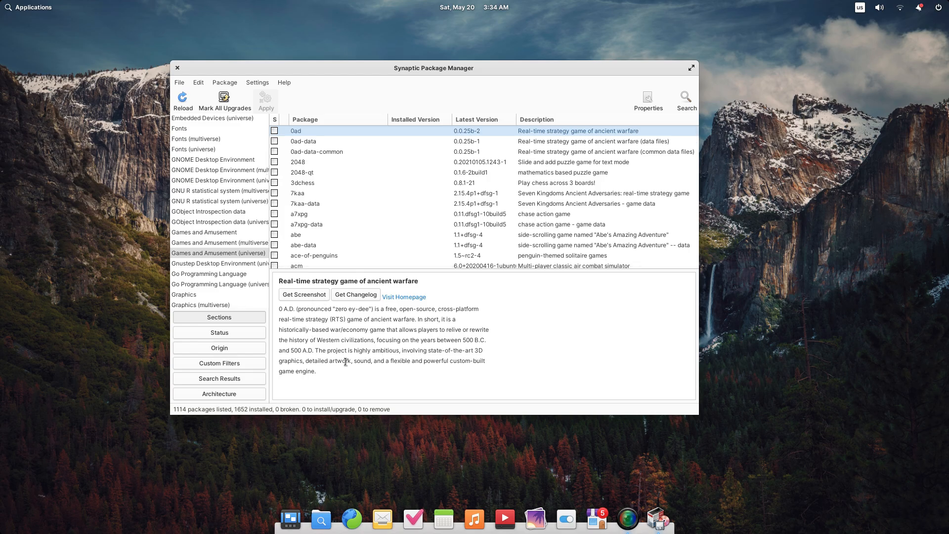
scroll(down, 3)
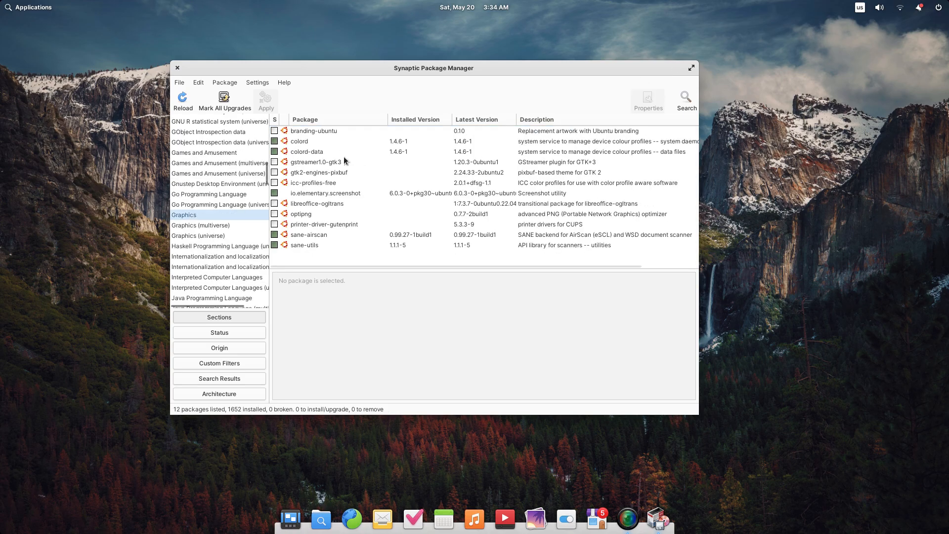
Browse the Graphics (multiverse) package list.
click(201, 226)
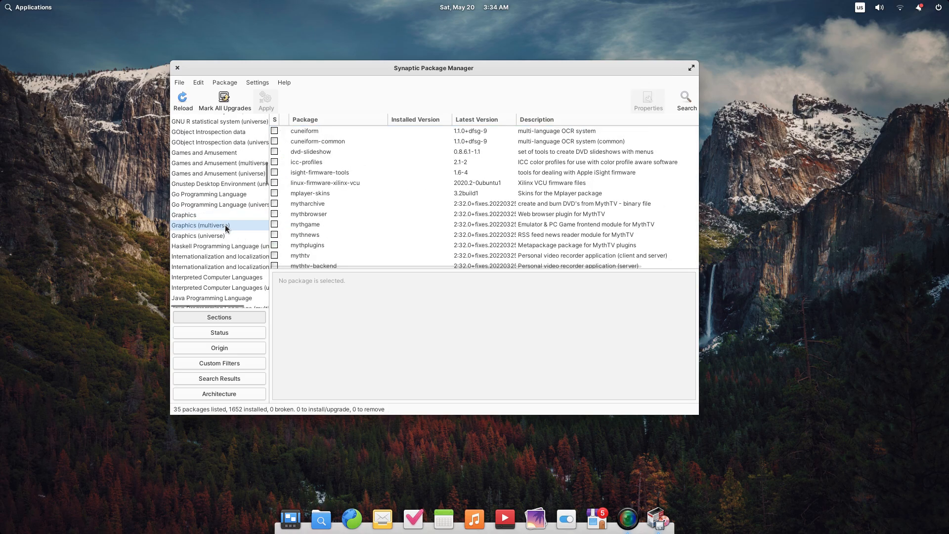
scroll(down, 3)
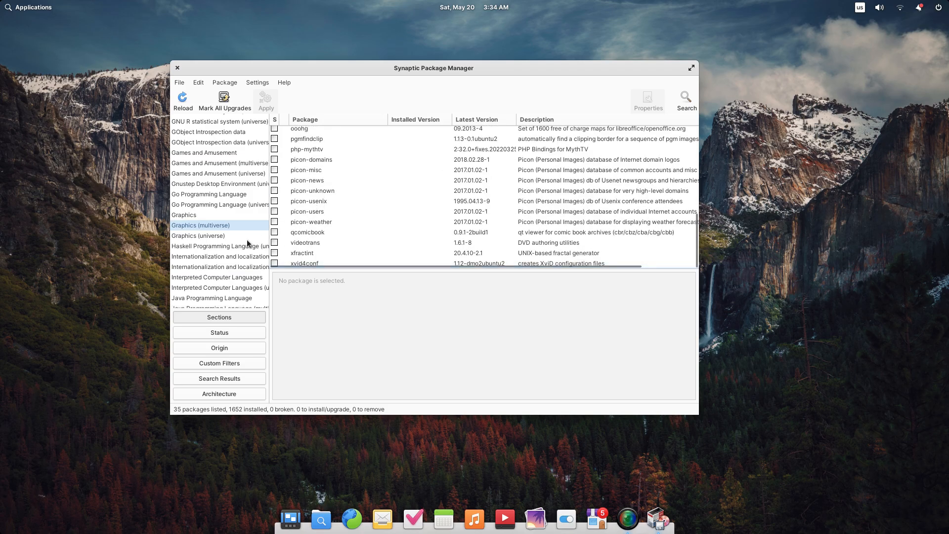
click(197, 235)
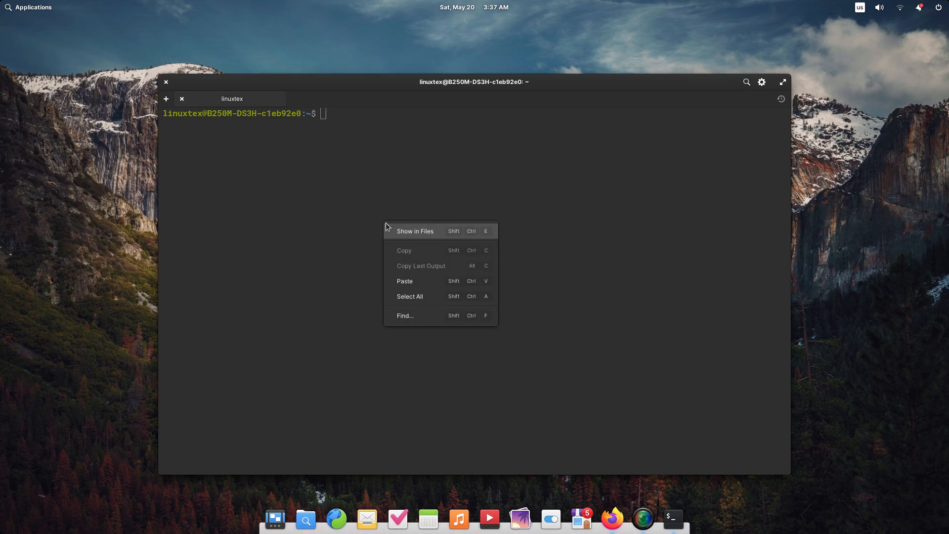
Paste and run the software-properties-common install and add the ppa:philip.scott/pantheon-tweaks repository.
click(404, 281)
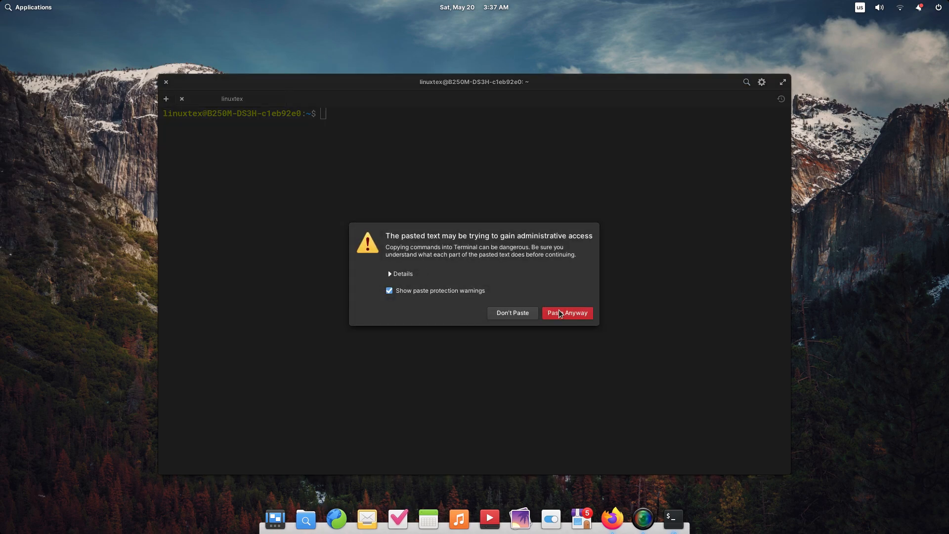
click(566, 313)
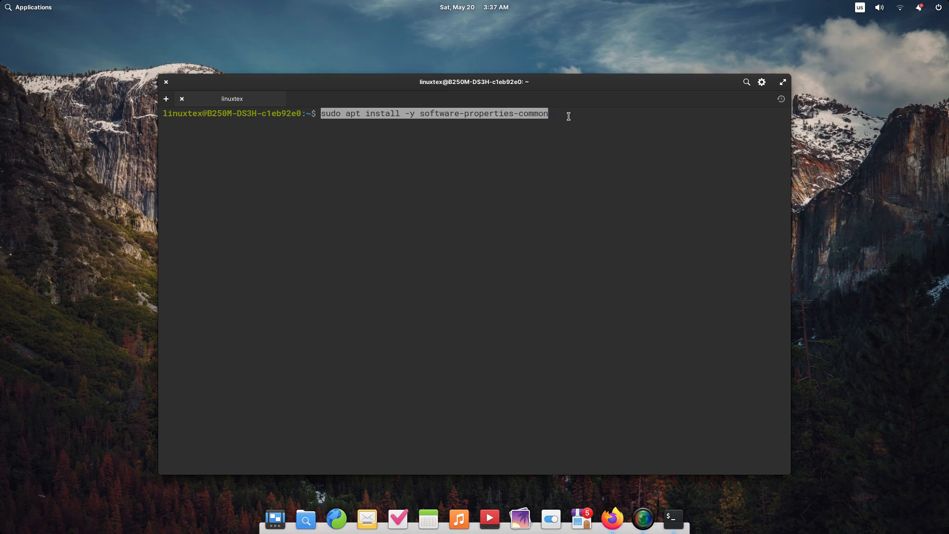
key(Return)
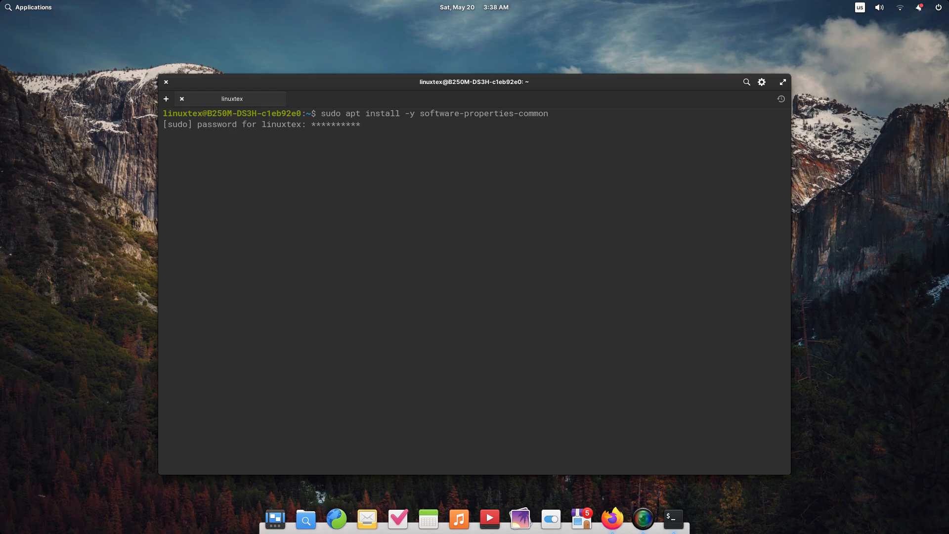
right_click(505, 292)
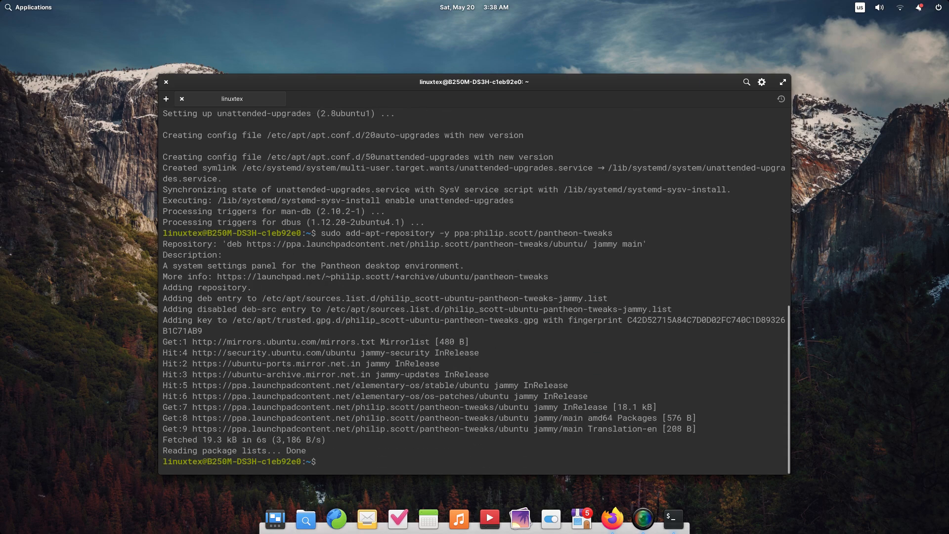
Enter sudo apt install pantheon-tweaks to install Pantheon Tweaks.
text(sudo apt install pant)
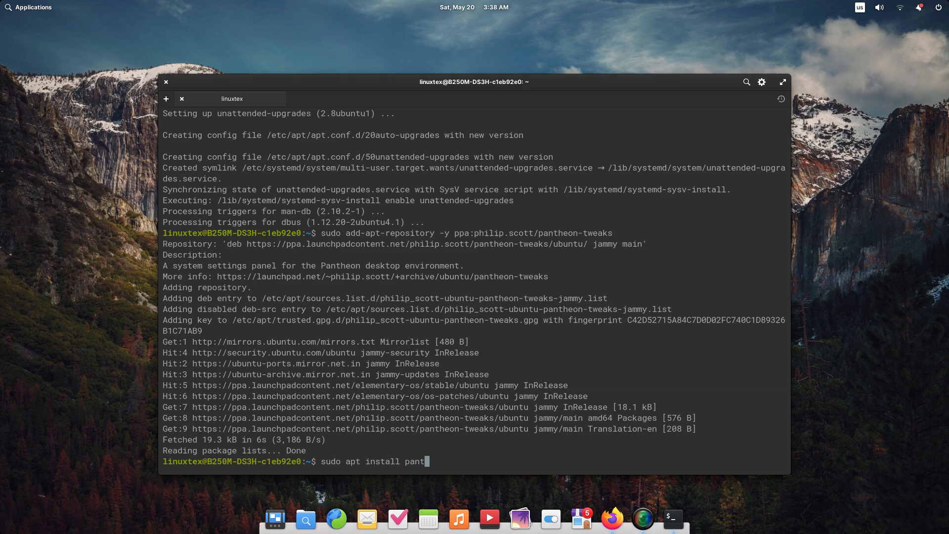
text(heon-twe)
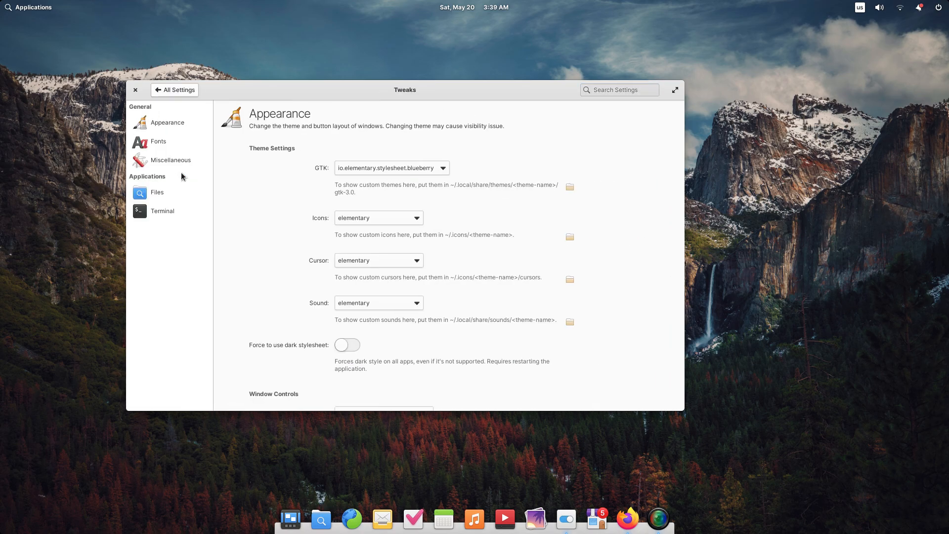
Try the Add Minimize Right and Ubuntu button layouts, settle on Windows, and maximize the Tweaks window.
scroll(down, 3)
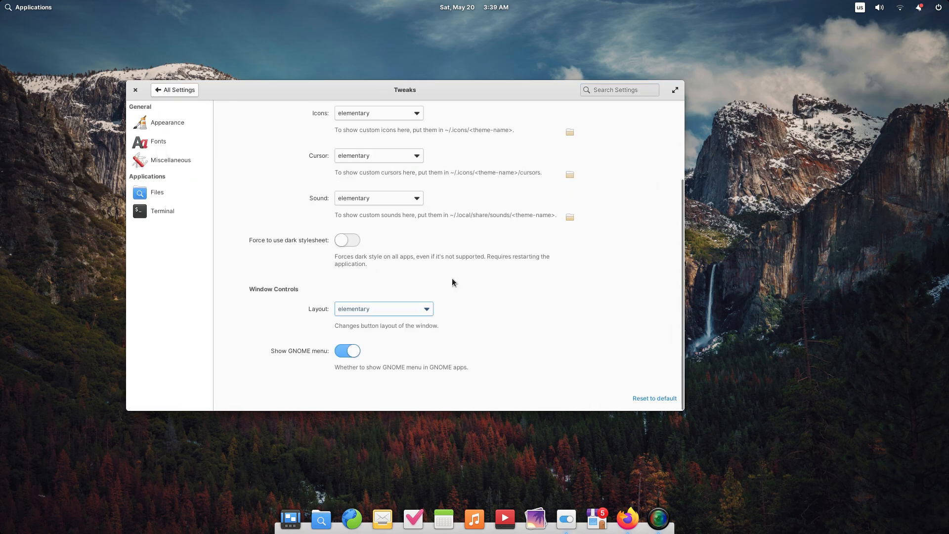
click(383, 309)
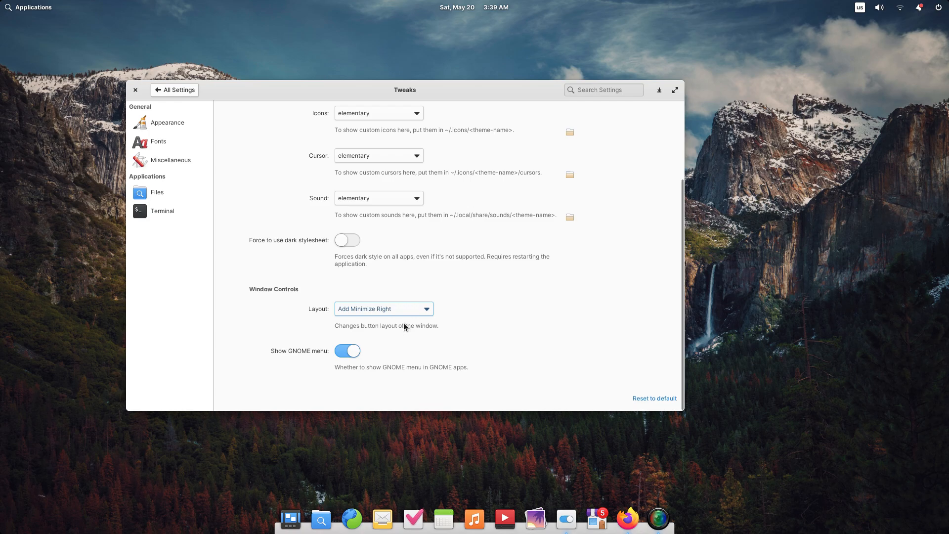
click(135, 90)
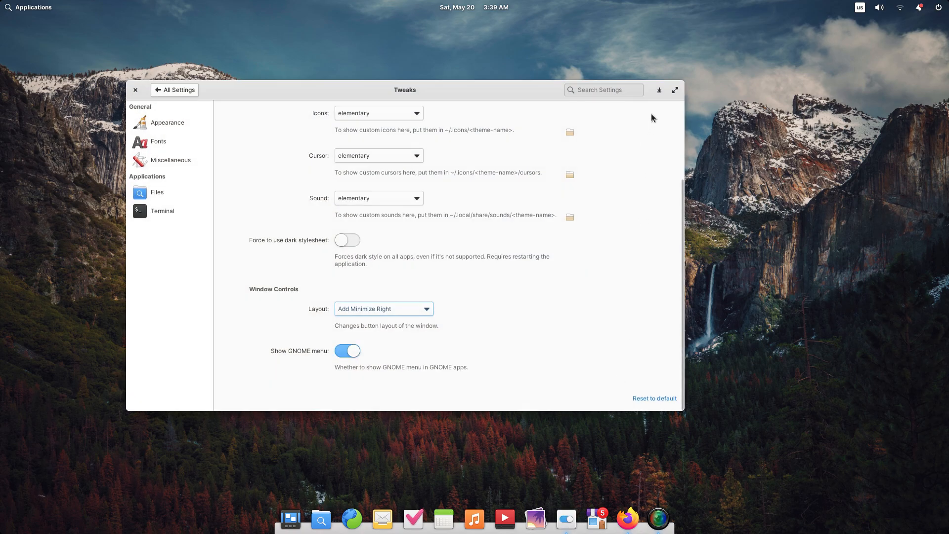
click(383, 309)
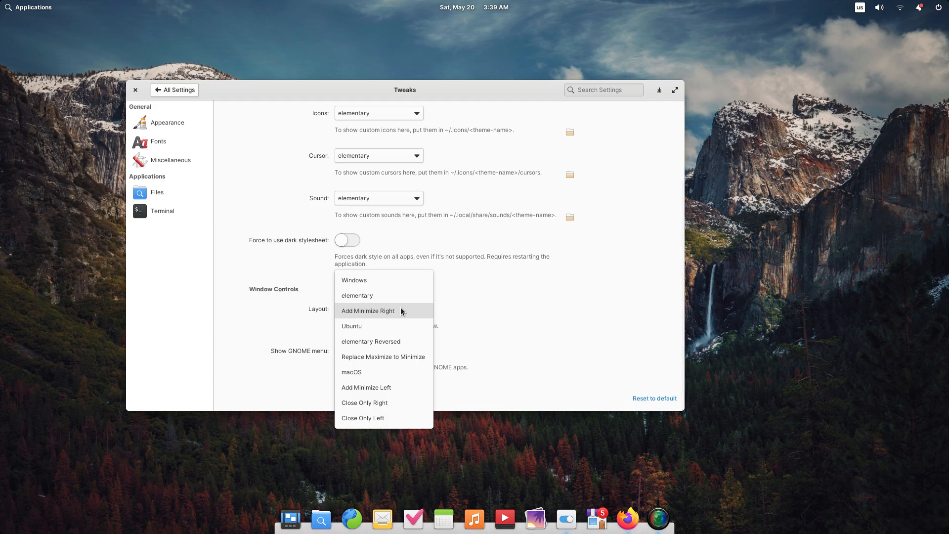
click(351, 325)
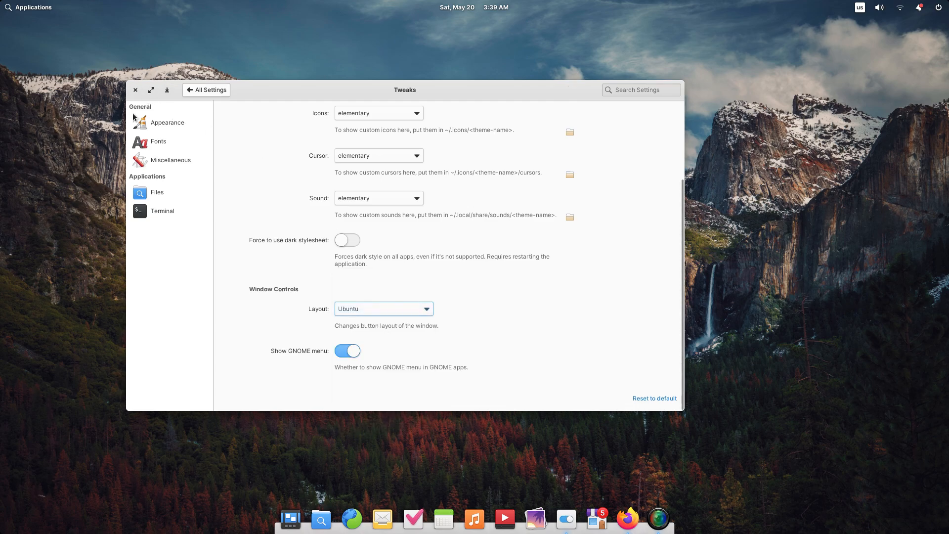
click(378, 155)
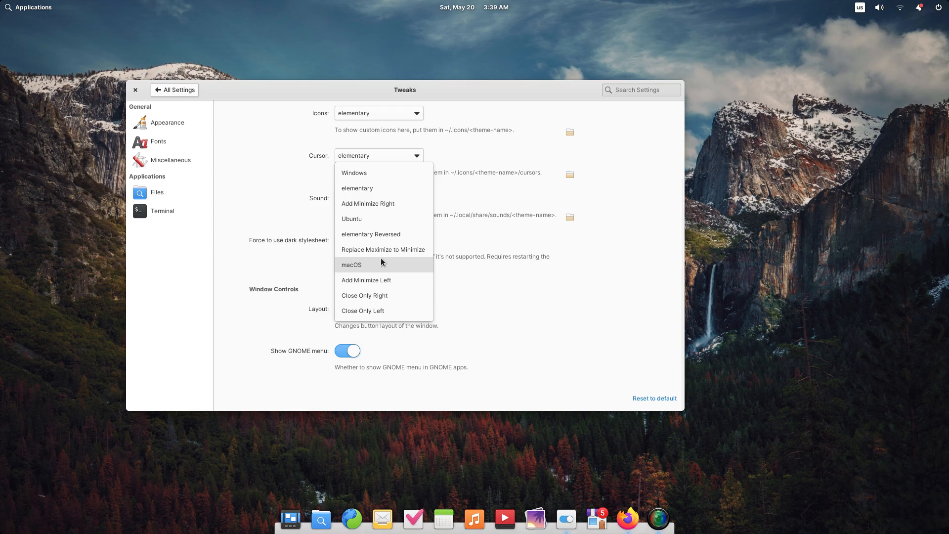
click(354, 172)
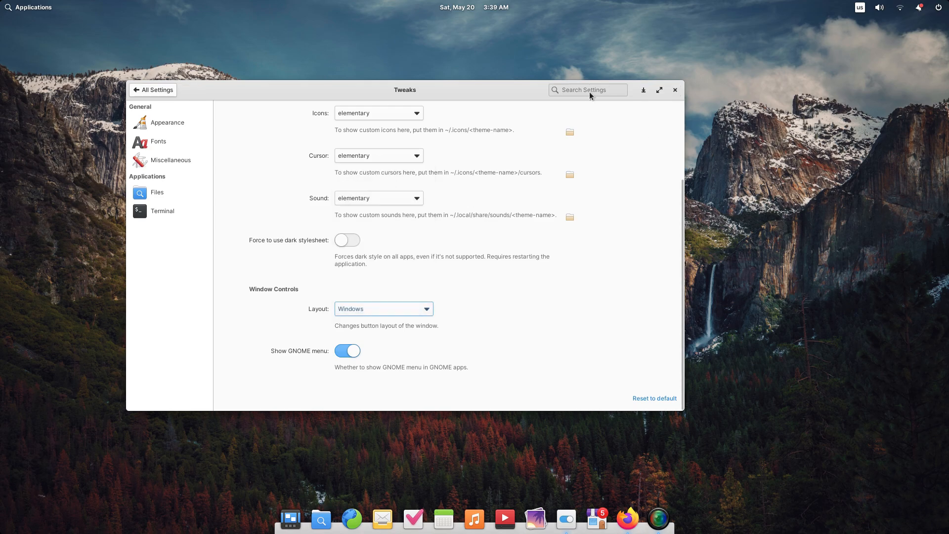
click(674, 89)
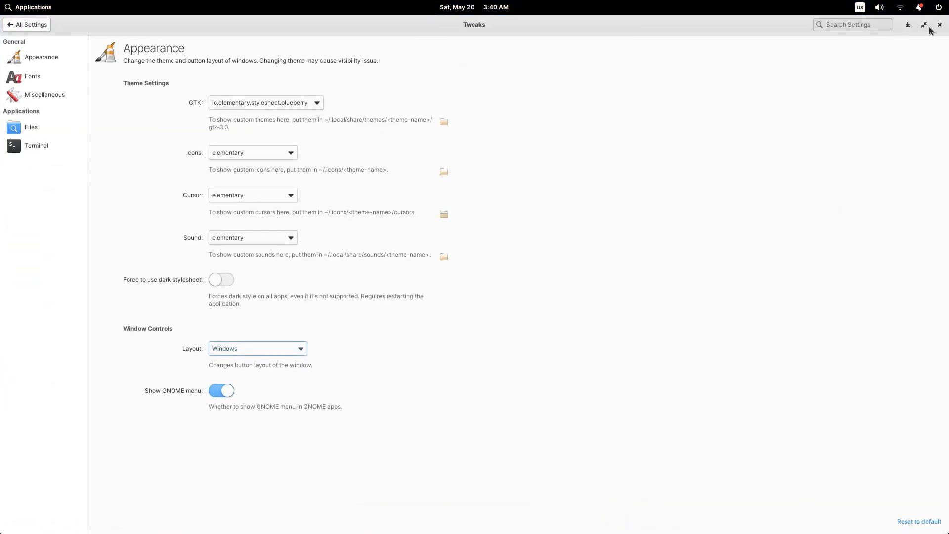
Restore the Tweaks window and recheck the window controls Layout dropdown.
click(923, 24)
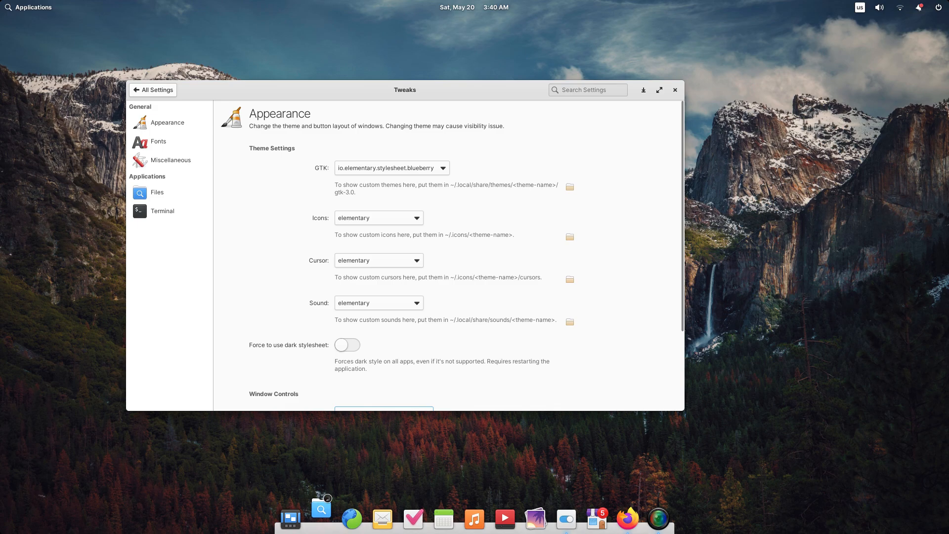
click(321, 519)
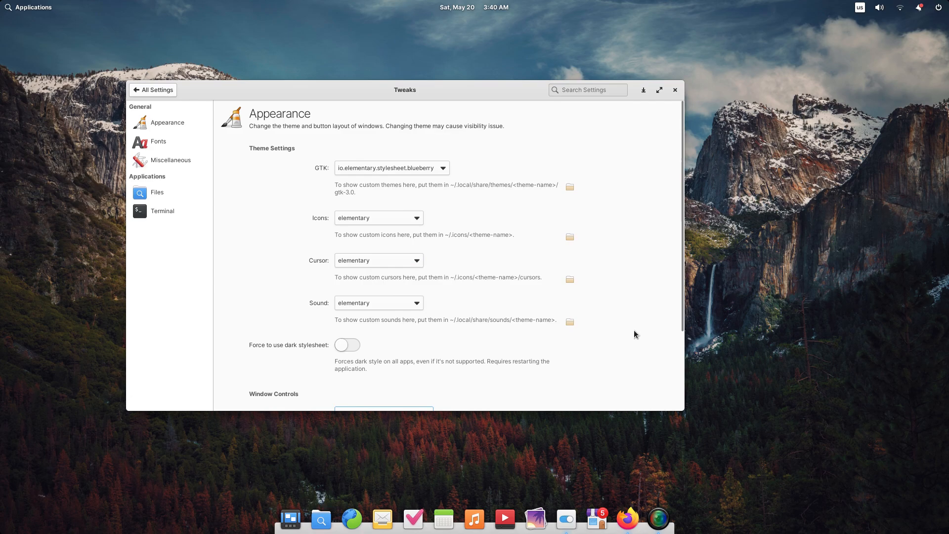
click(383, 309)
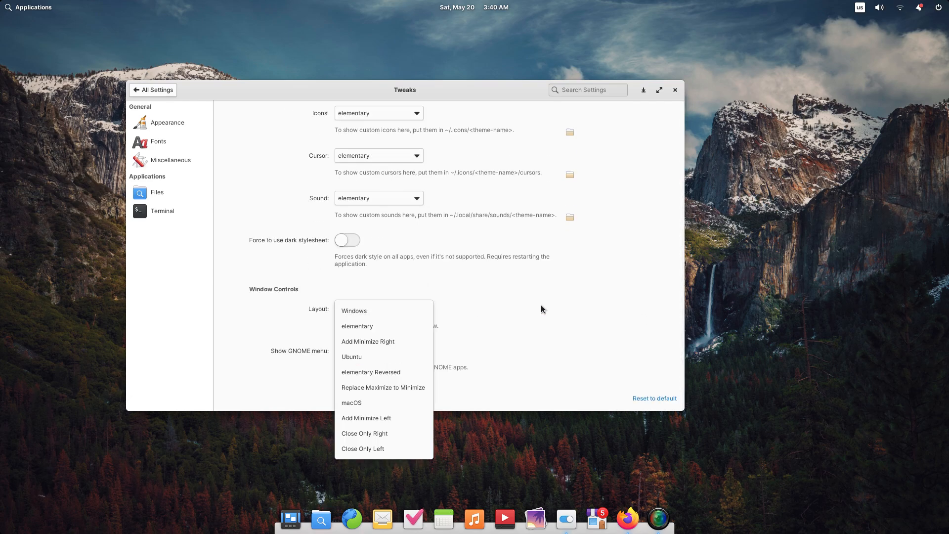
Review the Fonts, Miscellaneous and Terminal tweak pages.
click(158, 141)
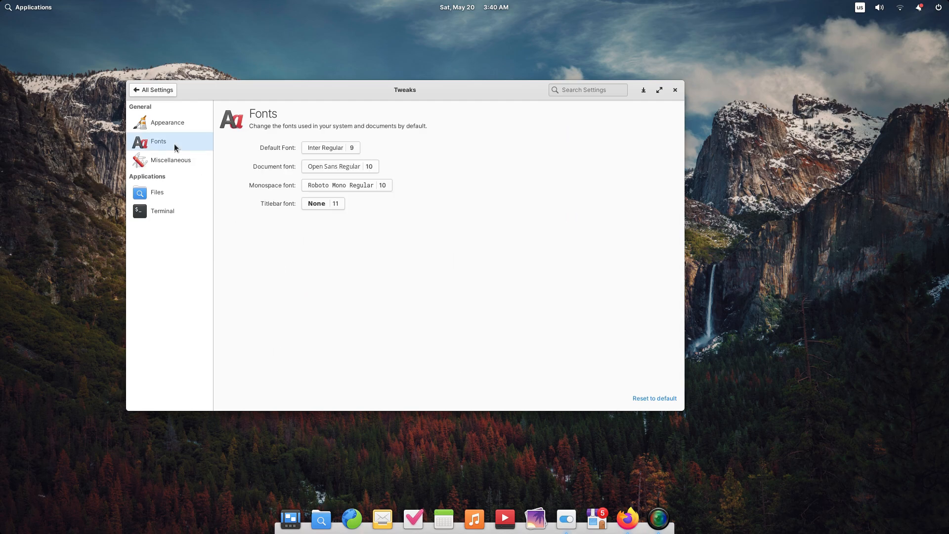
click(171, 160)
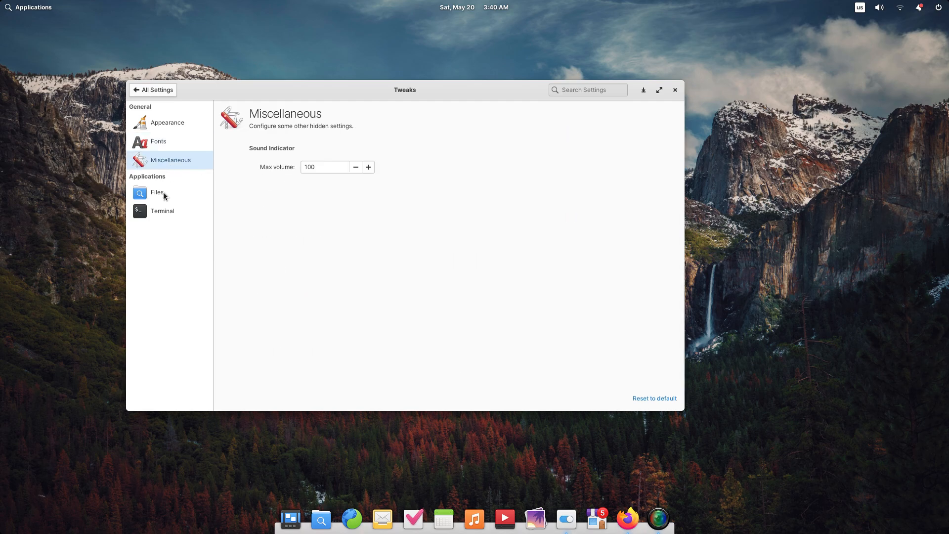
click(161, 210)
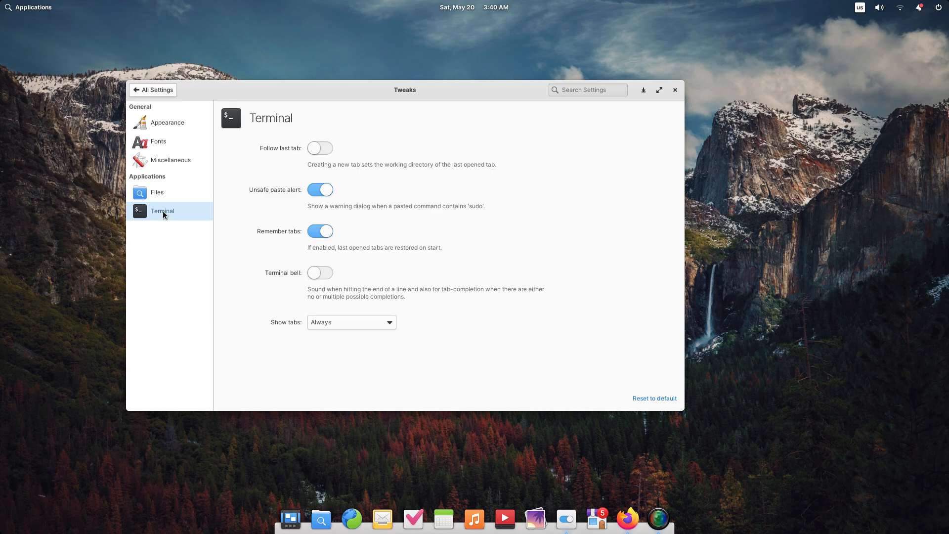
mouse_move(331, 222)
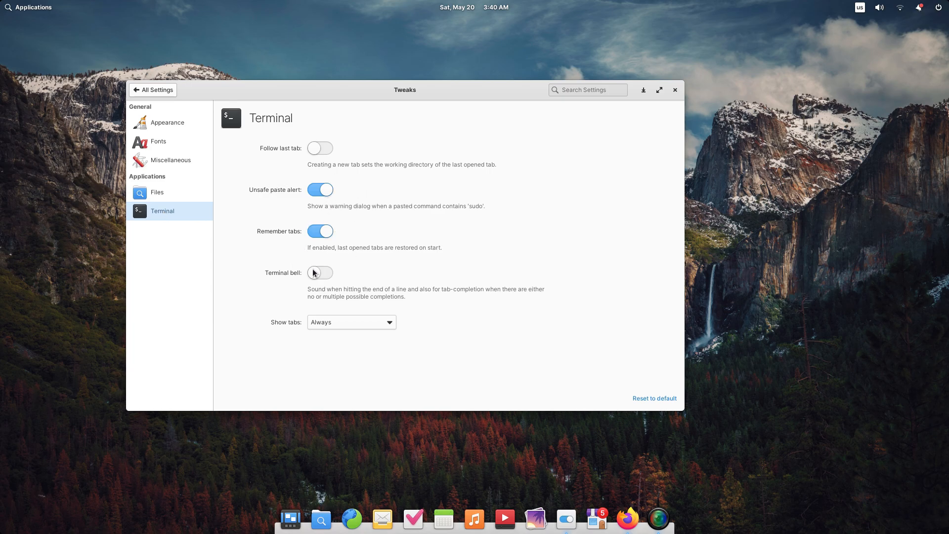
click(167, 122)
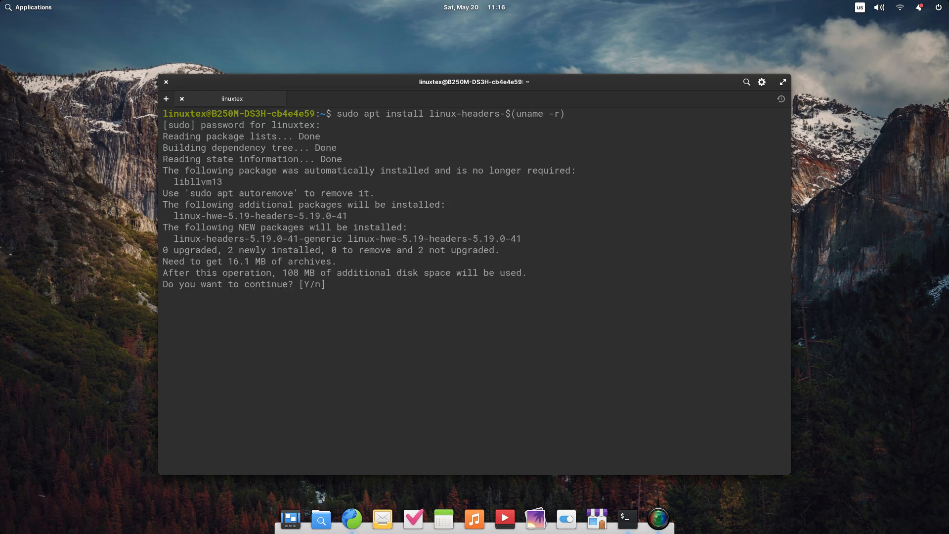
Install linux-headers-$(uname -r) and answer y to continue.
text(y)
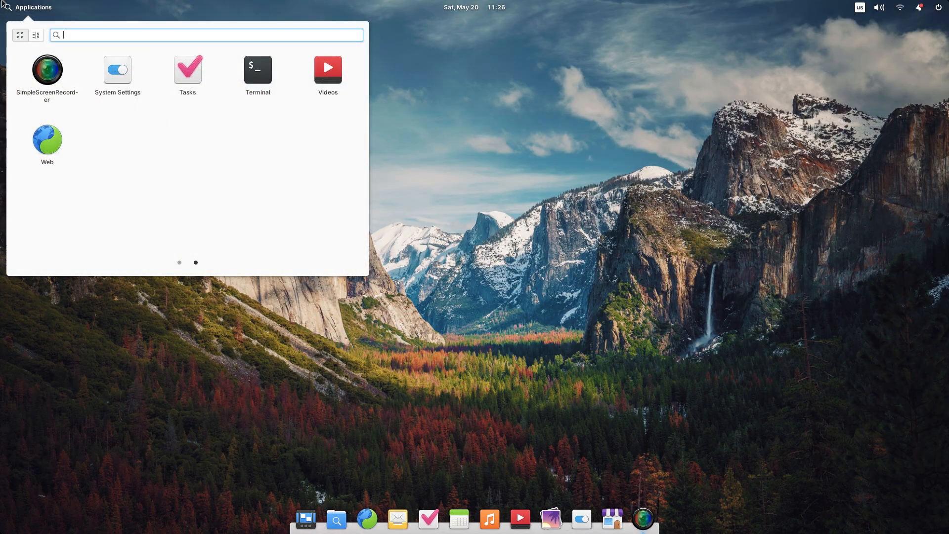
Launch NVIDIA Settings to confirm driver 525.105.17 is installed, then quit it.
click(473, 7)
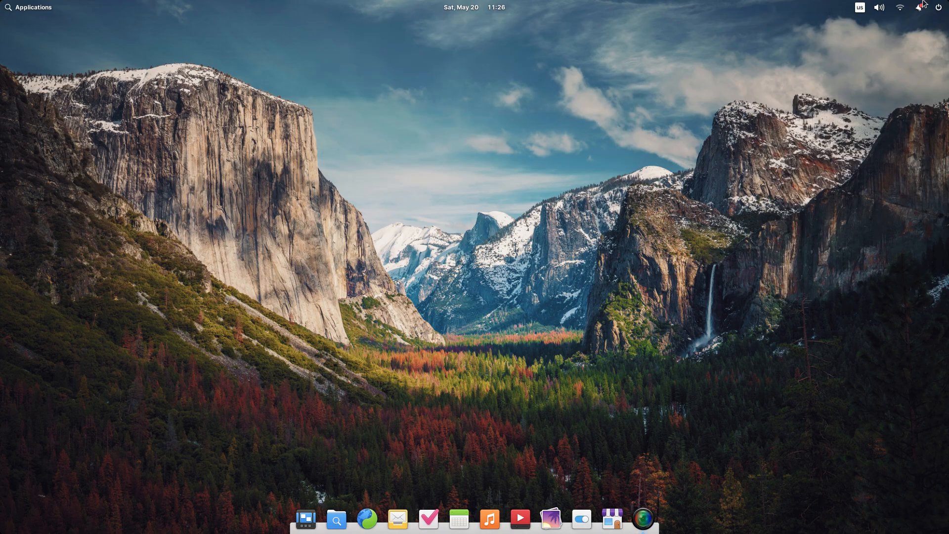
click(899, 7)
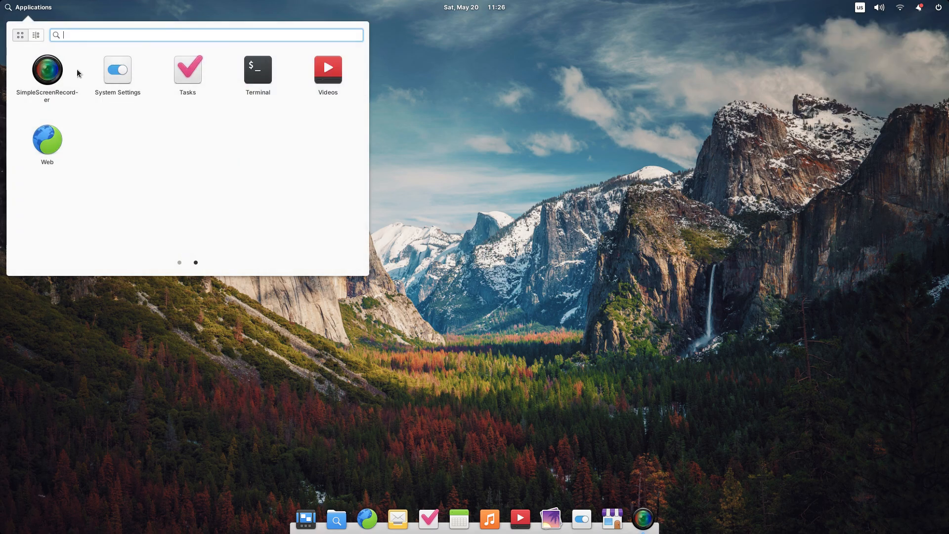
click(642, 519)
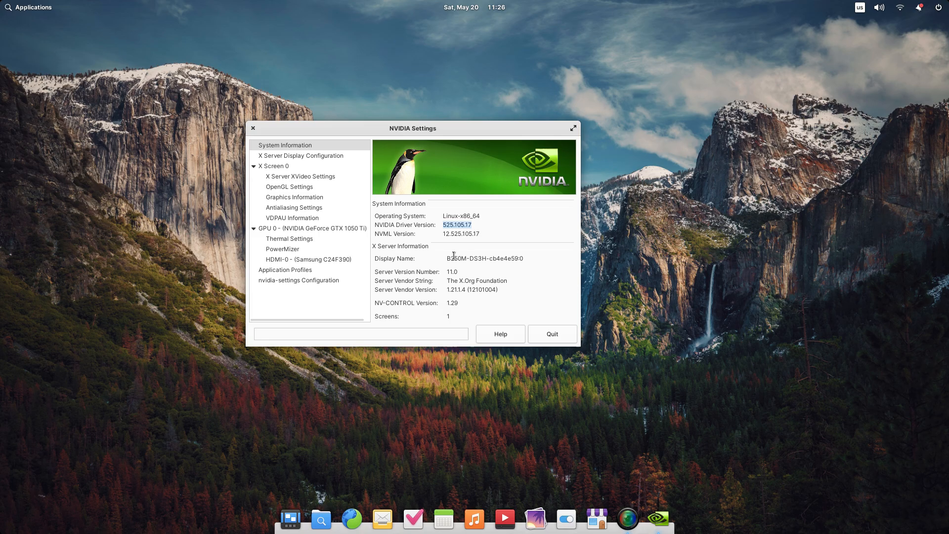
click(550, 333)
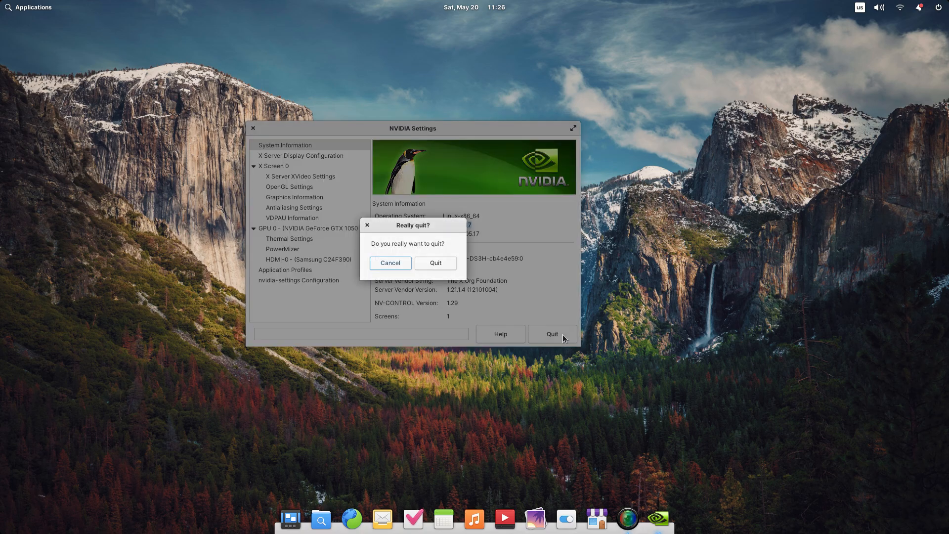
click(435, 263)
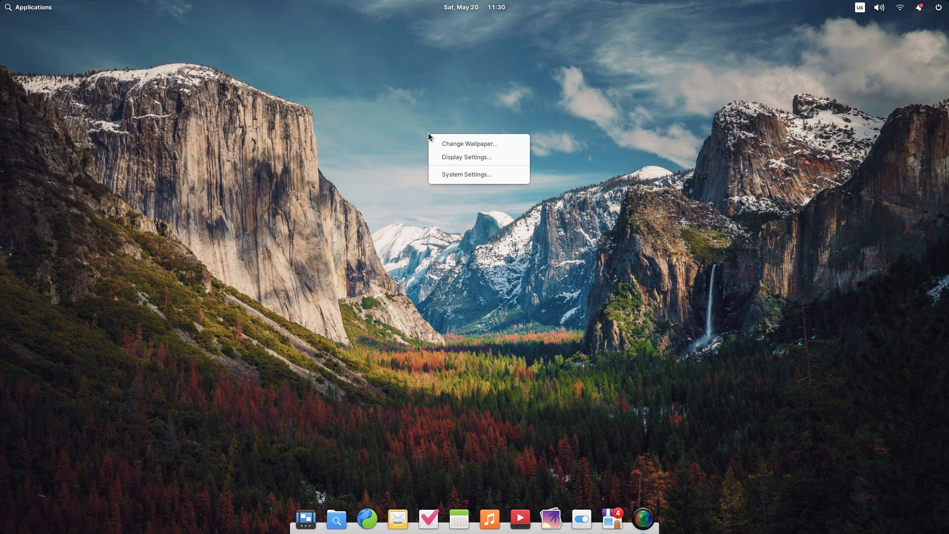
Set the red sandstone canyon photo as wallpaper via Change Wallpaper… and close Desktop settings.
click(469, 143)
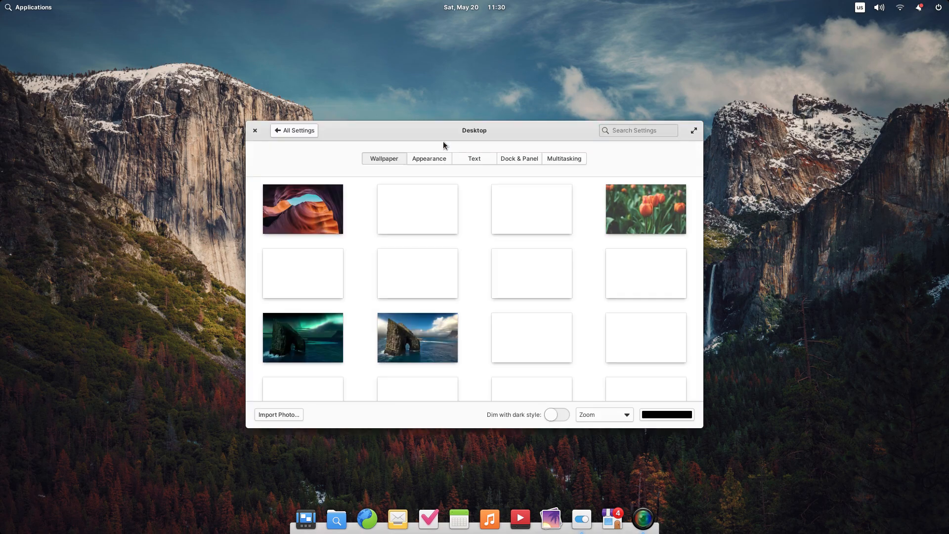
click(303, 208)
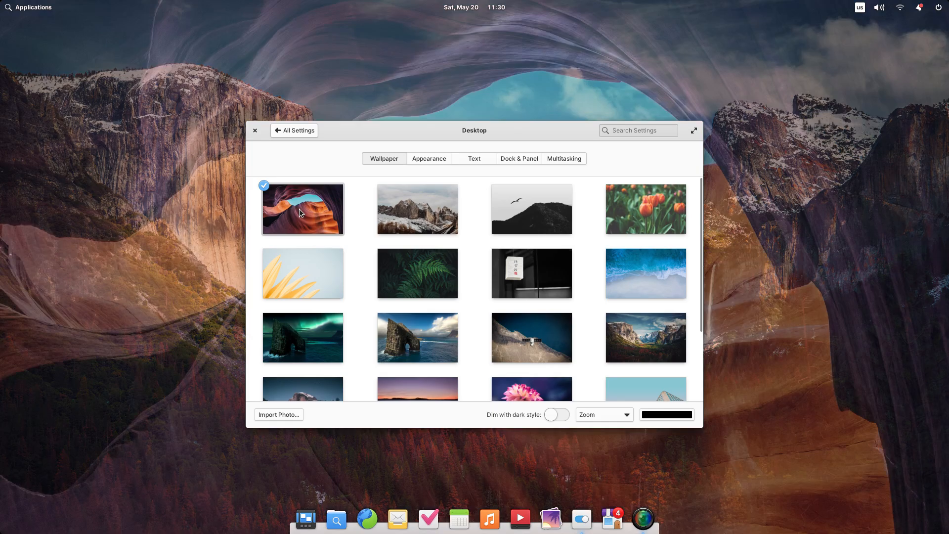
click(255, 130)
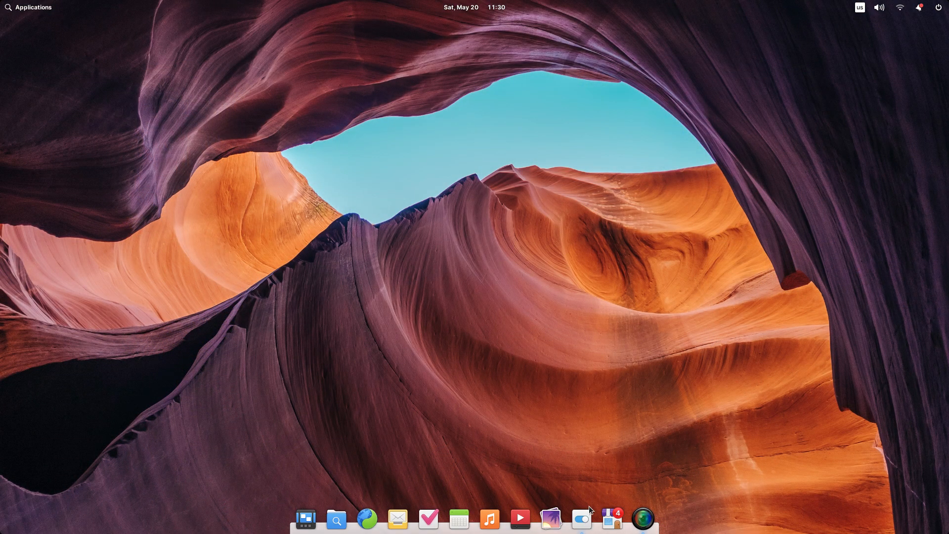
click(580, 519)
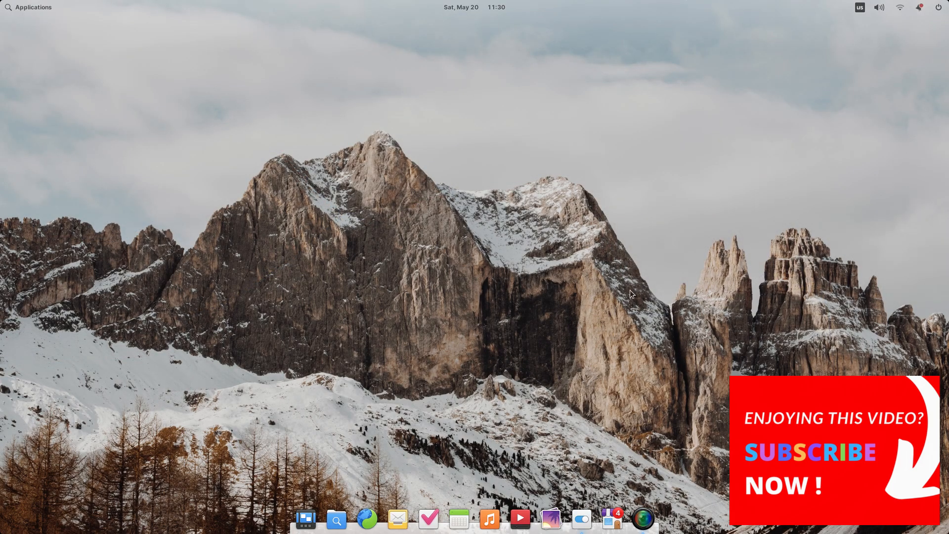
mouse_move(487, 95)
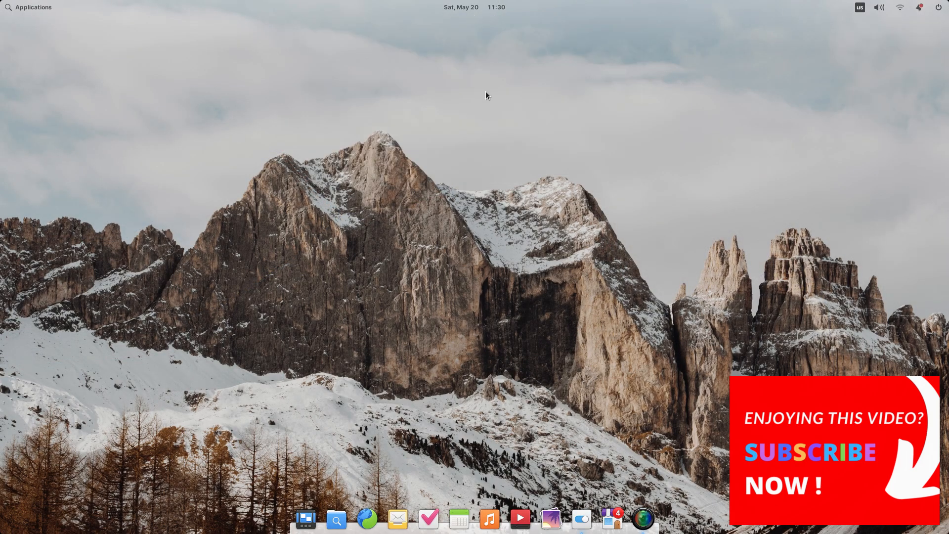